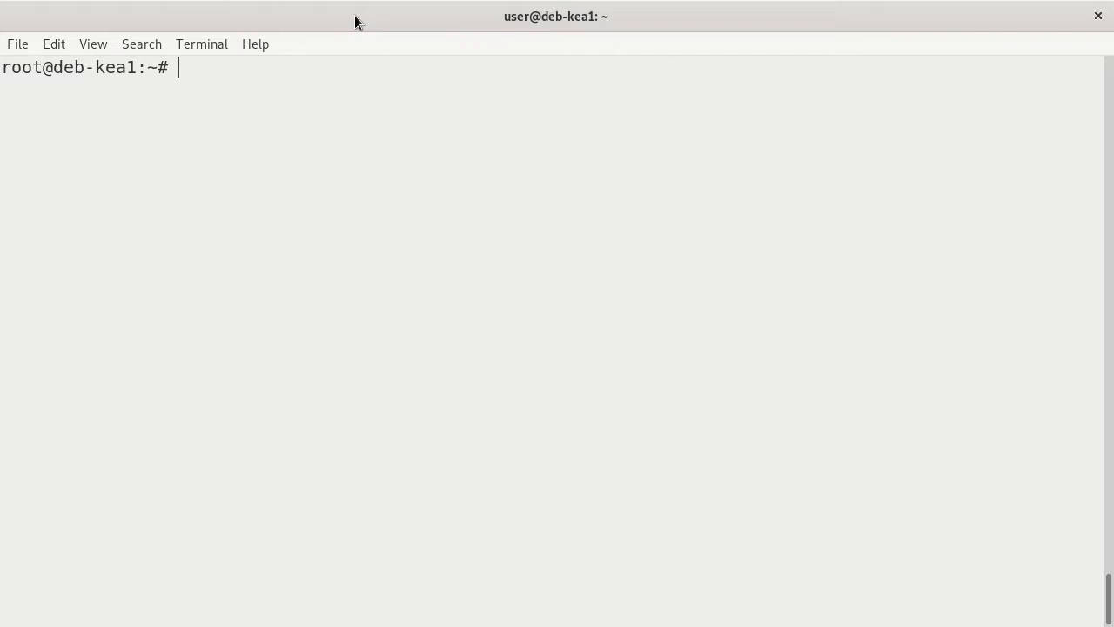
Step: Change into /etc/kea and prepare the vim kea-dhcp4.conf command without running it
{"action": "type", "text": "cd /e"}
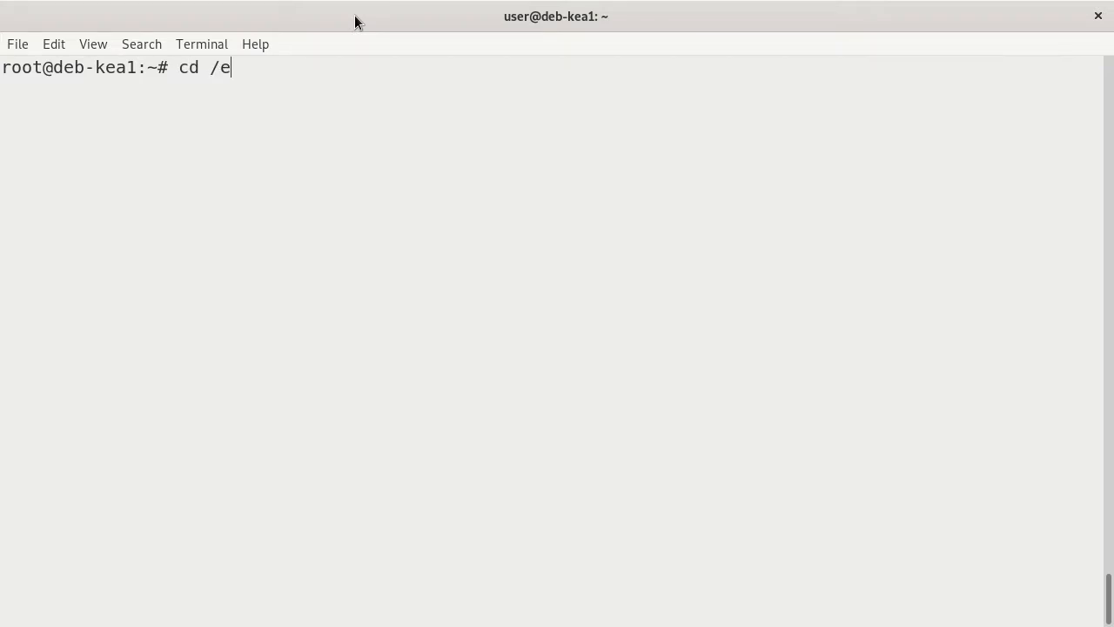
{"action": "type", "text": "tc/kea"}
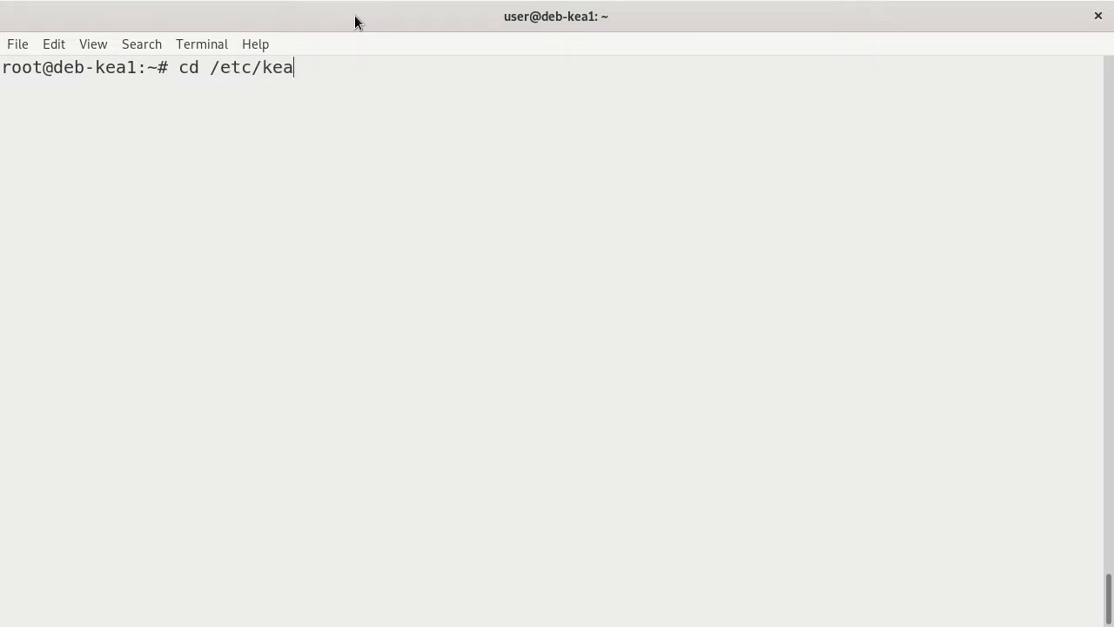
{"action": "key", "text": "Return"}
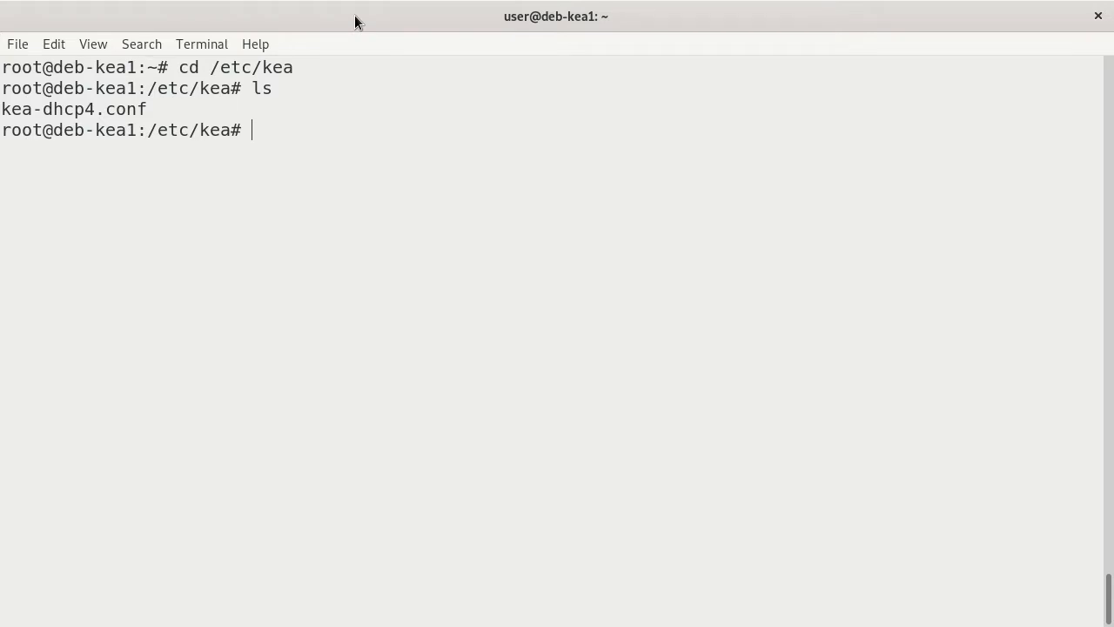
{"action": "type", "text": "vim kea-d"}
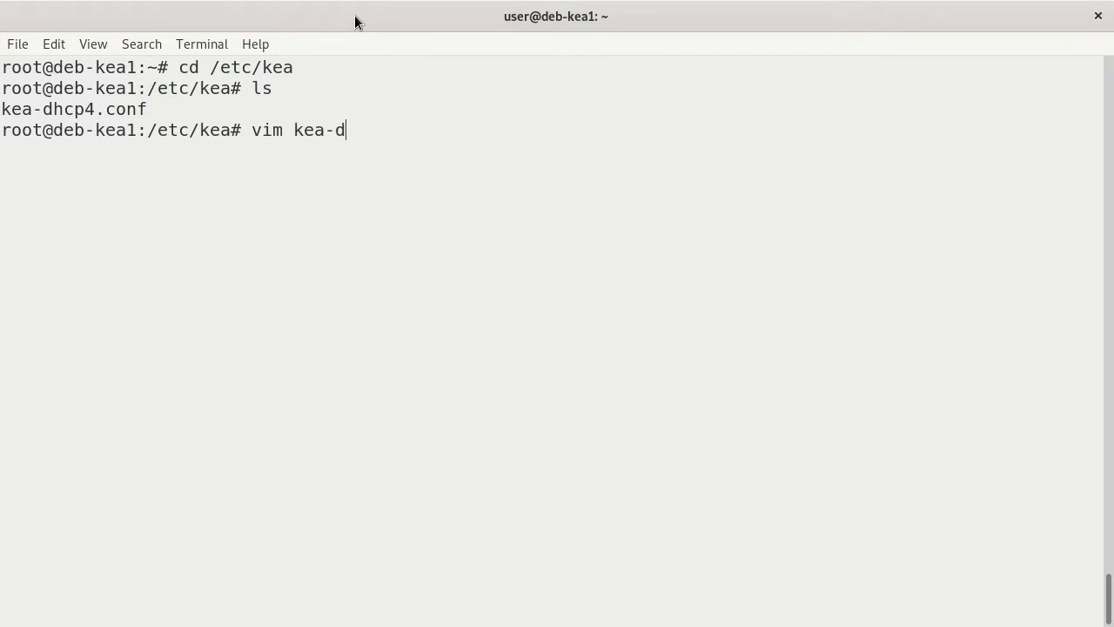
{"action": "type", "text": "hcp4.conf"}
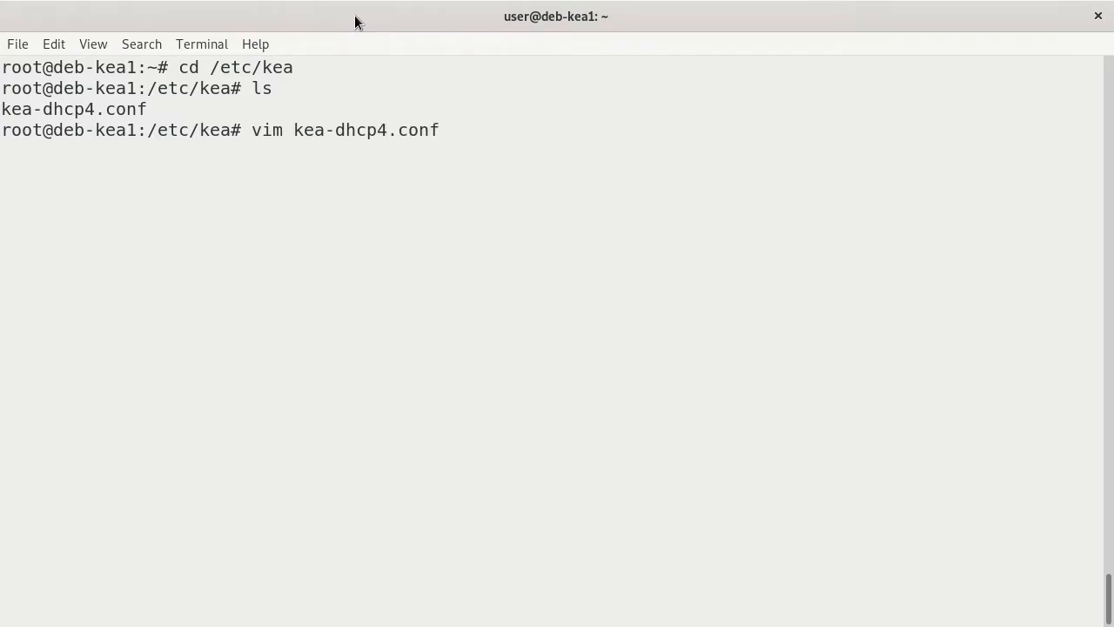
{"action": "key", "text": "Return"}
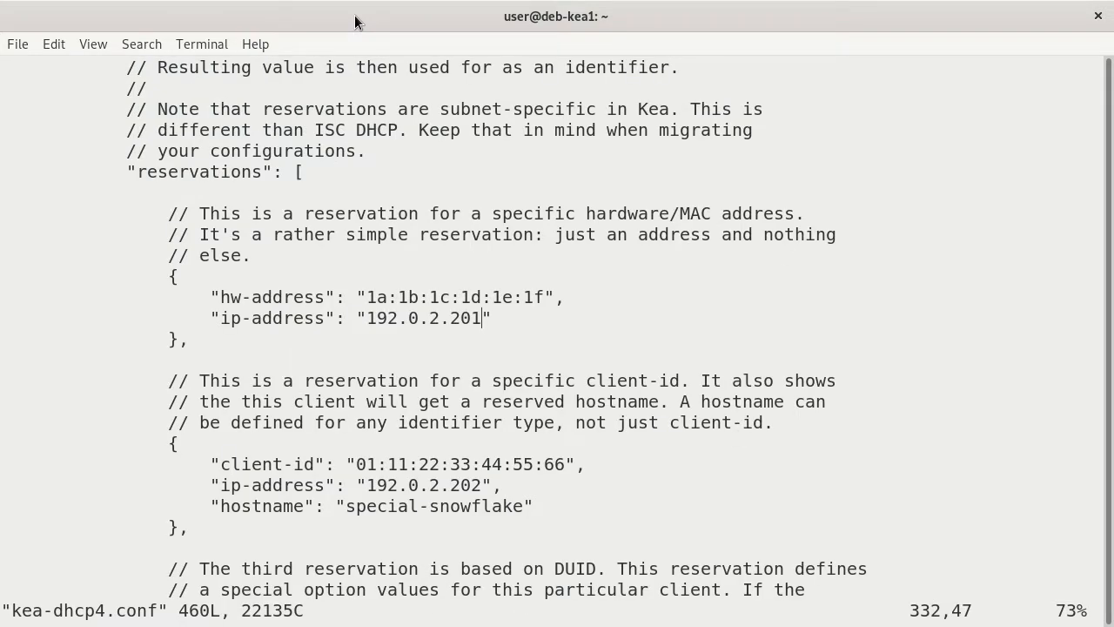
{"action": "key", "text": "gg"}
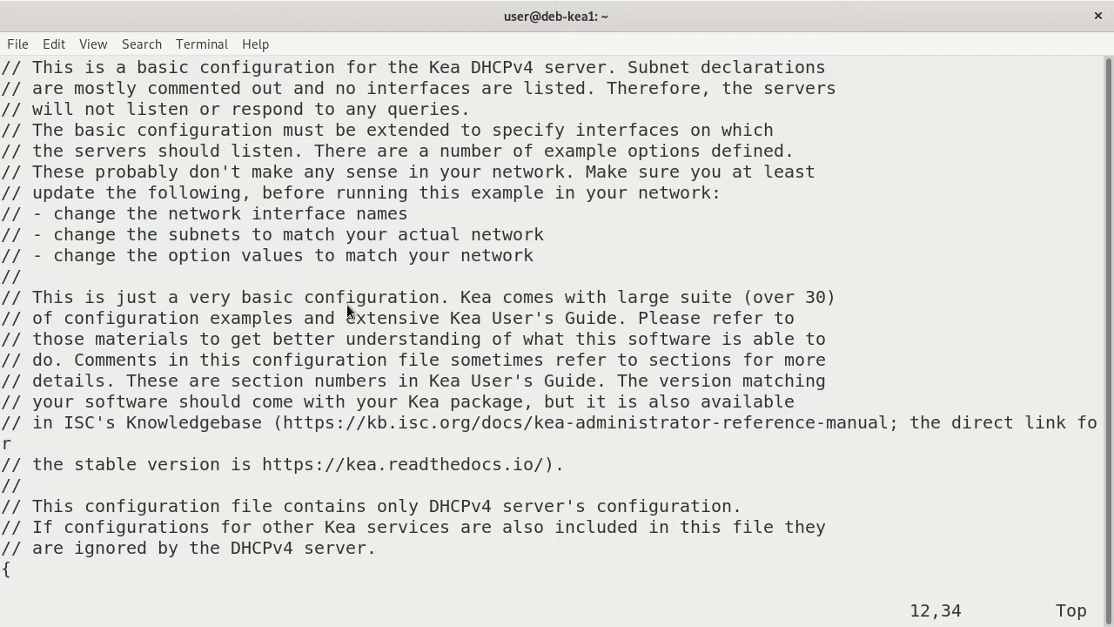
{"action": "scroll", "scroll_direction": "down", "scroll_amount": 3}
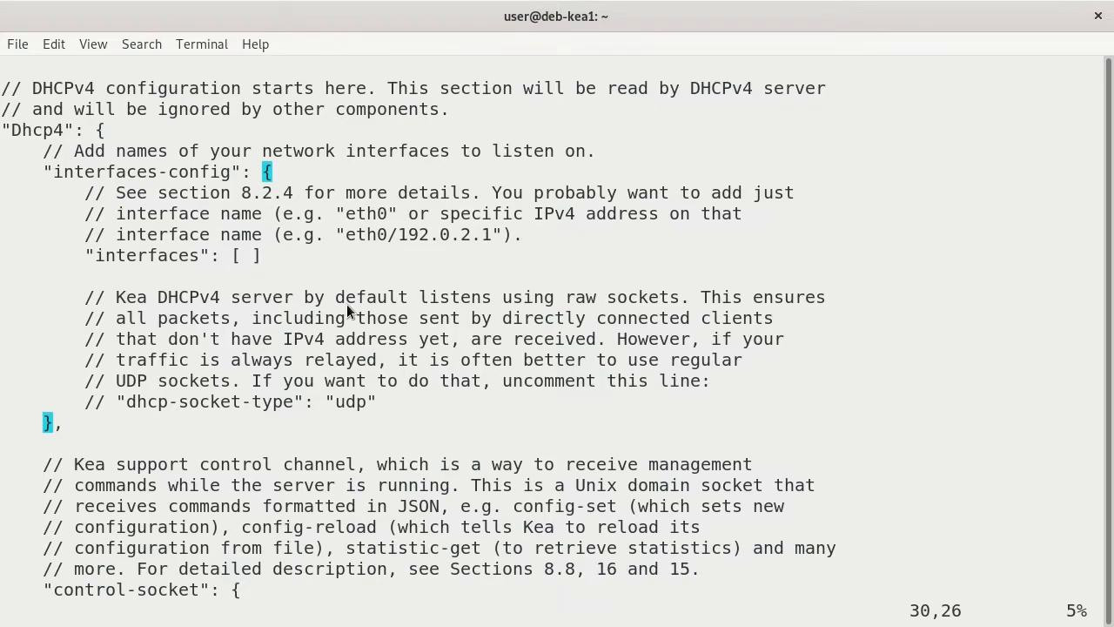
{"action": "mouse_move", "coordinate": [94, 262]}
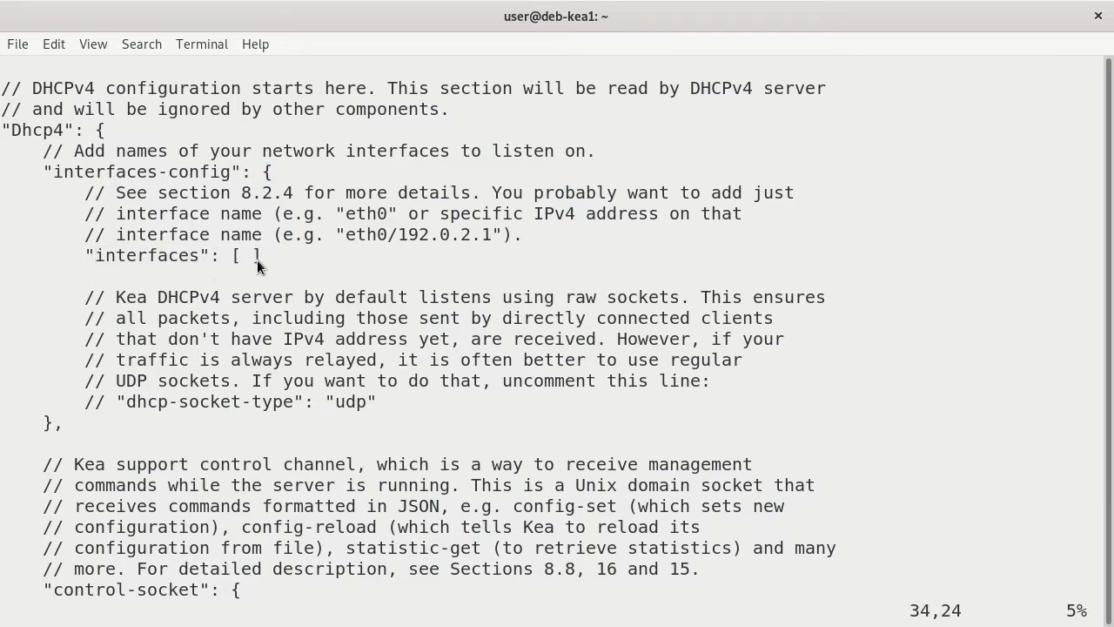
{"action": "mouse_move", "coordinate": [414, 280]}
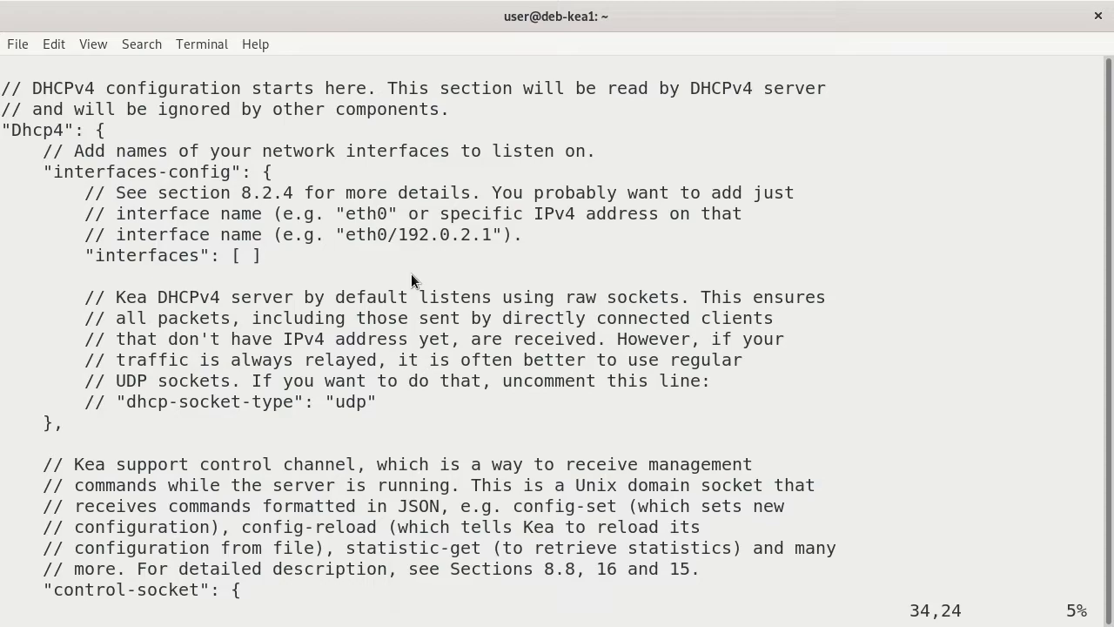
{"action": "left_click", "coordinate": [240, 254]}
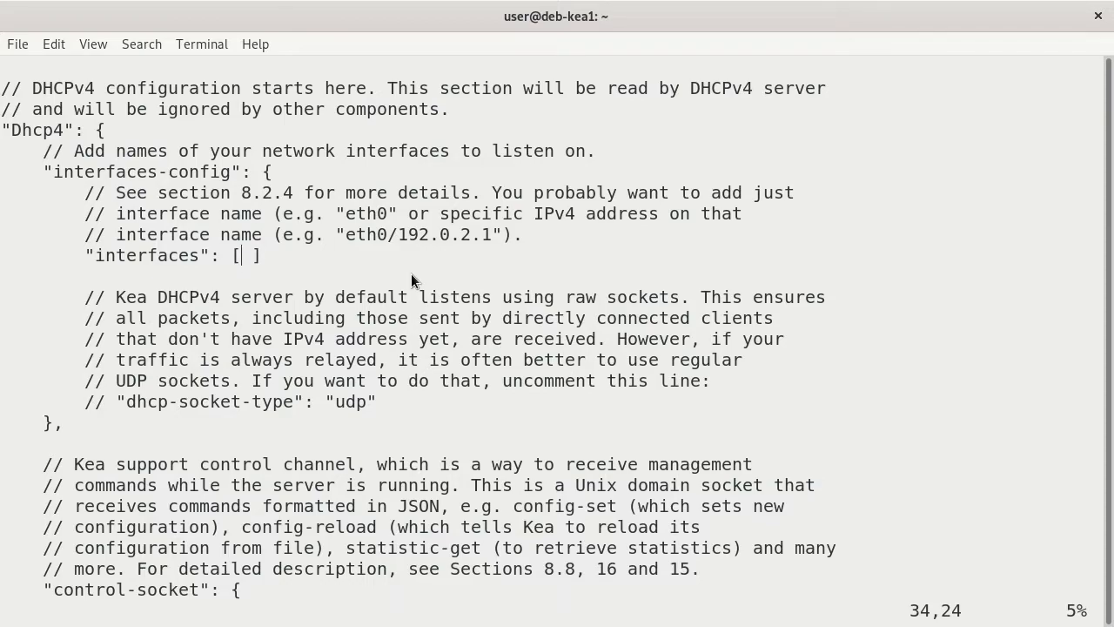
{"action": "scroll", "scroll_direction": "down", "scroll_amount": 3}
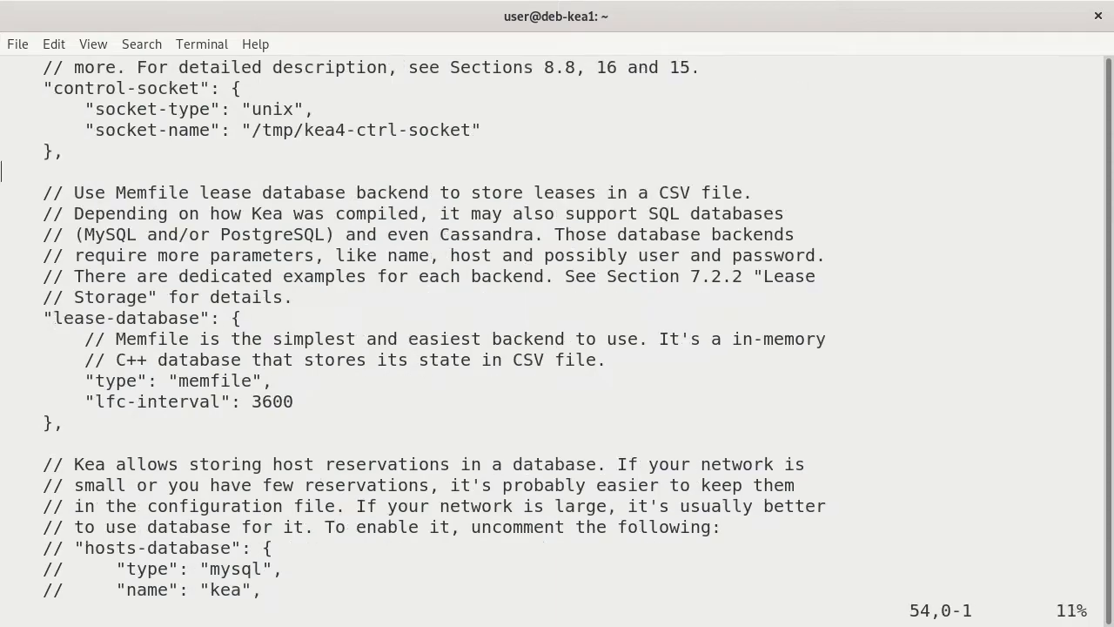
{"action": "scroll", "scroll_direction": "down", "scroll_amount": 3}
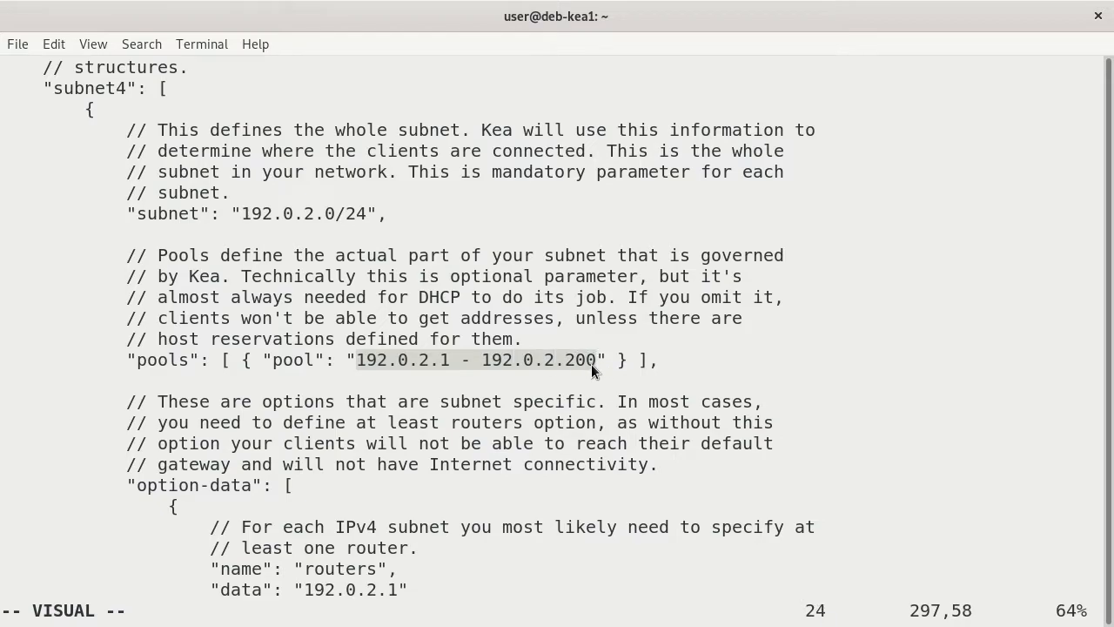
{"action": "mouse_move", "coordinate": [247, 222]}
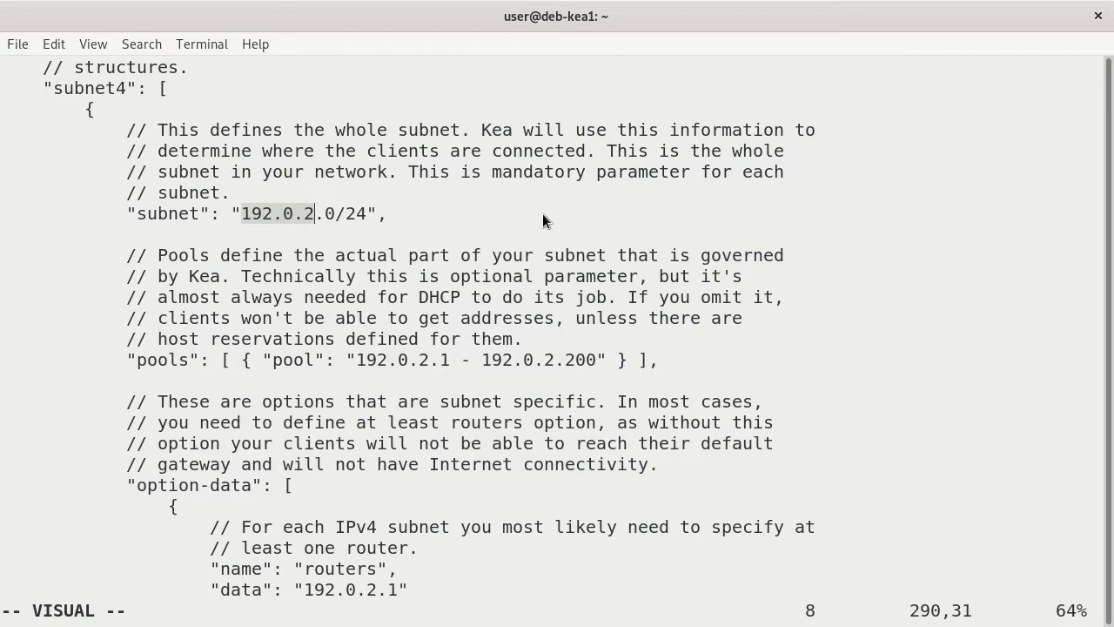
{"action": "mouse_move", "coordinate": [470, 228]}
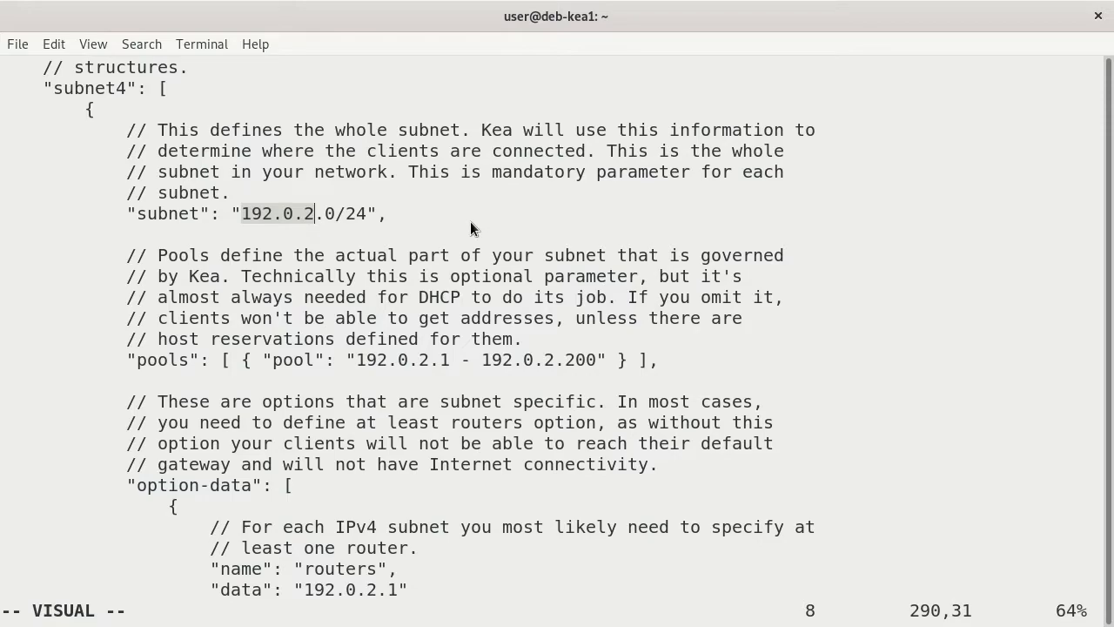
{"action": "scroll", "scroll_direction": "down", "scroll_amount": 3}
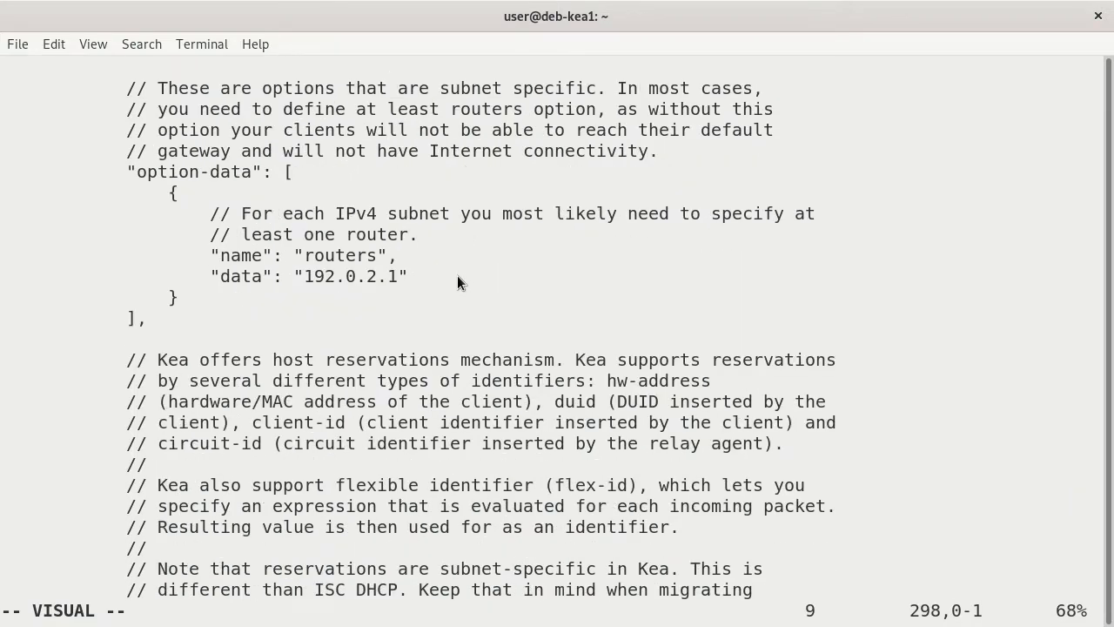
{"action": "scroll", "scroll_direction": "down", "scroll_amount": 3}
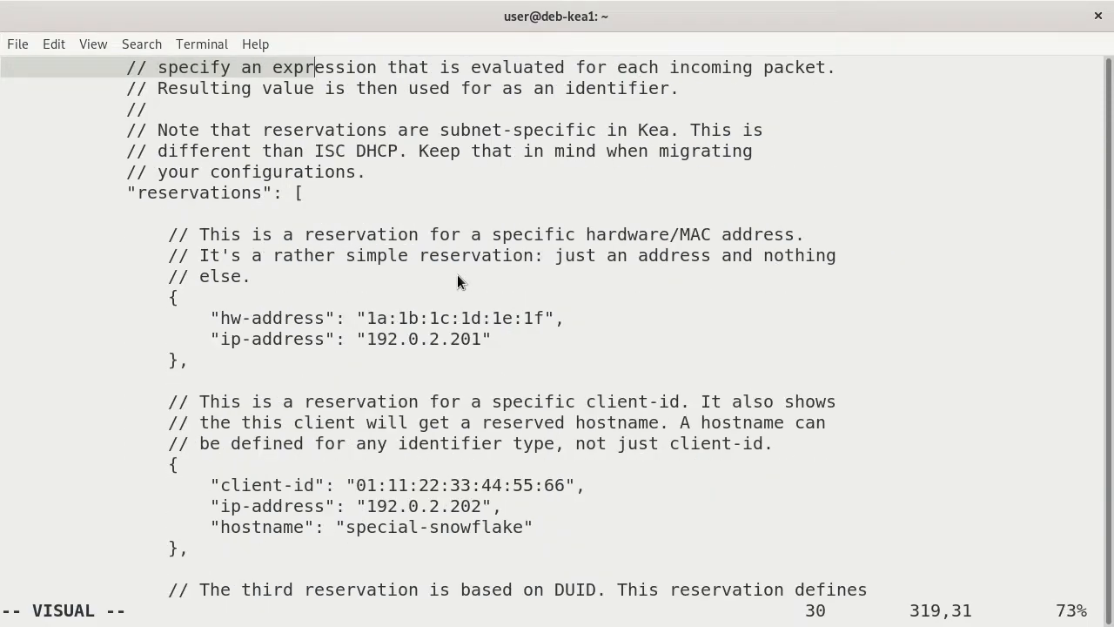
{"action": "scroll", "scroll_direction": "down", "scroll_amount": 3}
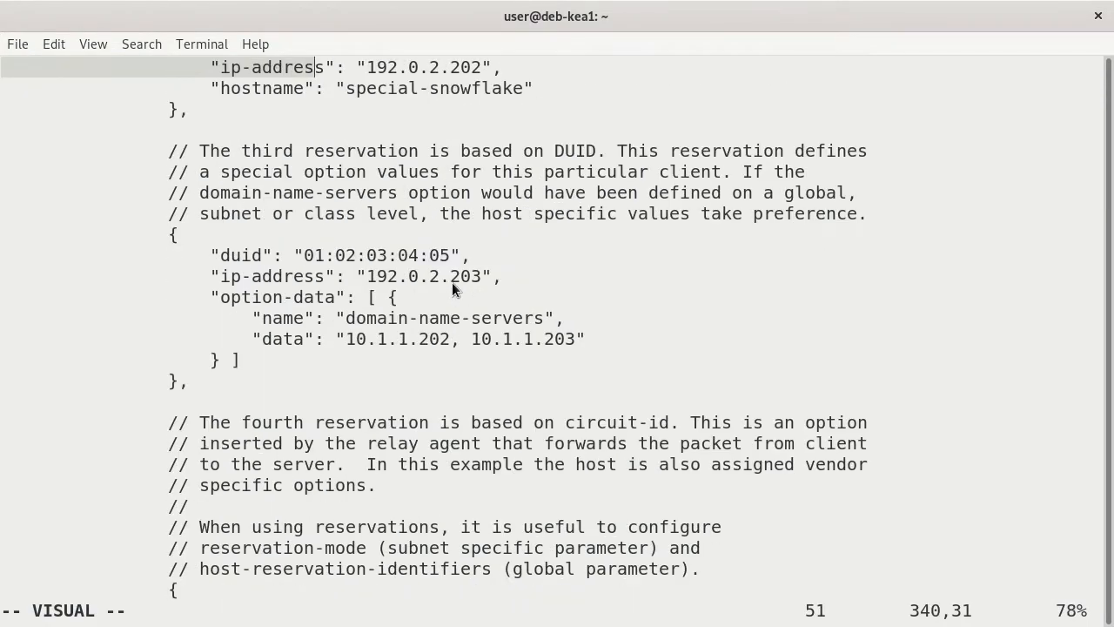
{"action": "scroll", "scroll_direction": "down", "scroll_amount": 3}
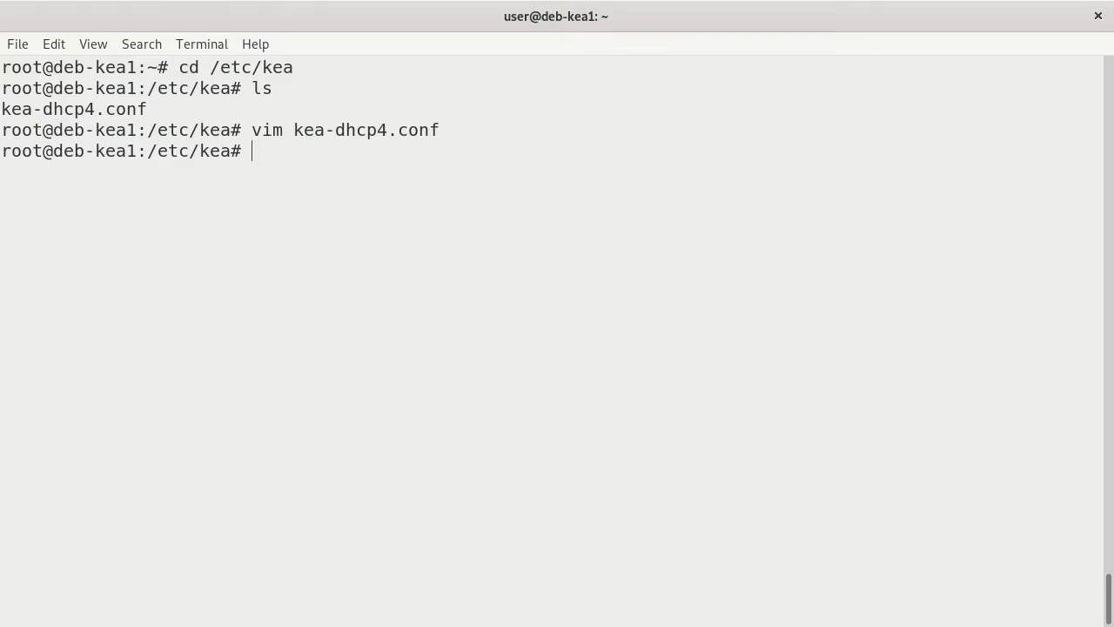
Step: Rename the stock kea-dhcp4.conf aside as _kea-dhcp4.conf with mv
{"action": "type", "text": "mv"}
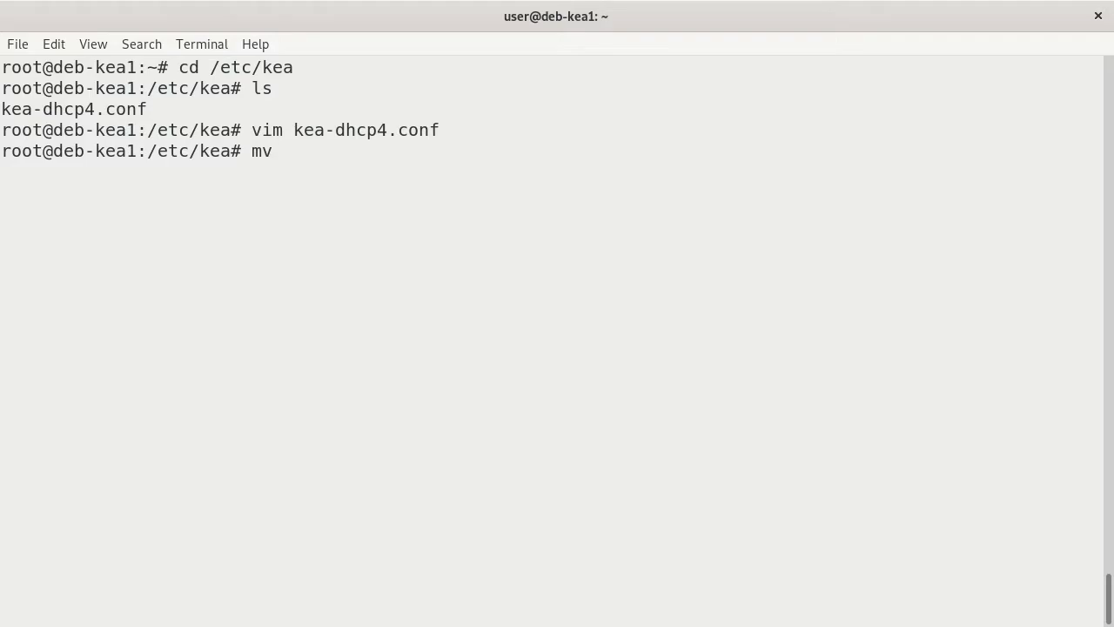
{"action": "type", "text": "kea-dhc"}
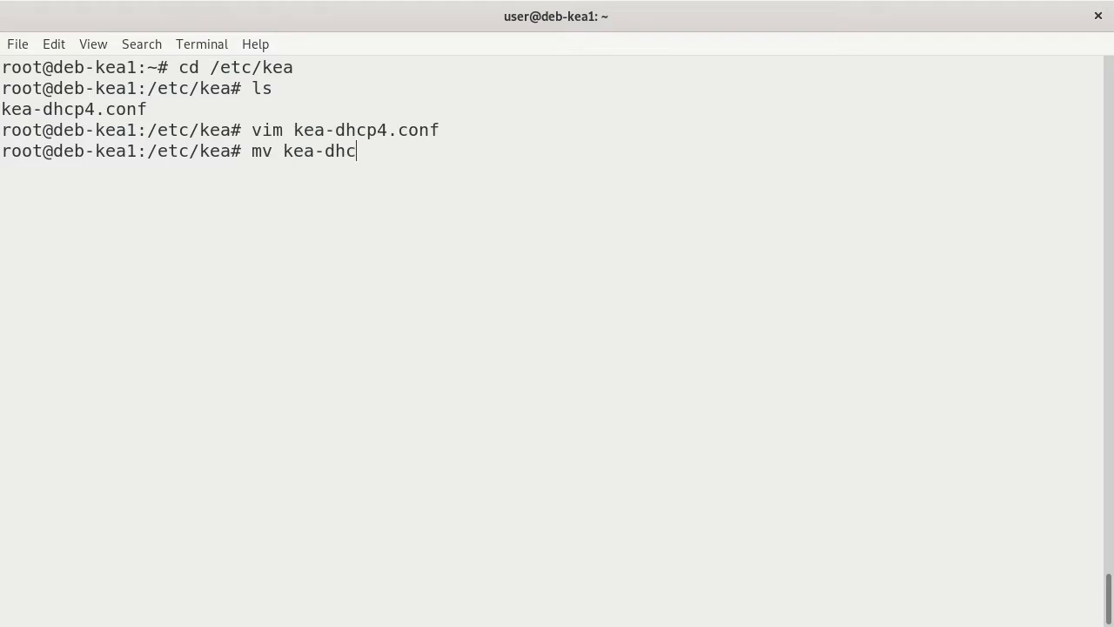
{"action": "type", "text": "p4.conf"}
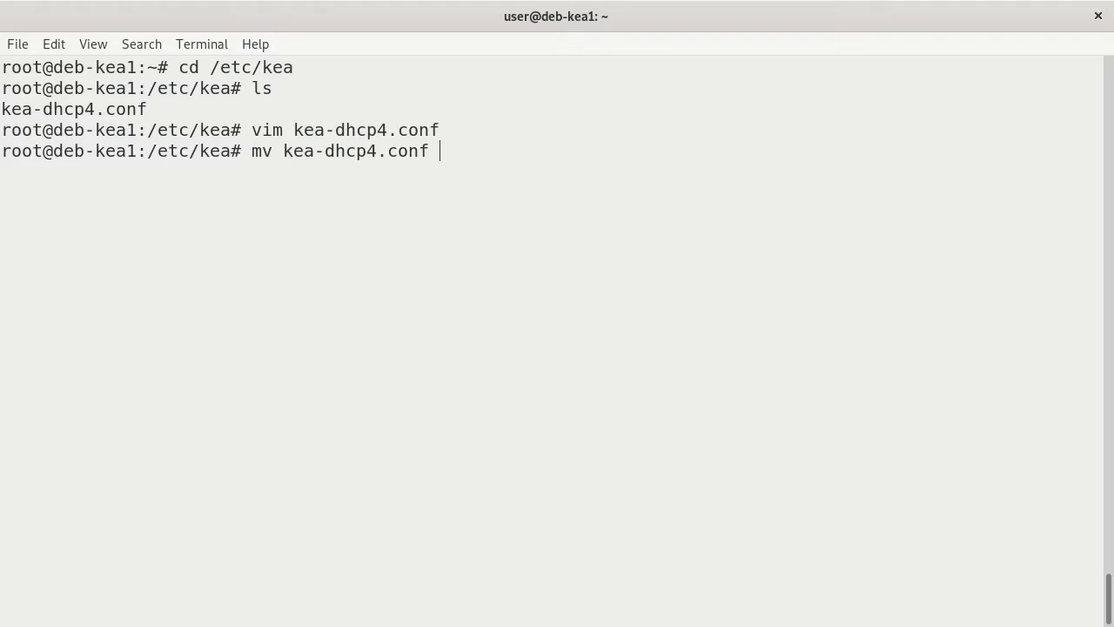
{"action": "type", "text": "_kea"}
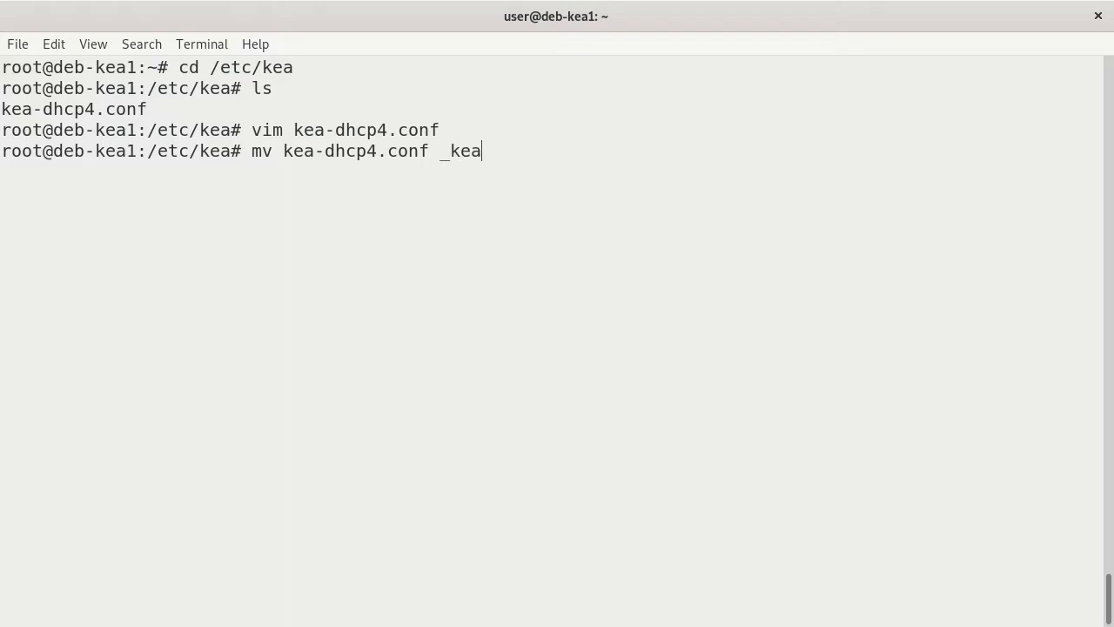
{"action": "type", "text": "-dhcp4"}
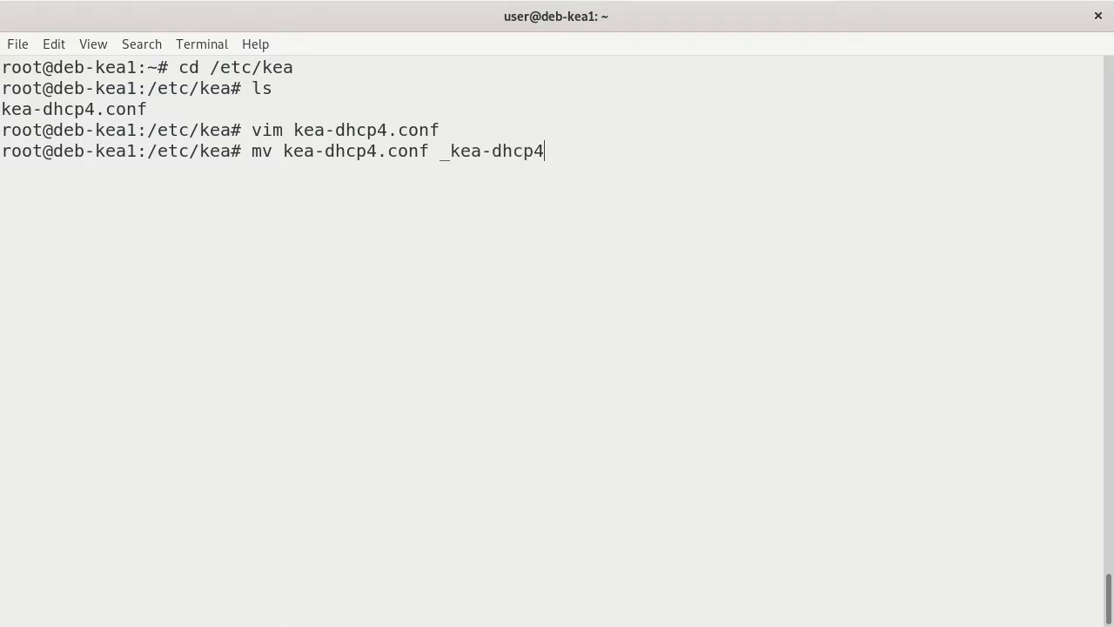
{"action": "key", "text": "Return"}
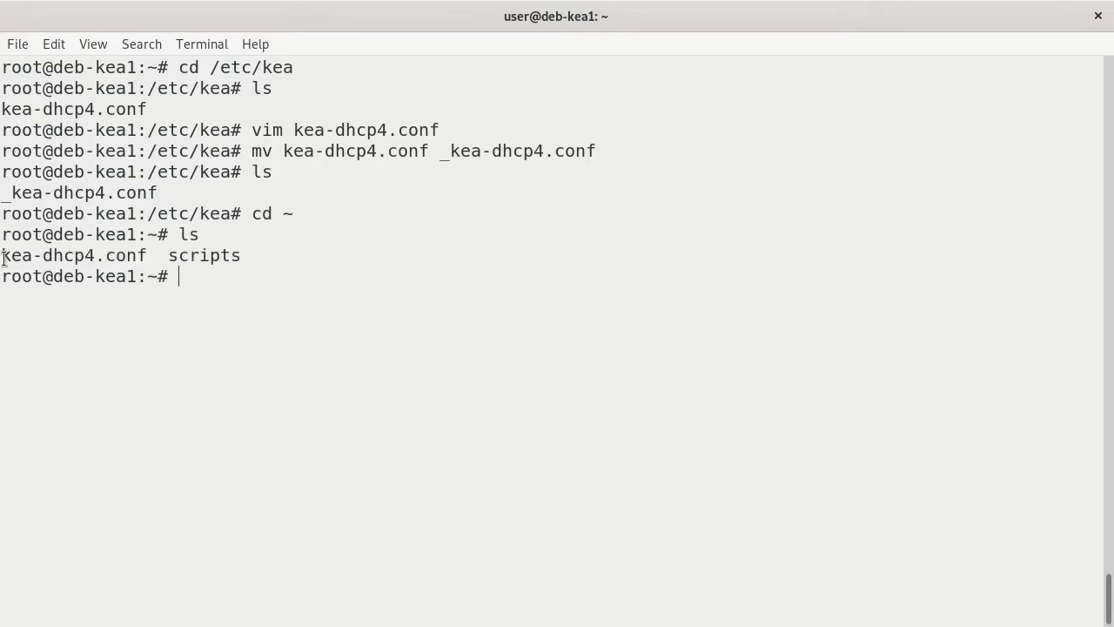
Step: Copy the prepared kea-dhcp4.conf from the home directory into /etc/kea
{"action": "double_click", "coordinate": [73, 254]}
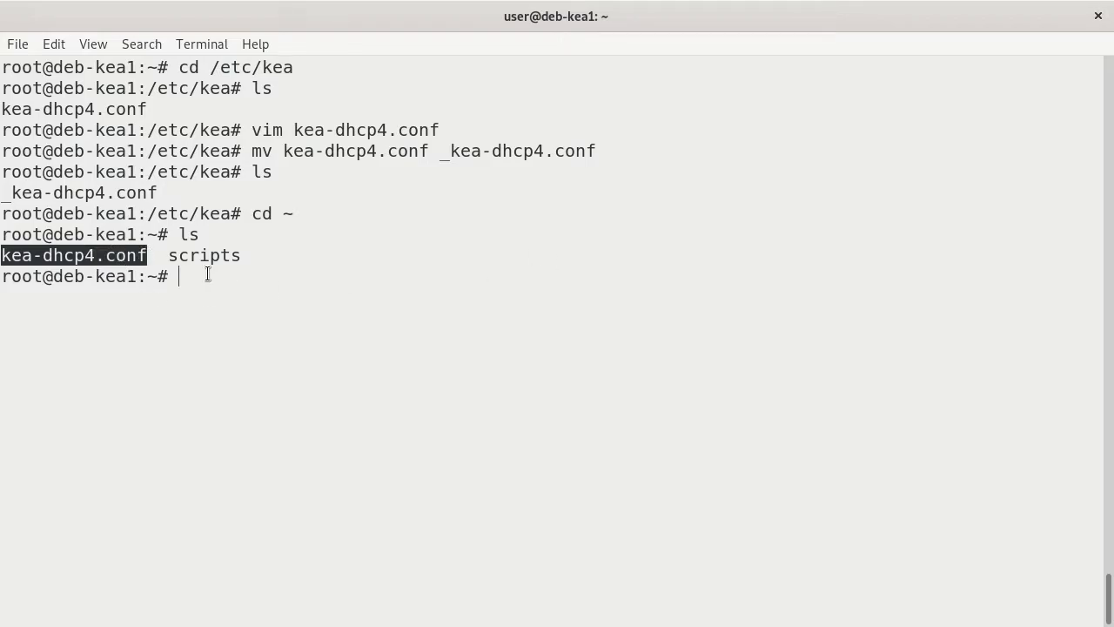
{"action": "type", "text": "cp"}
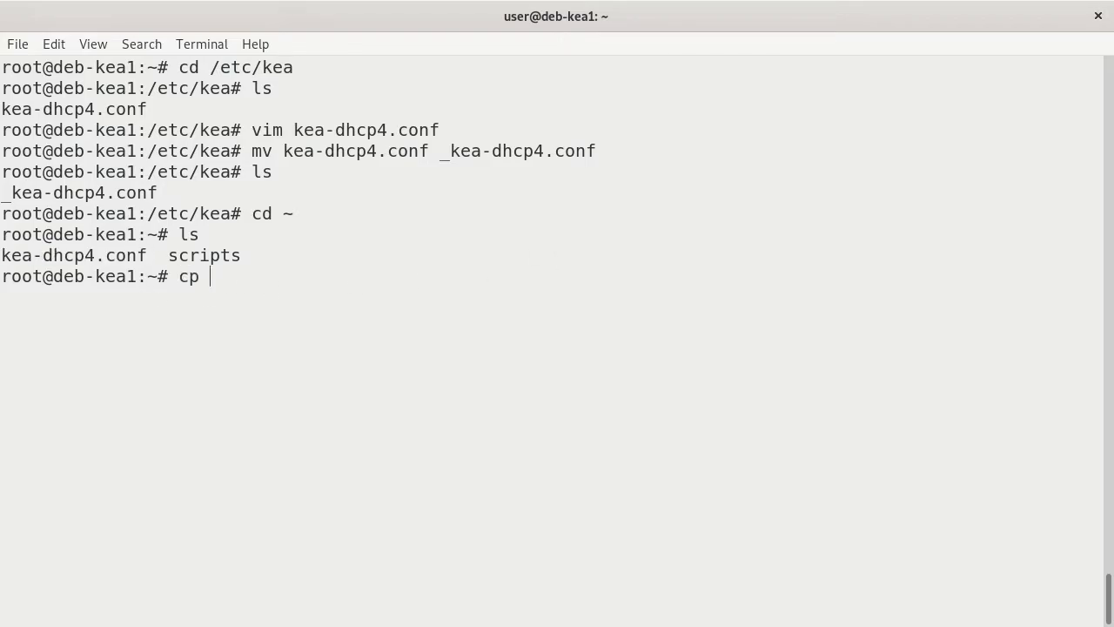
{"action": "type", "text": "kea-"}
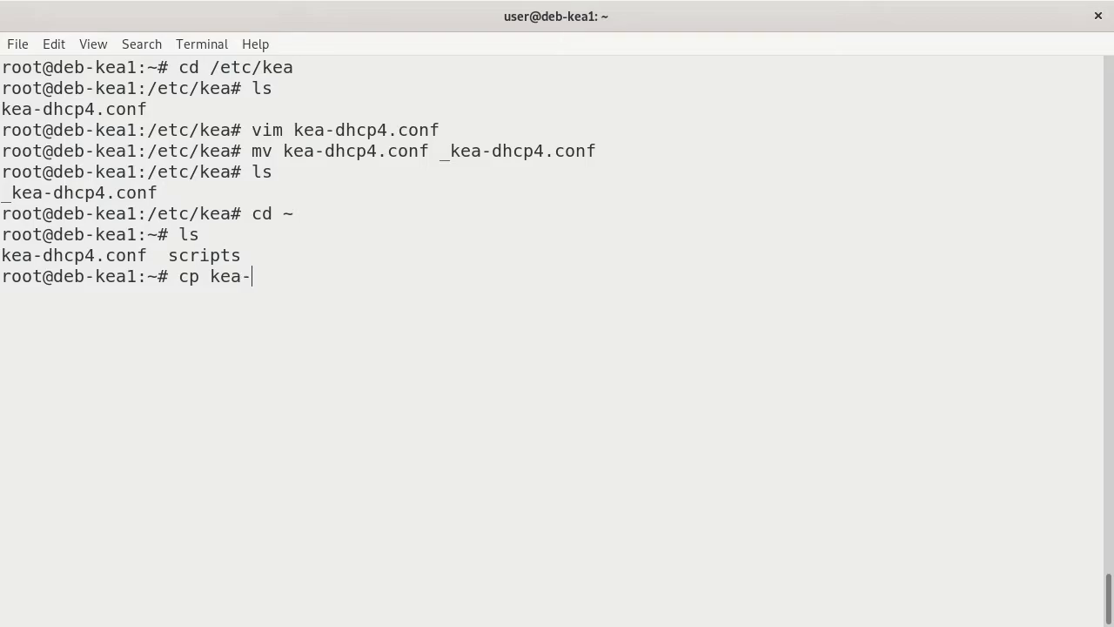
{"action": "type", "text": "dhcp4.conf"}
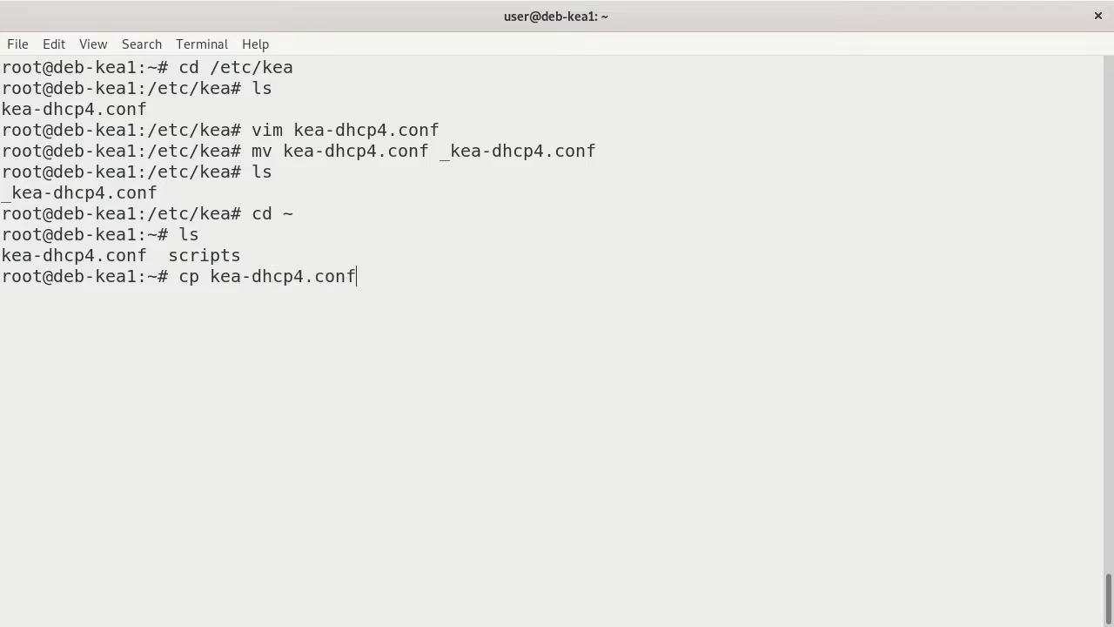
{"action": "type", "text": "/"}
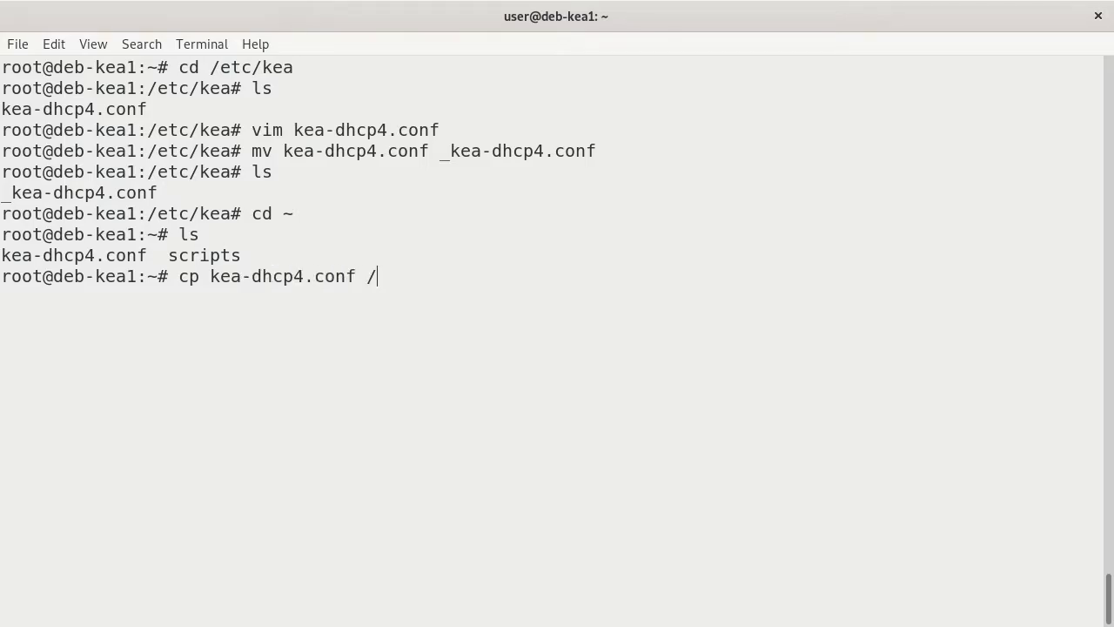
{"action": "type", "text": "etc//kea"}
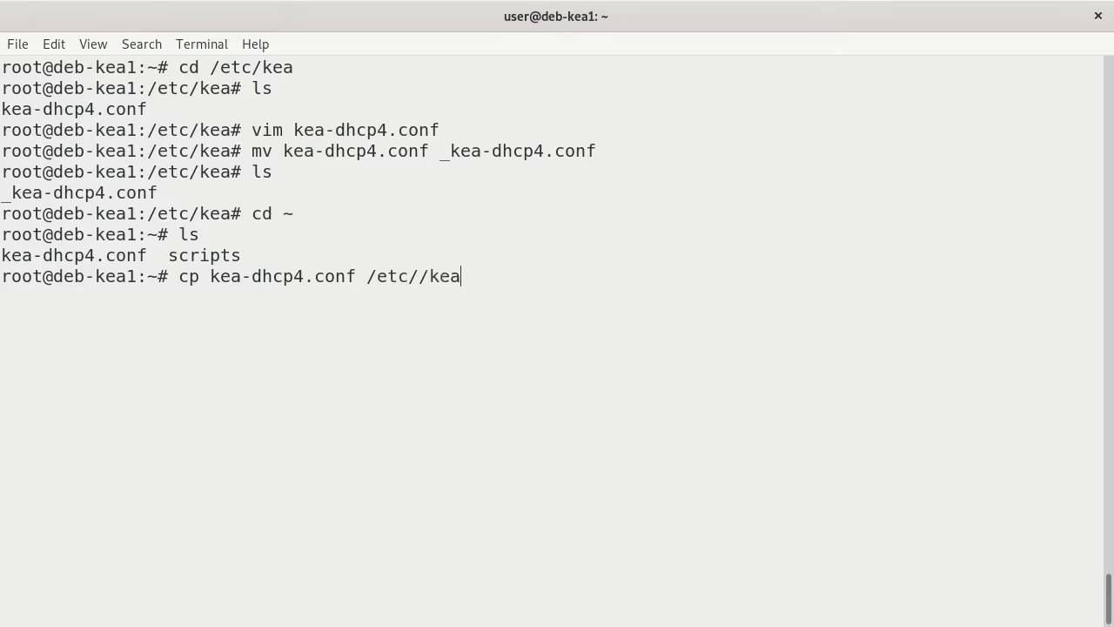
{"action": "key", "text": "BackSpace"}
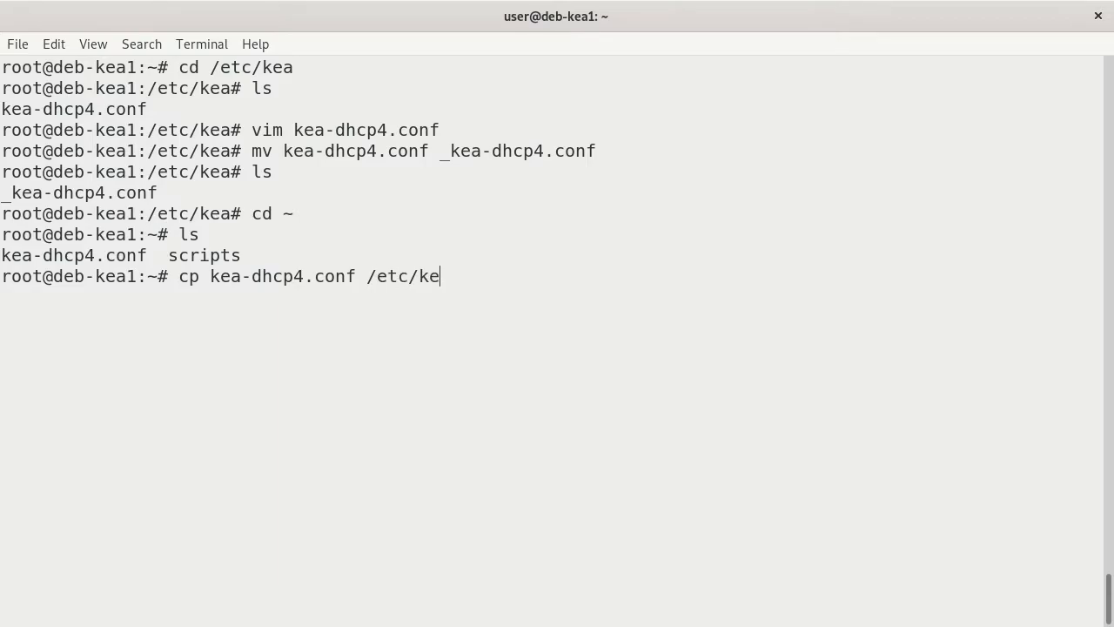
{"action": "key", "text": "Return"}
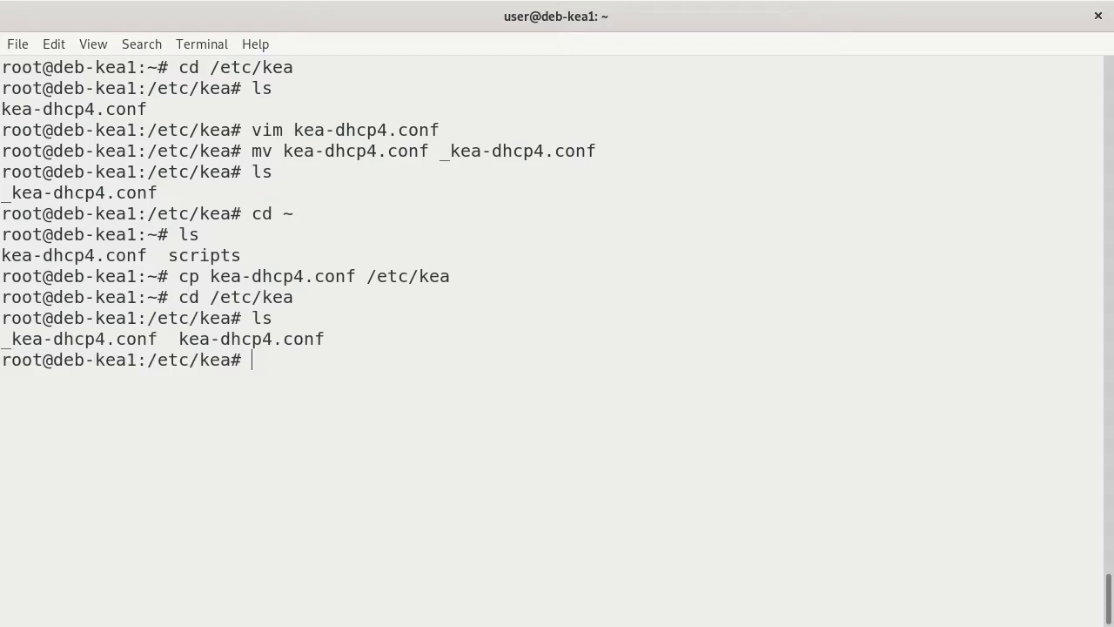
Step: Confirm kea-dhcp4.conf is listed and prepare a vim command for it via Tab completion
{"action": "double_click", "coordinate": [251, 337]}
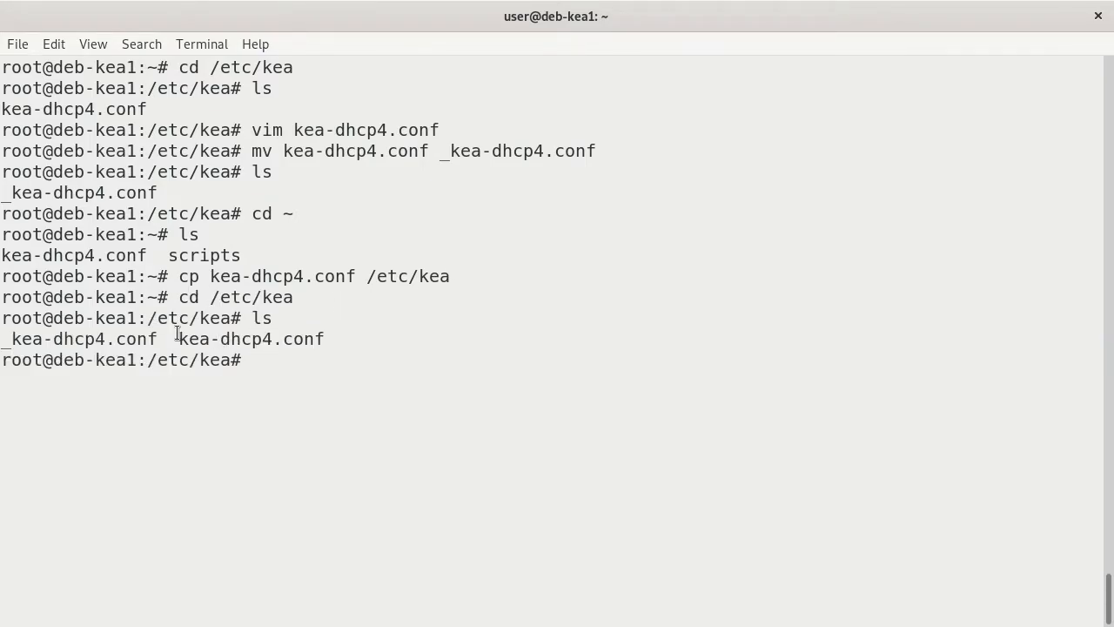
{"action": "double_click", "coordinate": [251, 338]}
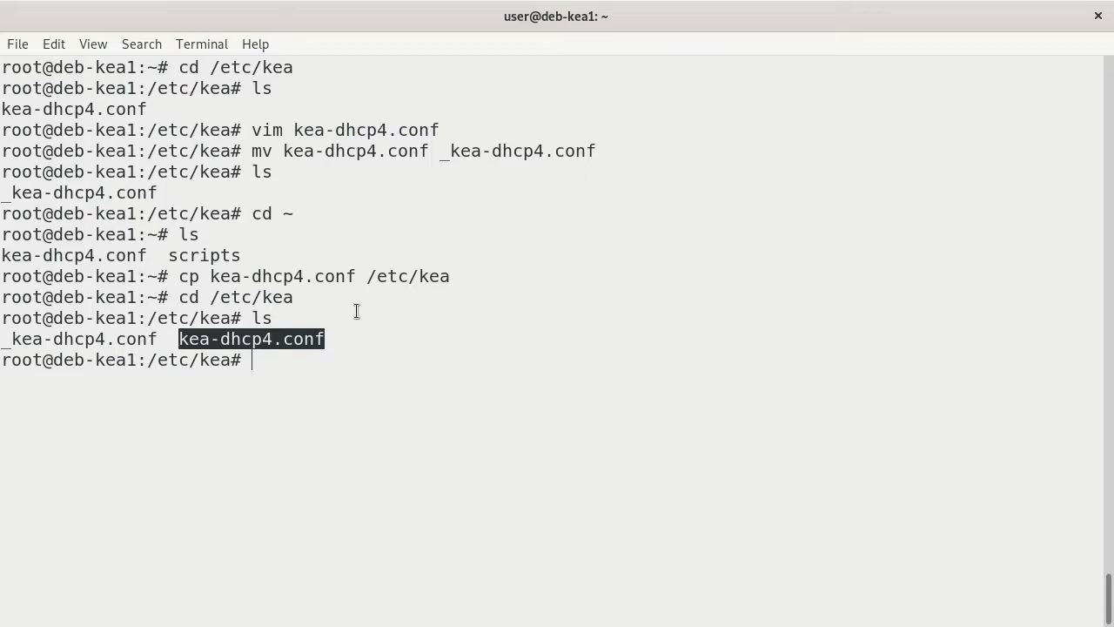
{"action": "type", "text": "vim"}
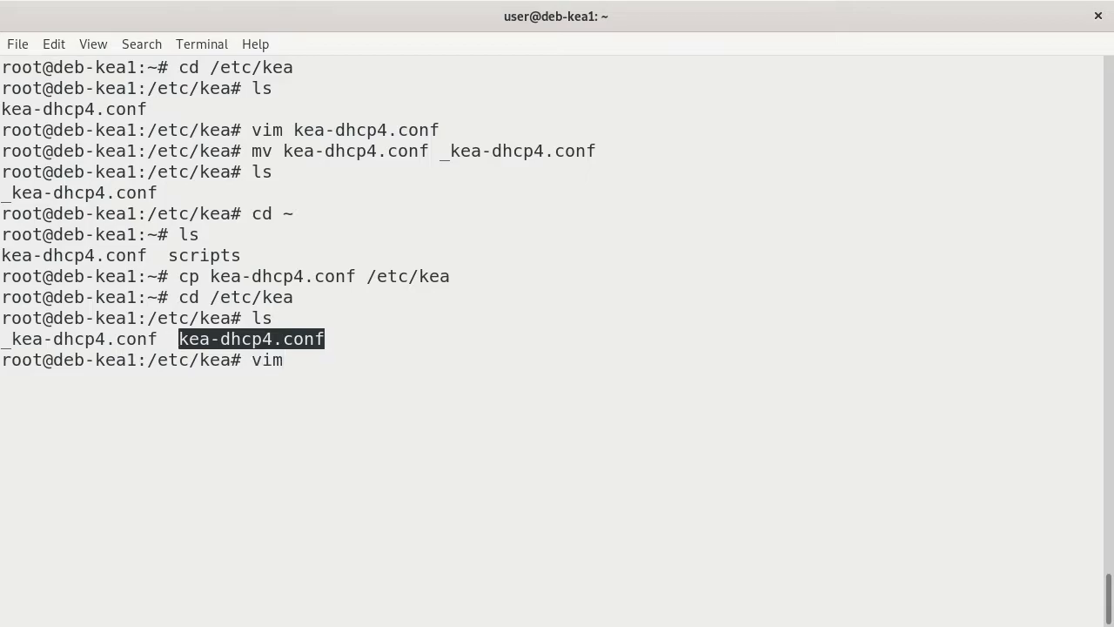
{"action": "type", "text": "kea-d"}
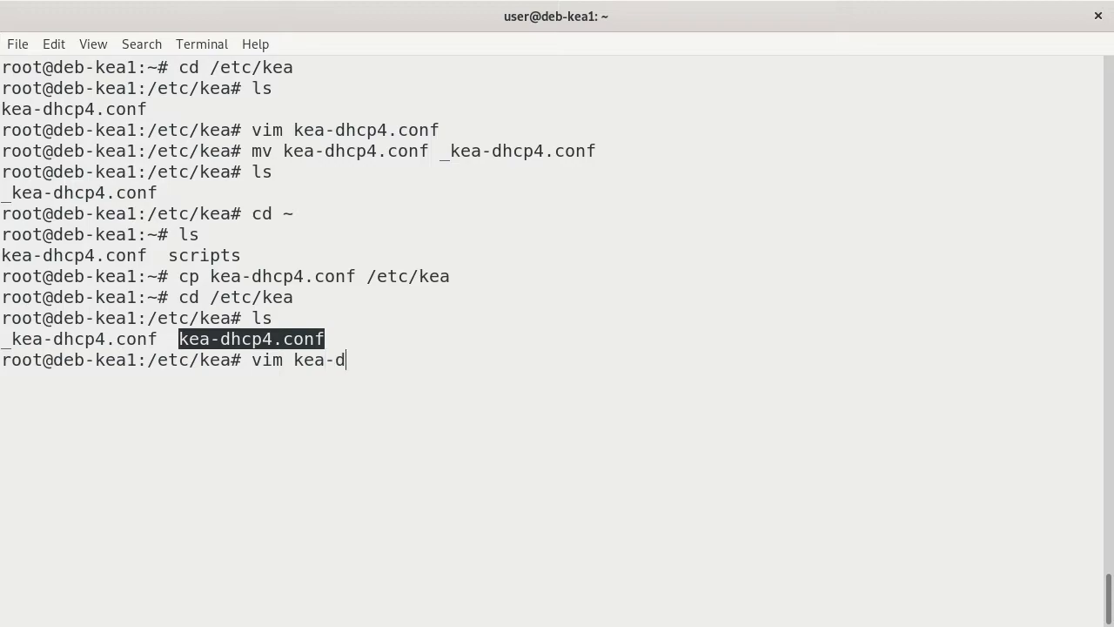
{"action": "key", "text": "Tab"}
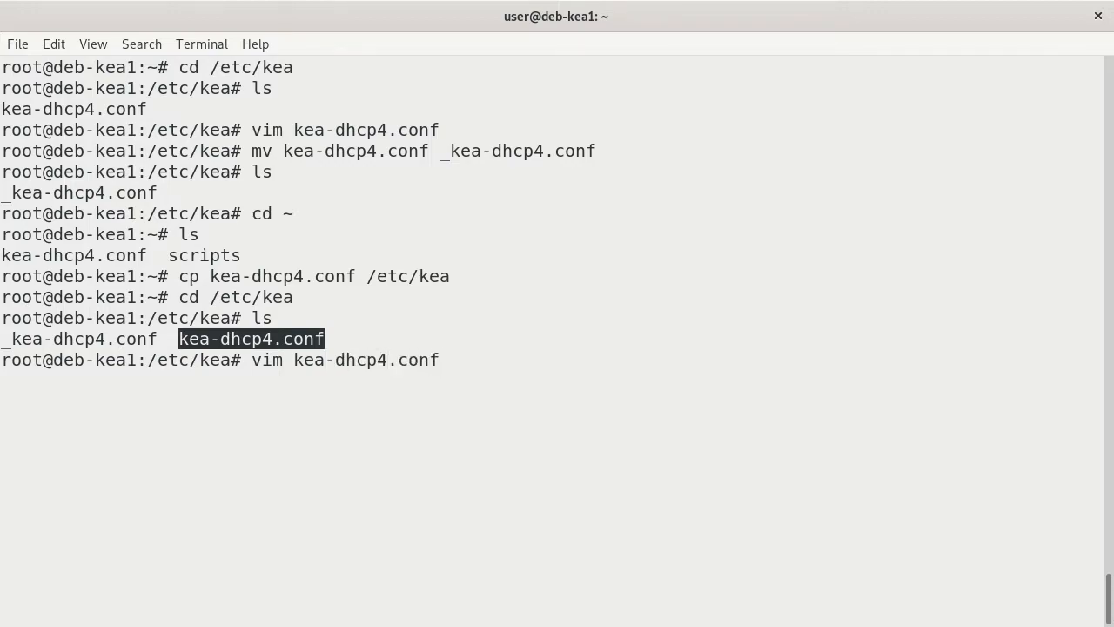
{"action": "key", "text": "Return"}
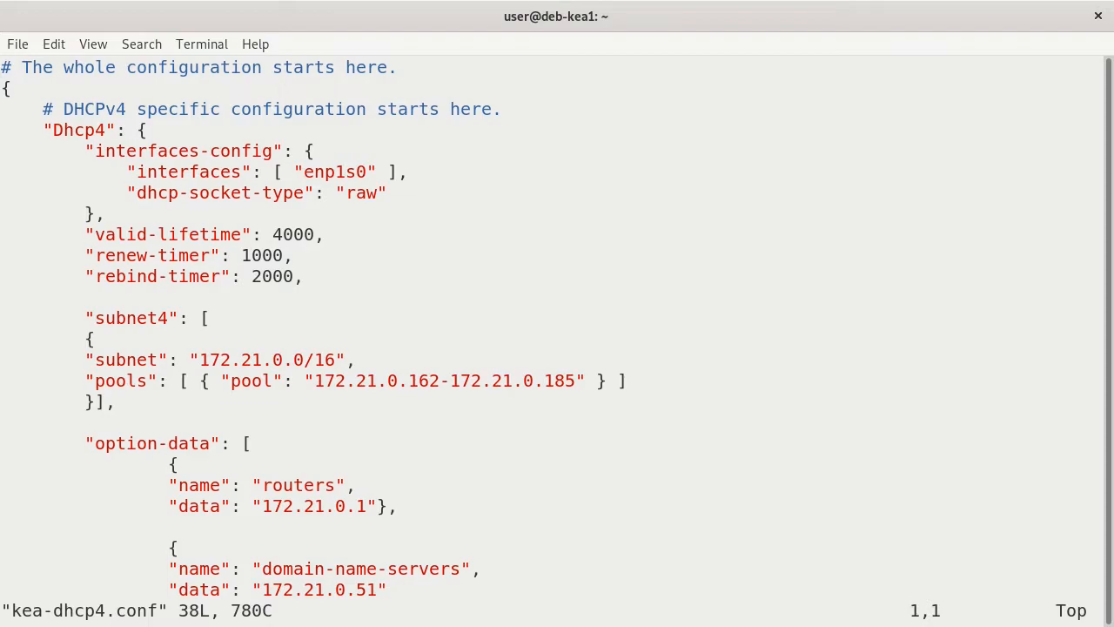
{"action": "mouse_move", "coordinate": [247, 234]}
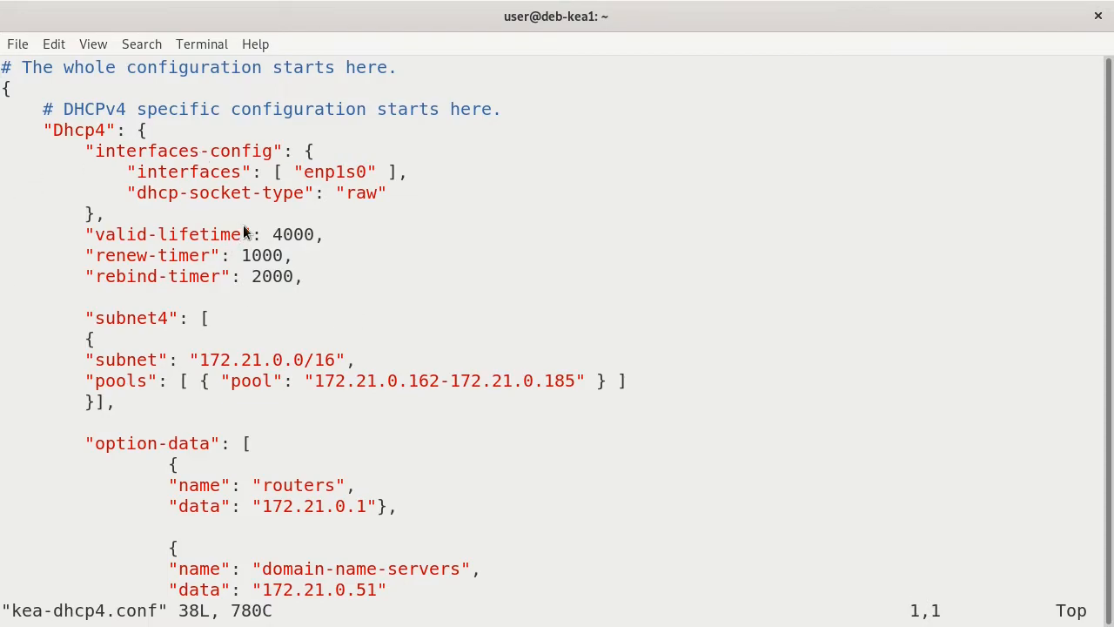
{"action": "mouse_move", "coordinate": [228, 223]}
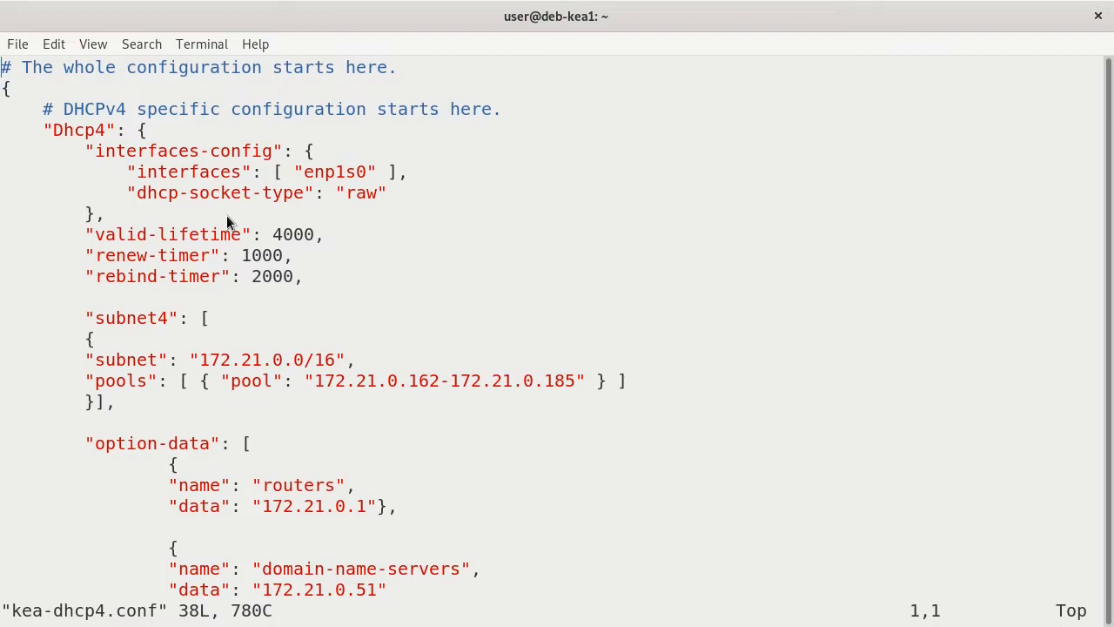
{"action": "mouse_move", "coordinate": [188, 182]}
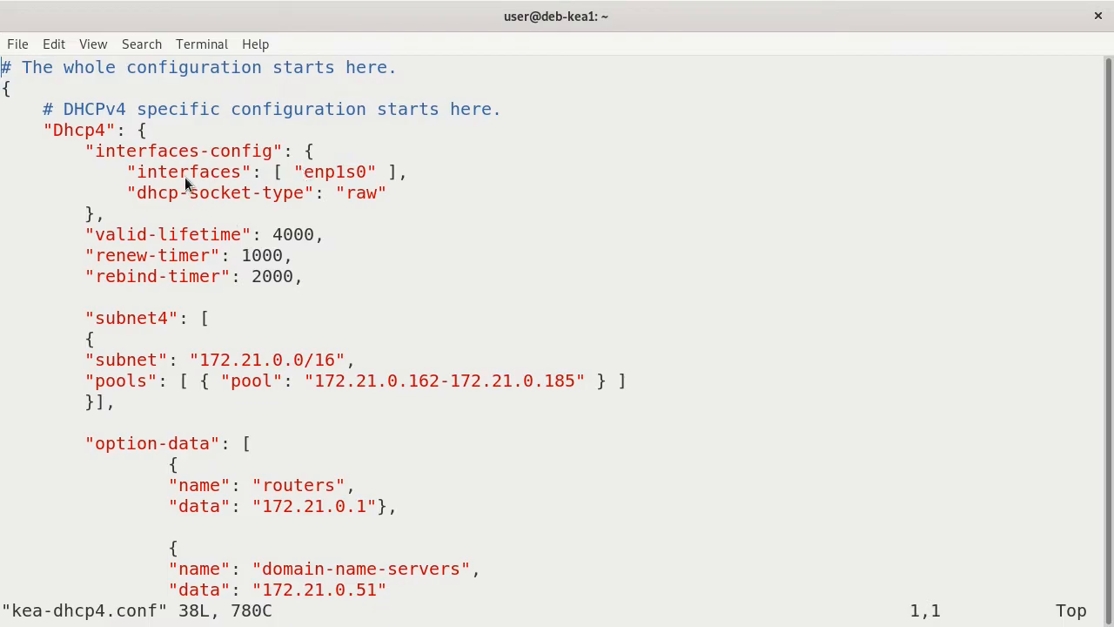
{"action": "mouse_move", "coordinate": [250, 376]}
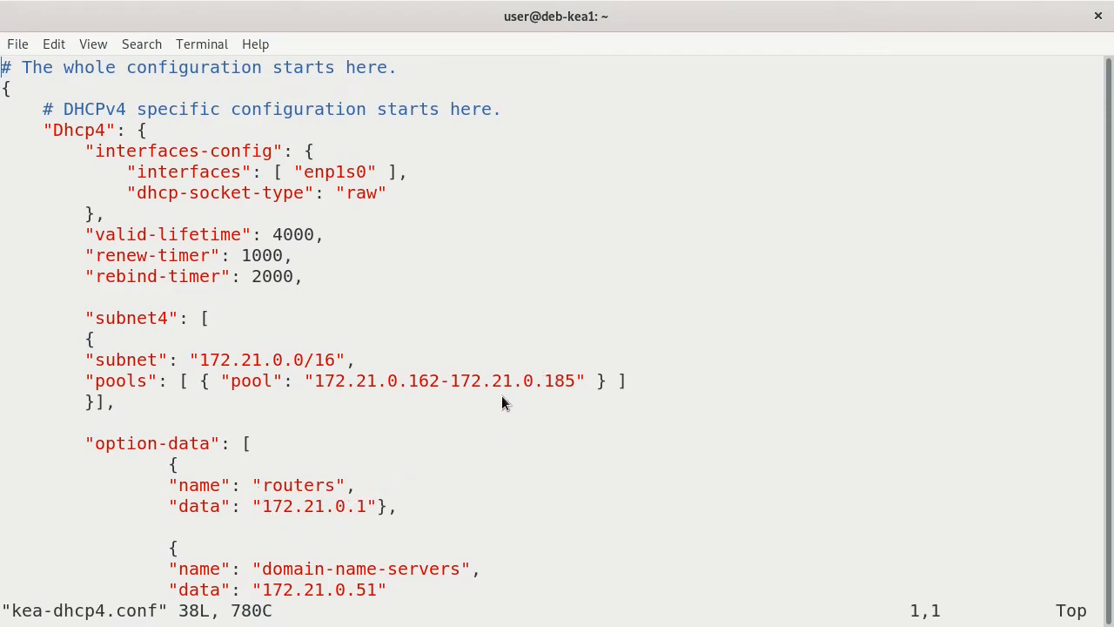
{"action": "scroll", "scroll_direction": "down", "scroll_amount": 3}
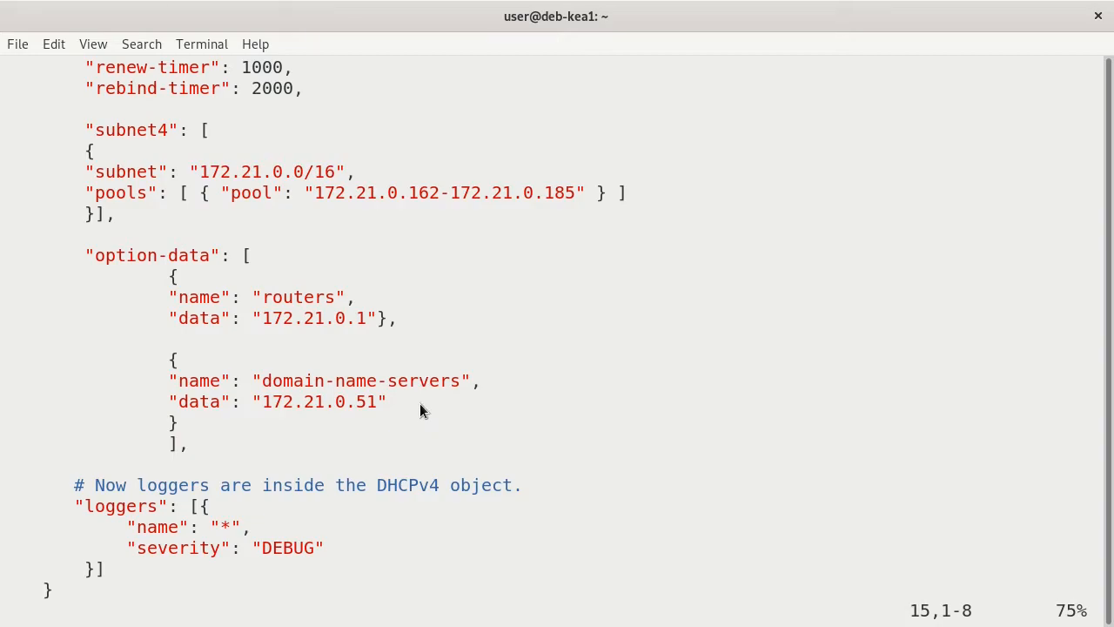
{"action": "scroll", "scroll_direction": "up", "scroll_amount": 3}
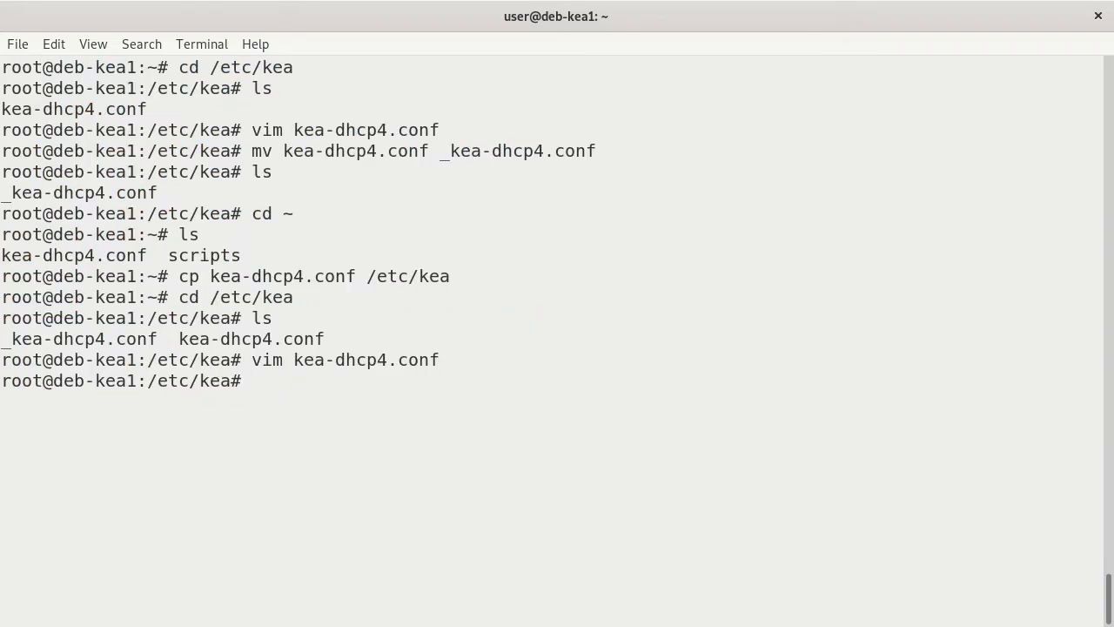
Step: Run ip a and check that enp1s0 holds 172.21.0.211/16
{"action": "type", "text": "ip a"}
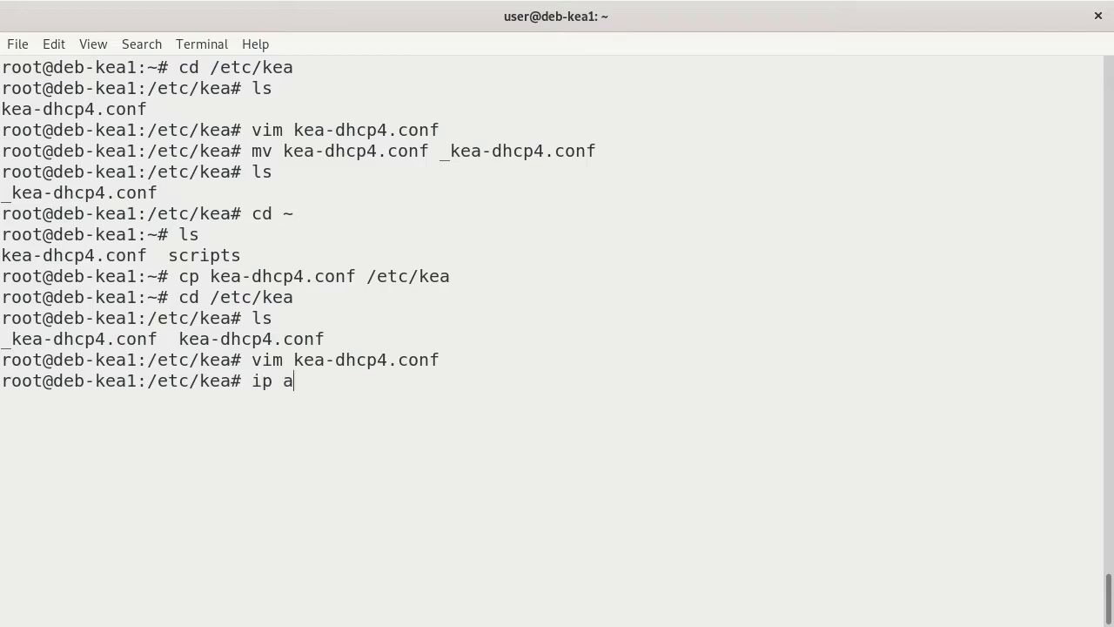
{"action": "key", "text": "Return"}
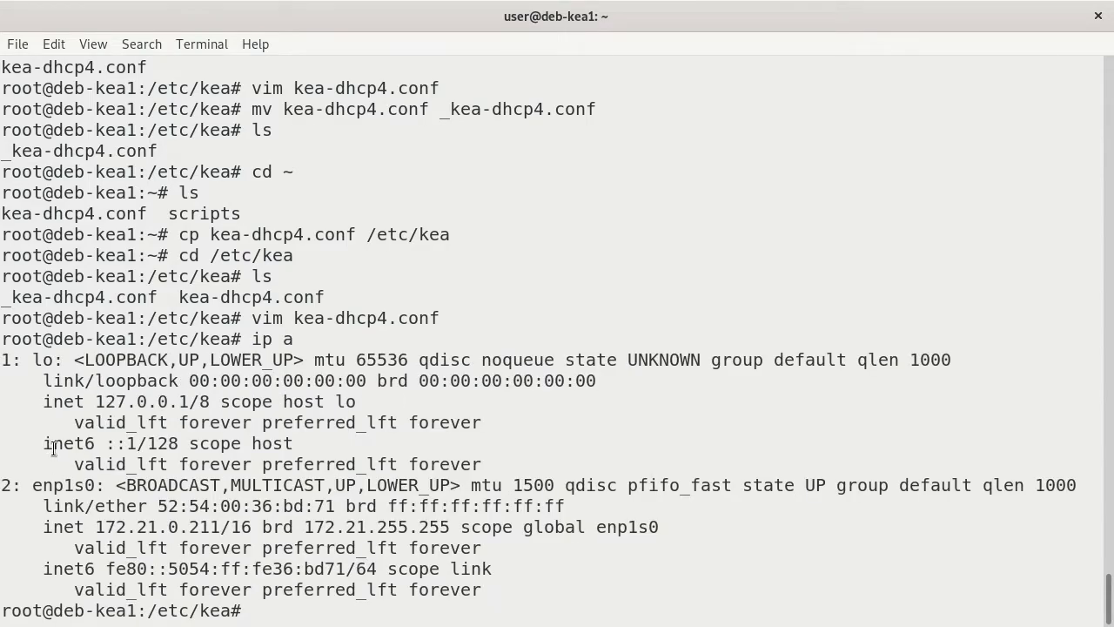
{"action": "double_click", "coordinate": [113, 526]}
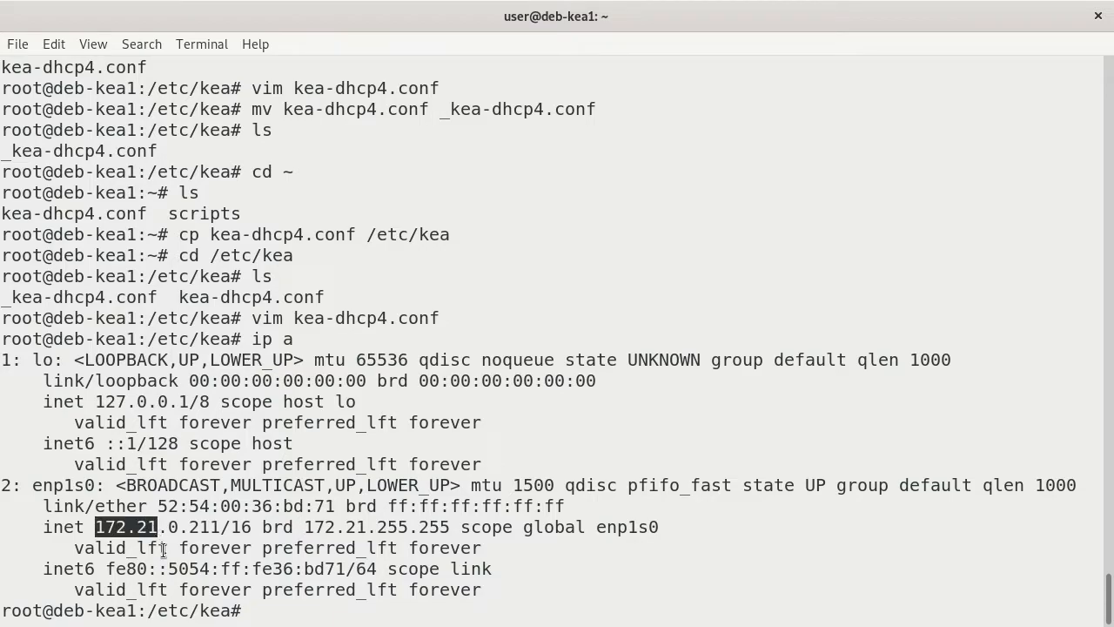
{"action": "mouse_move", "coordinate": [103, 525]}
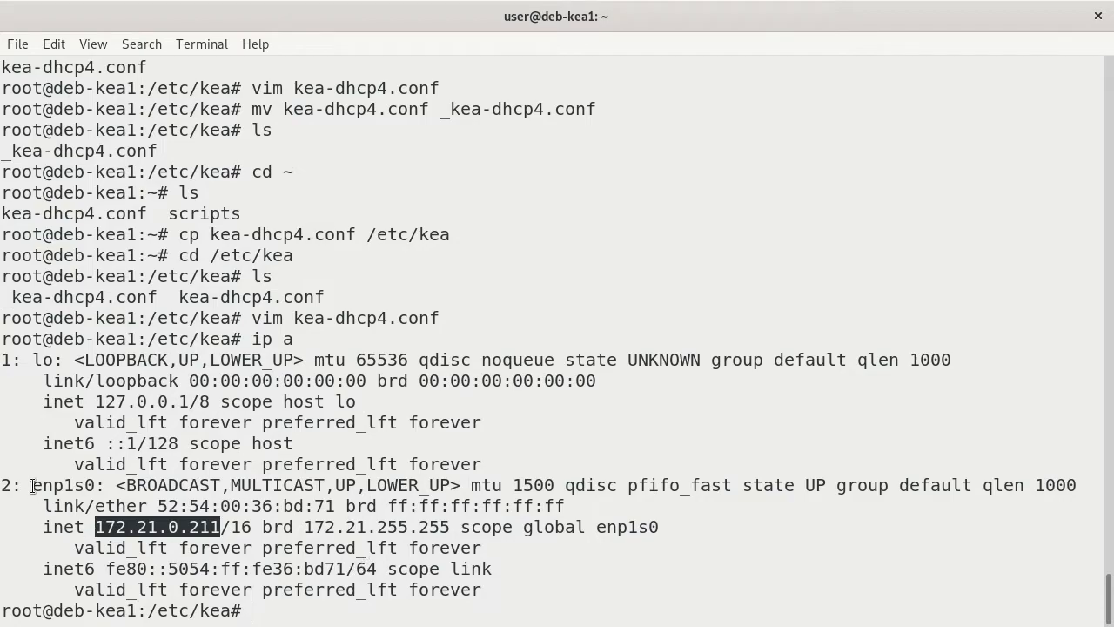
{"action": "double_click", "coordinate": [66, 483]}
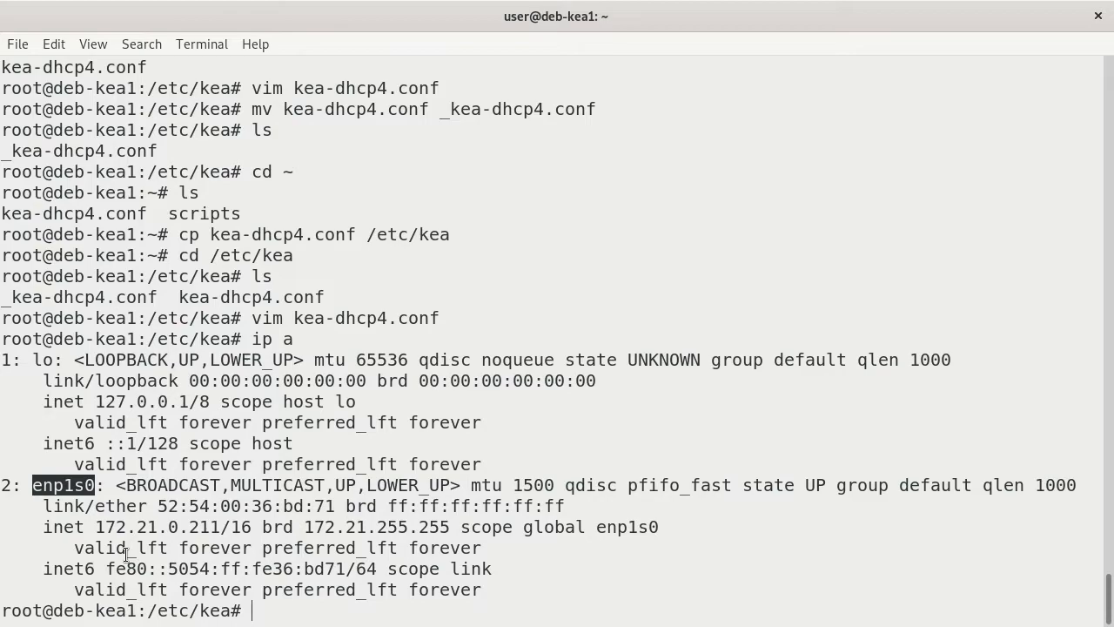
Step: Reopen kea-dhcp4.conf in vim and set the interfaces entry to enp1s0
{"action": "type", "text": "vim kea-dhcp4.conf"}
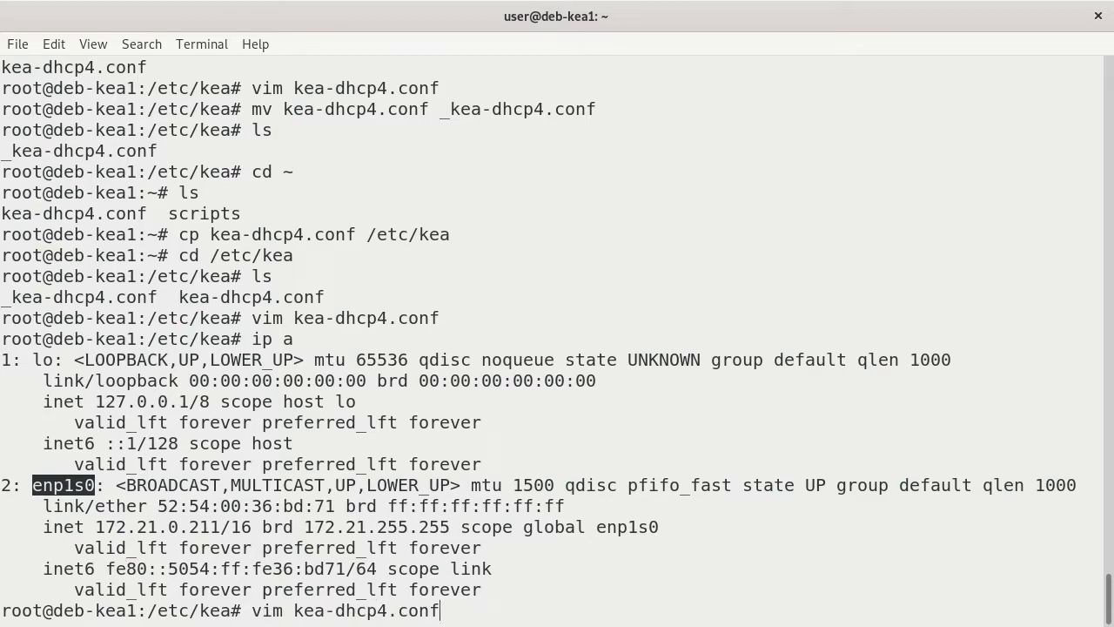
{"action": "key", "text": "Return"}
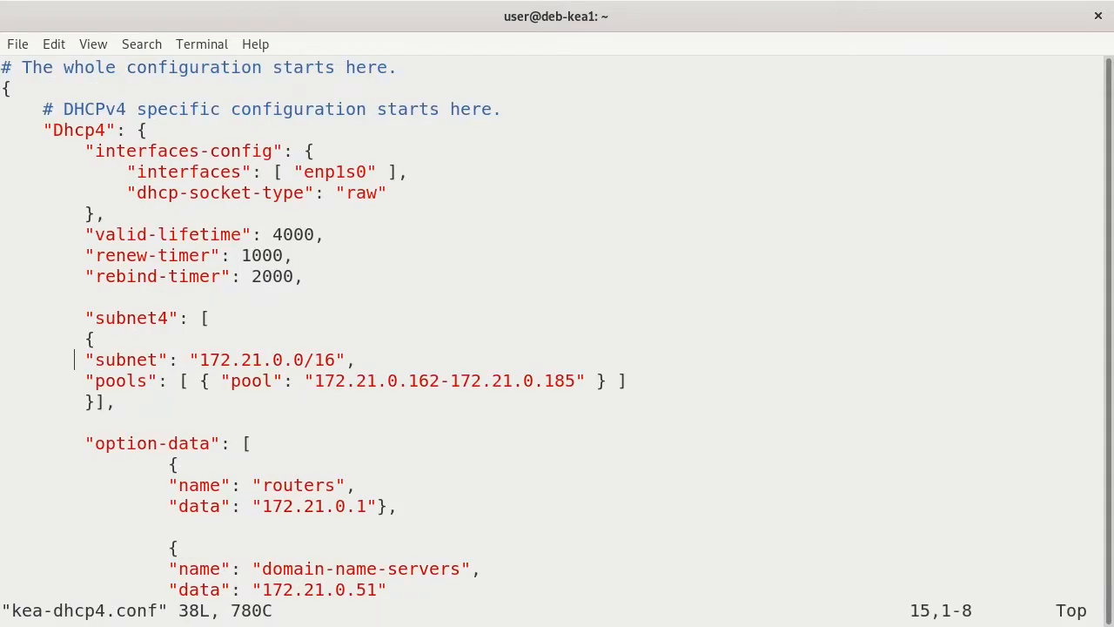
{"action": "mouse_move", "coordinate": [313, 177]}
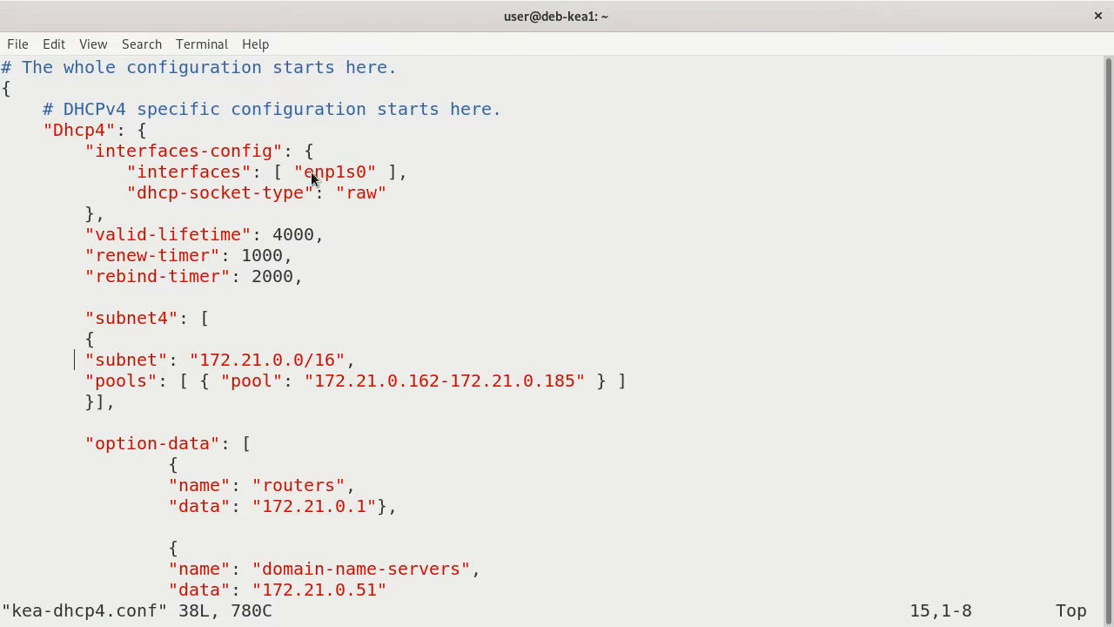
{"action": "mouse_move", "coordinate": [367, 185]}
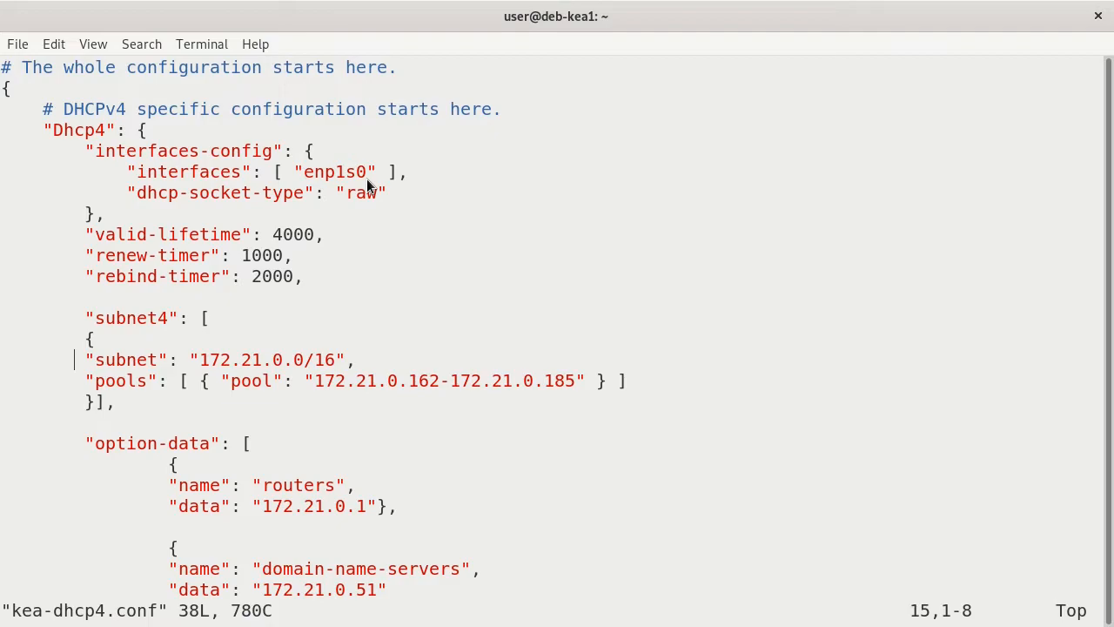
{"action": "mouse_move", "coordinate": [362, 179]}
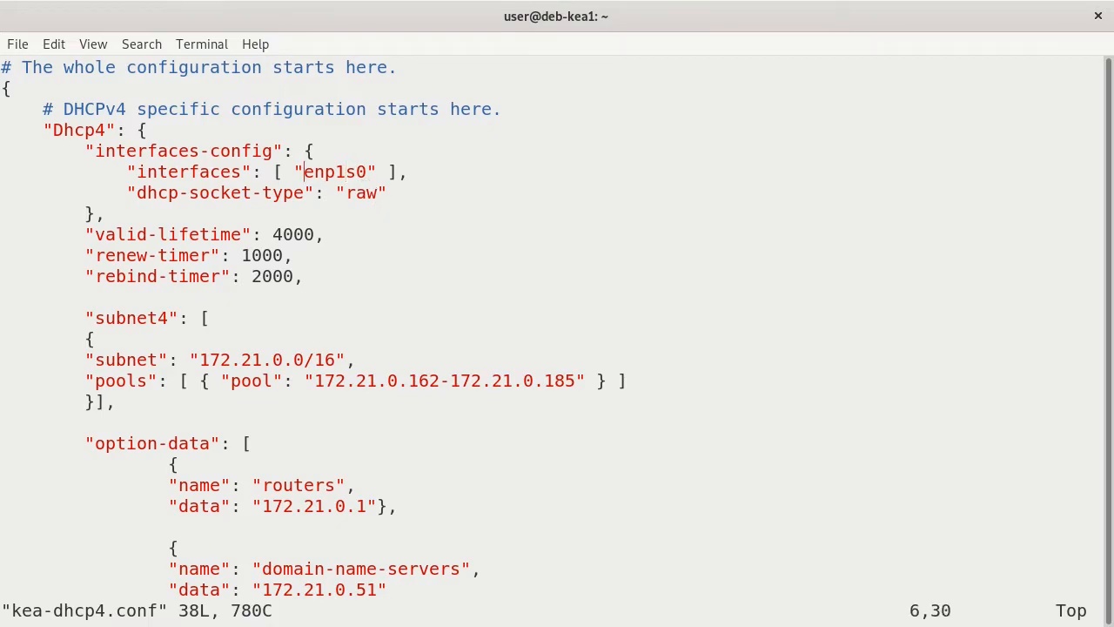
{"action": "key", "text": "i"}
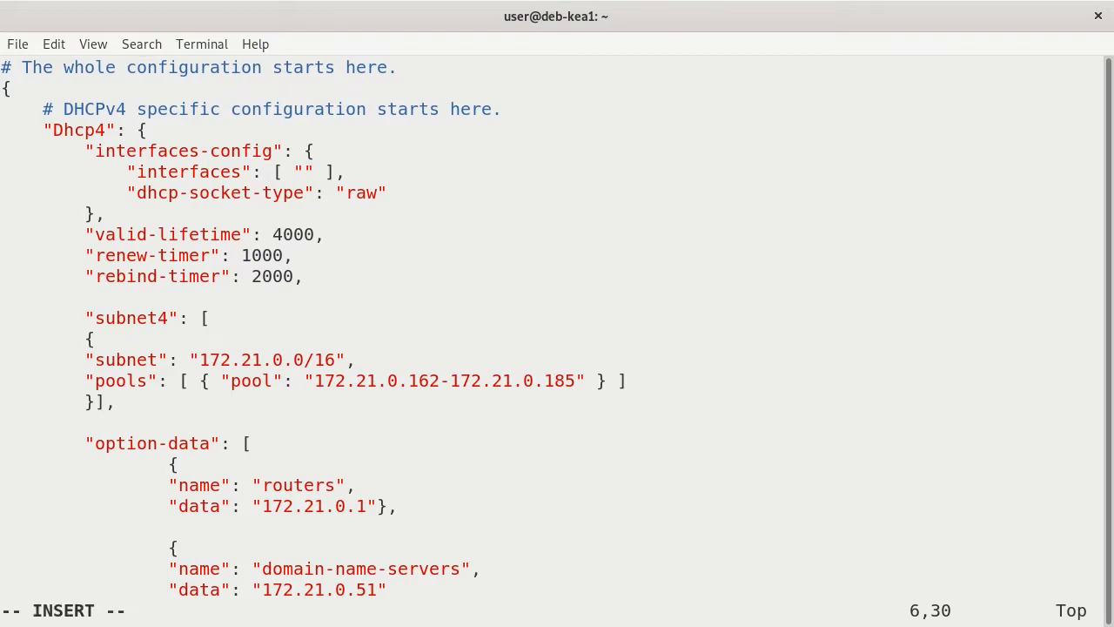
{"action": "type", "text": "eno1"}
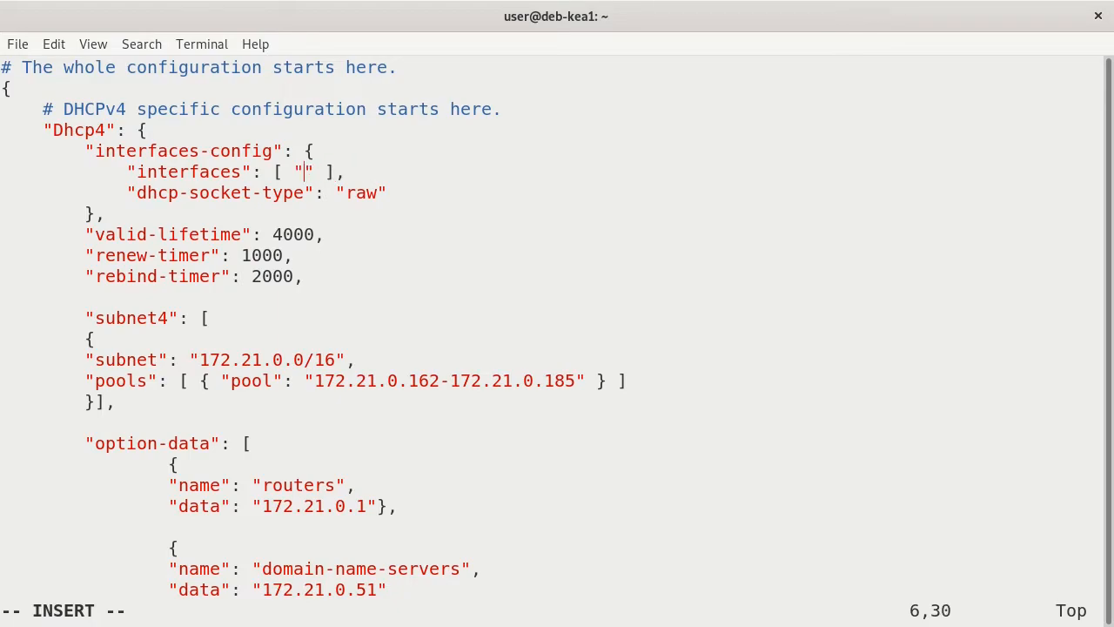
{"action": "type", "text": "enp"}
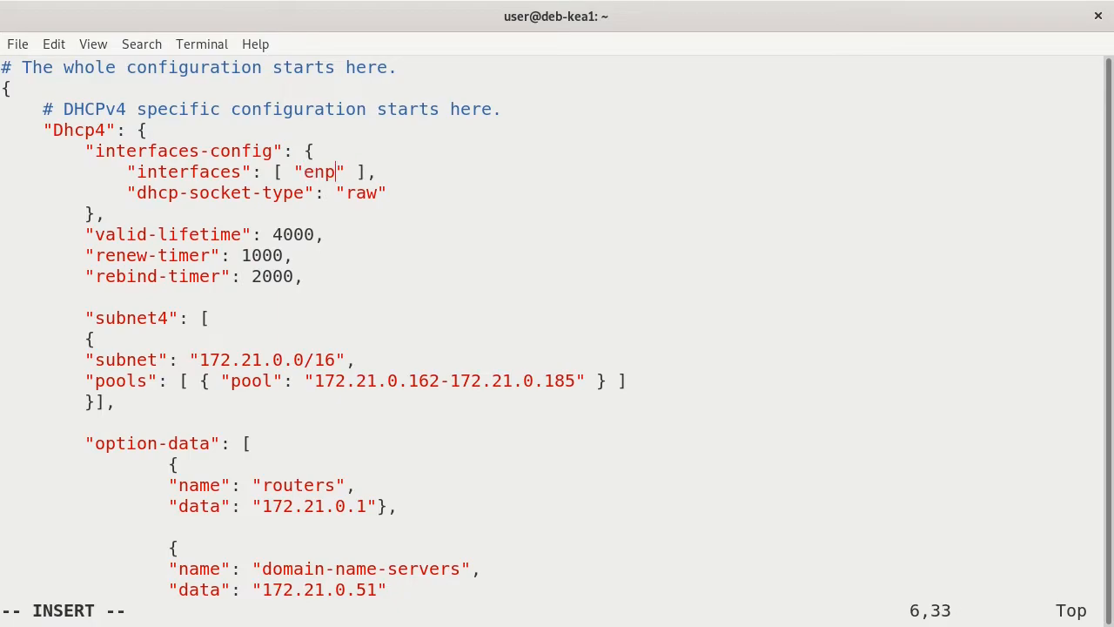
{"action": "type", "text": "1s"}
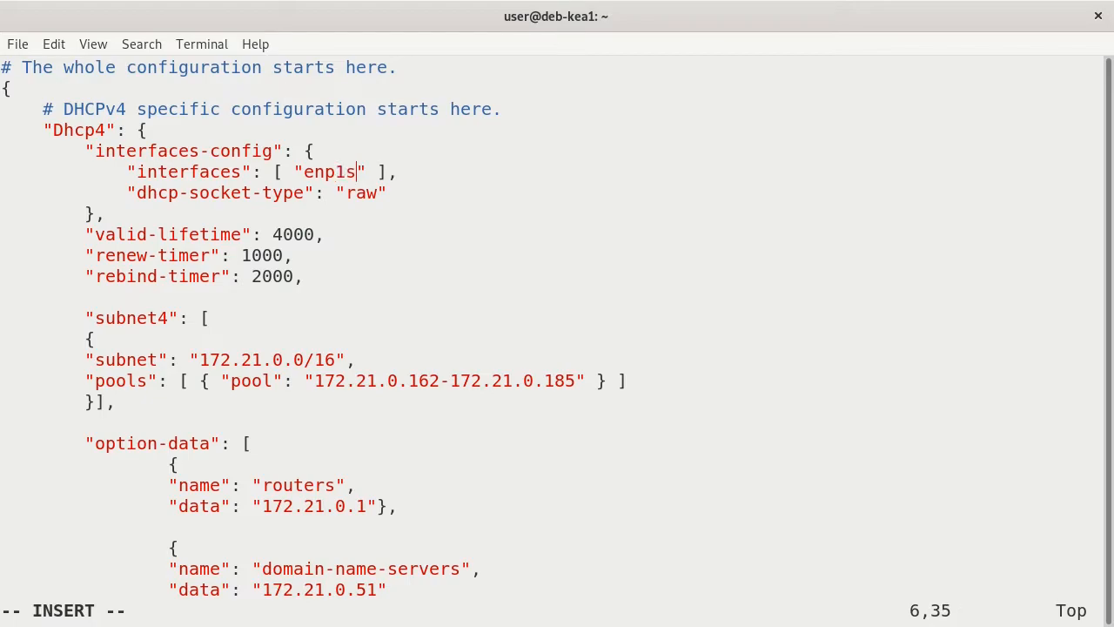
{"action": "type", "text": "0"}
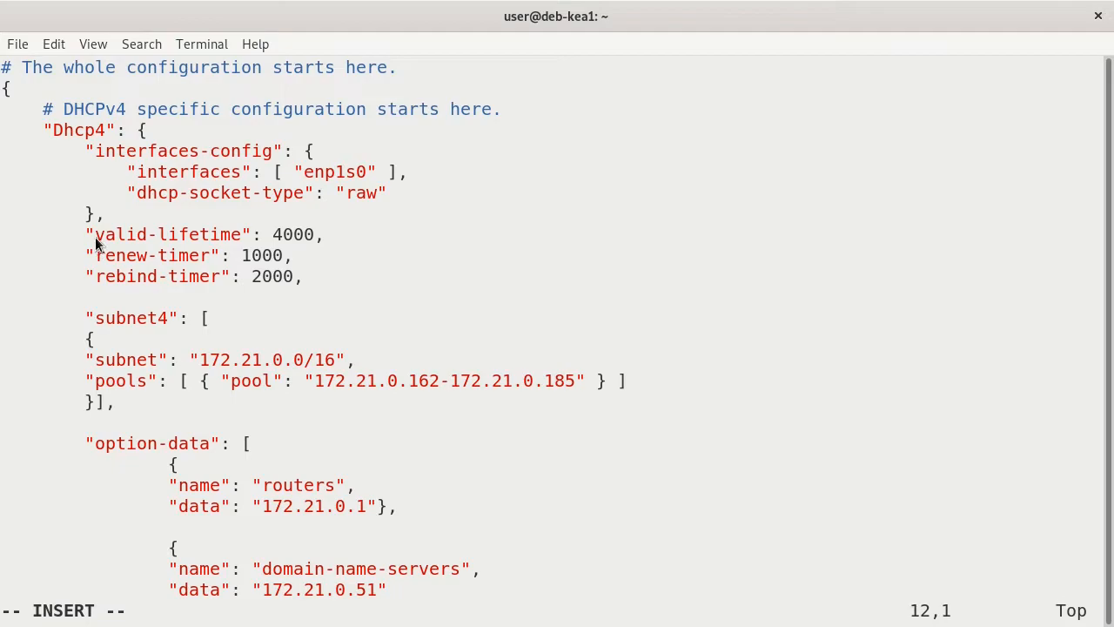
{"action": "left_click_drag", "start_coordinate": [96, 233], "coordinate": [327, 275]}
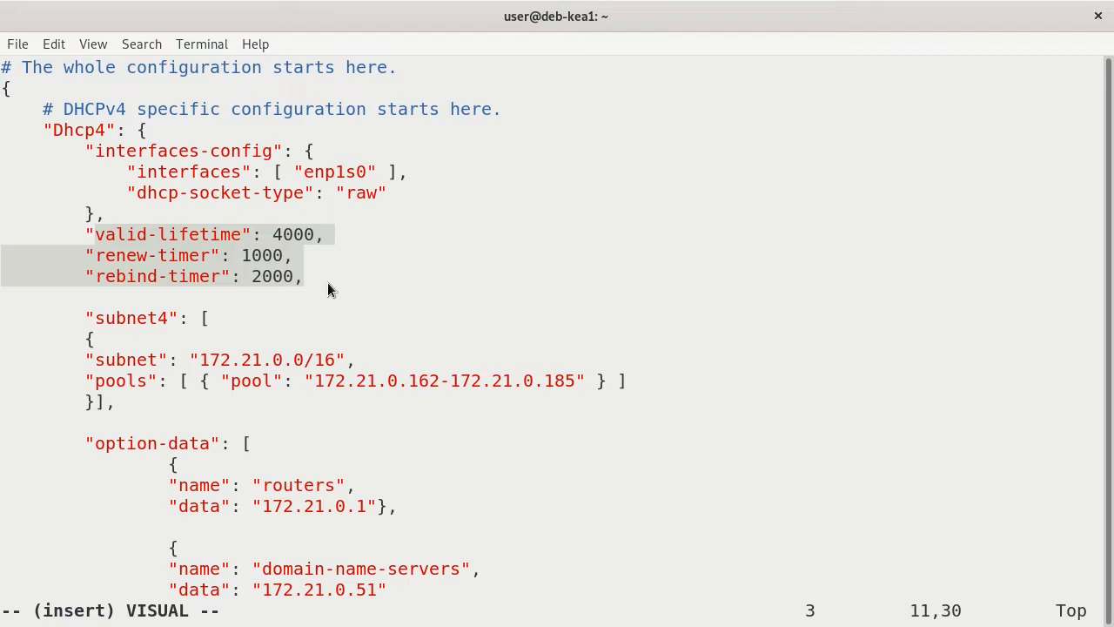
{"action": "mouse_move", "coordinate": [206, 369]}
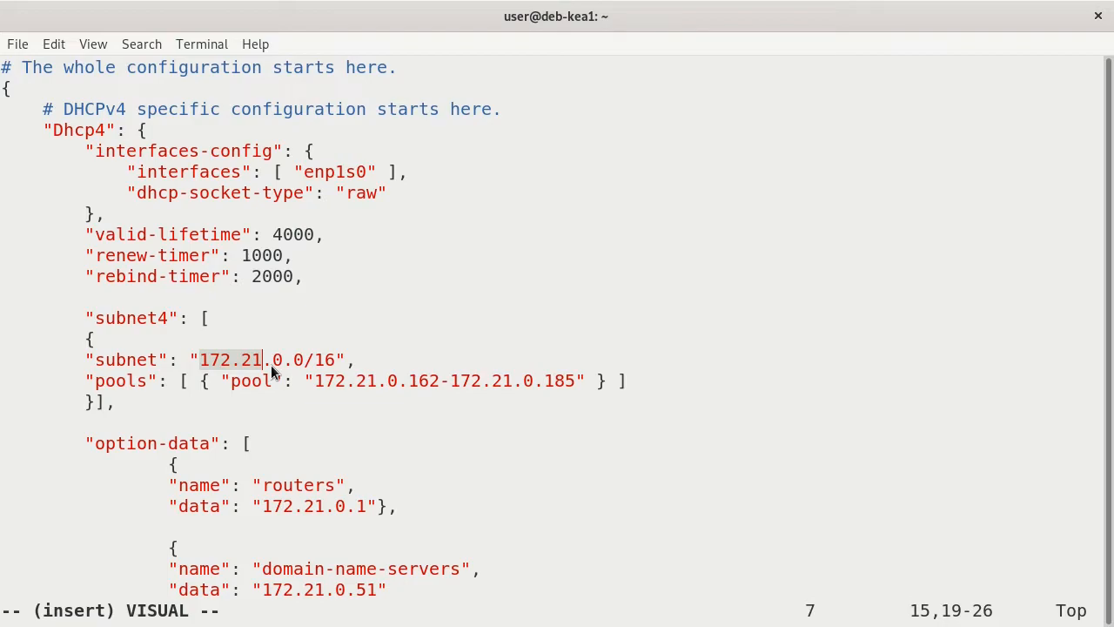
{"action": "mouse_move", "coordinate": [313, 369]}
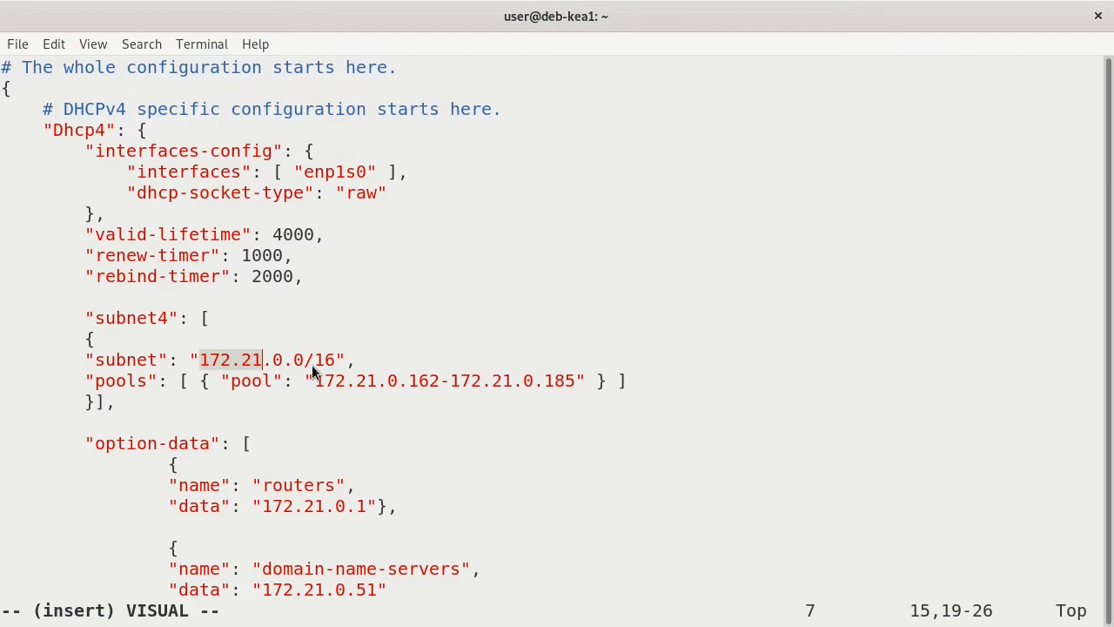
{"action": "mouse_move", "coordinate": [272, 364]}
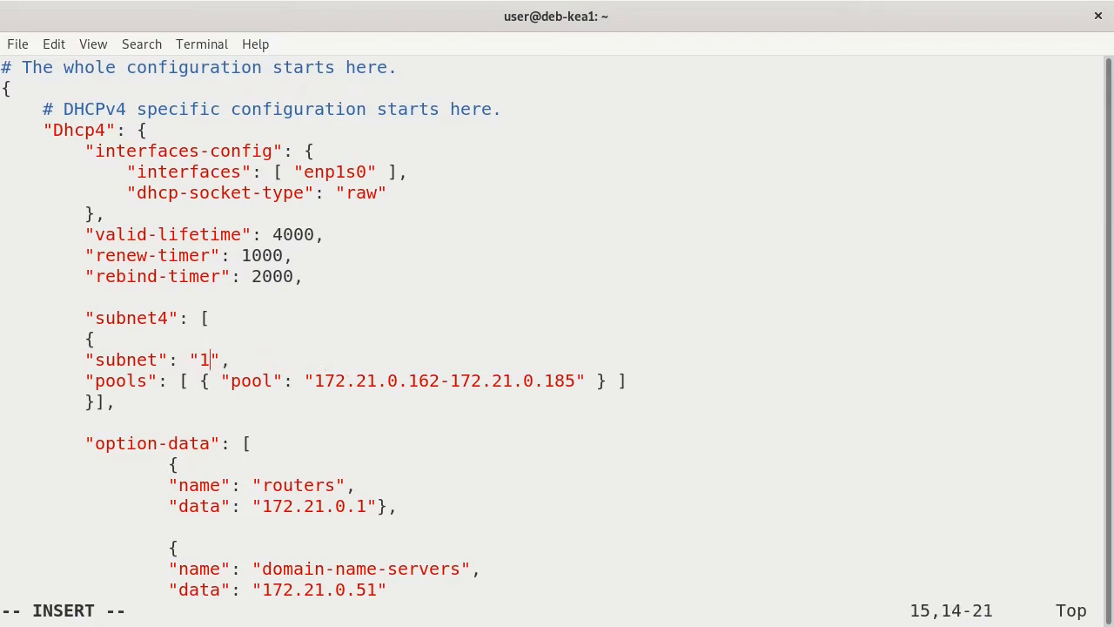
{"action": "type", "text": "92"}
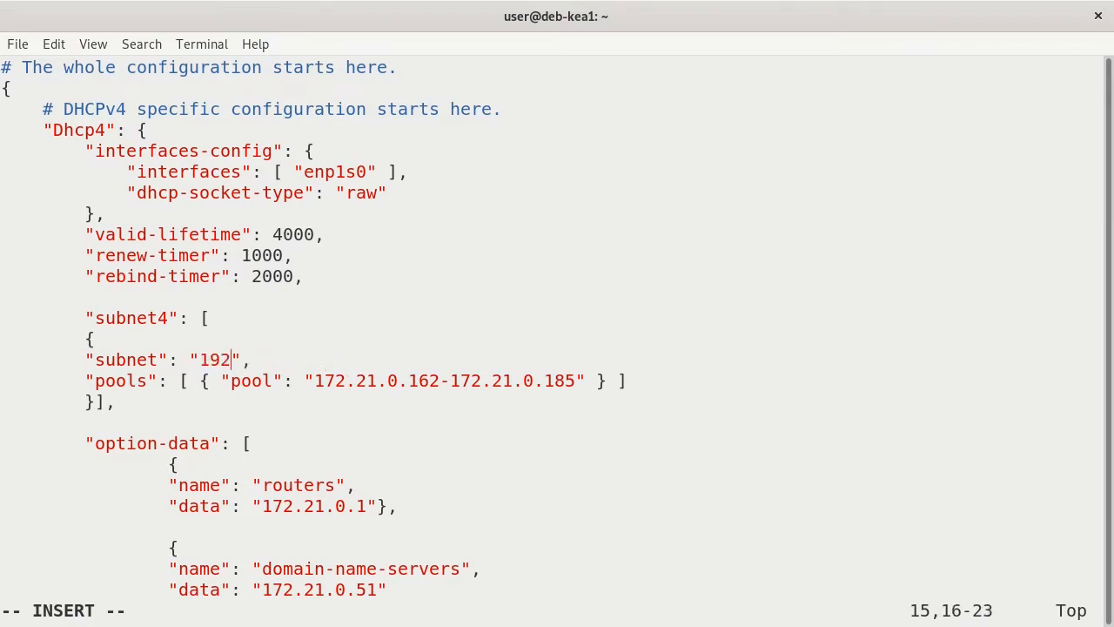
{"action": "type", "text": ".168.80.0"}
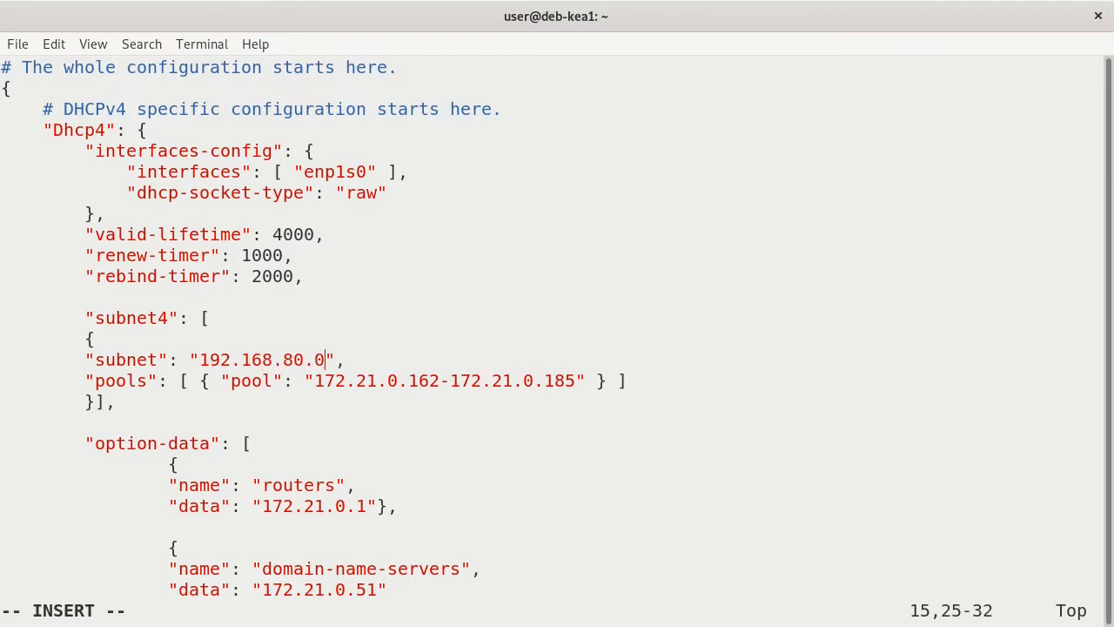
{"action": "type", "text": "/24"}
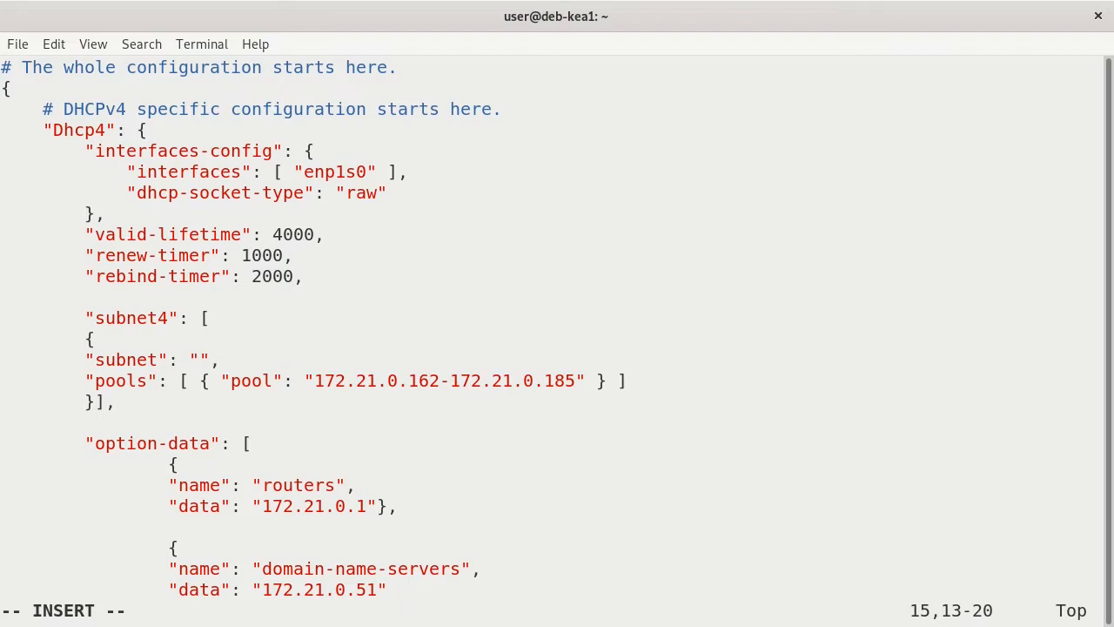
{"action": "type", "text": "172.21"}
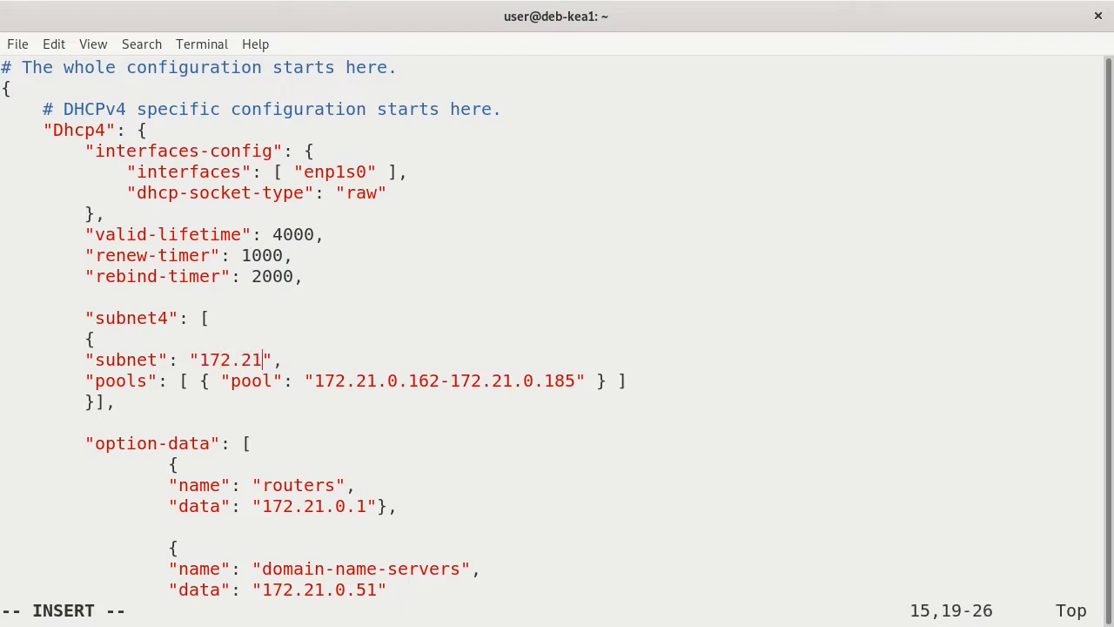
{"action": "type", "text": ".0.0"}
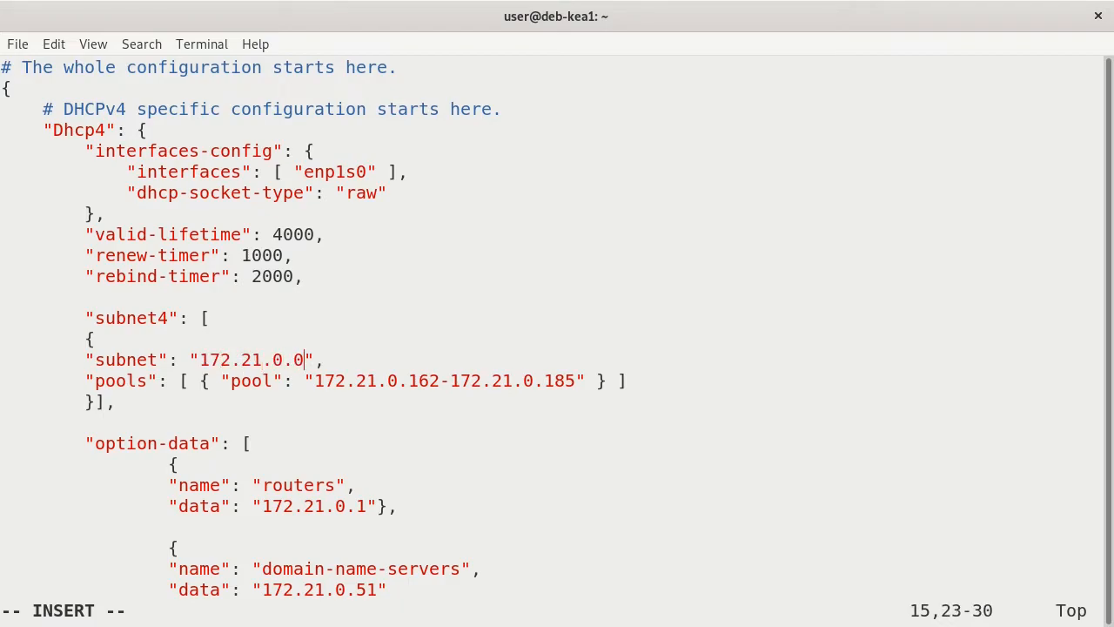
{"action": "type", "text": "/16"}
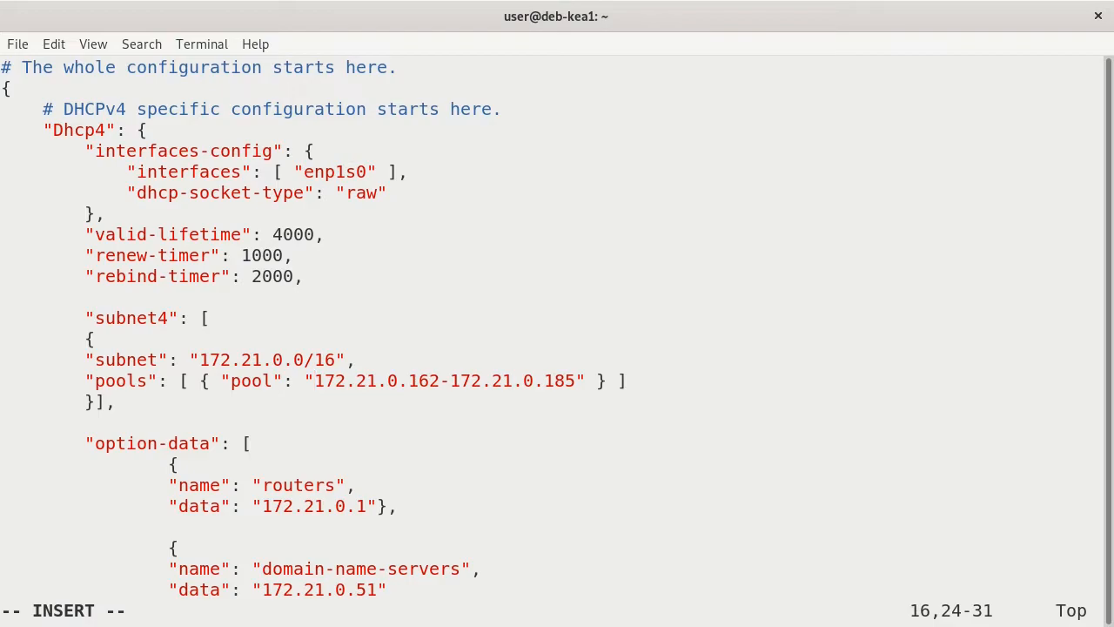
{"action": "mouse_move", "coordinate": [396, 379]}
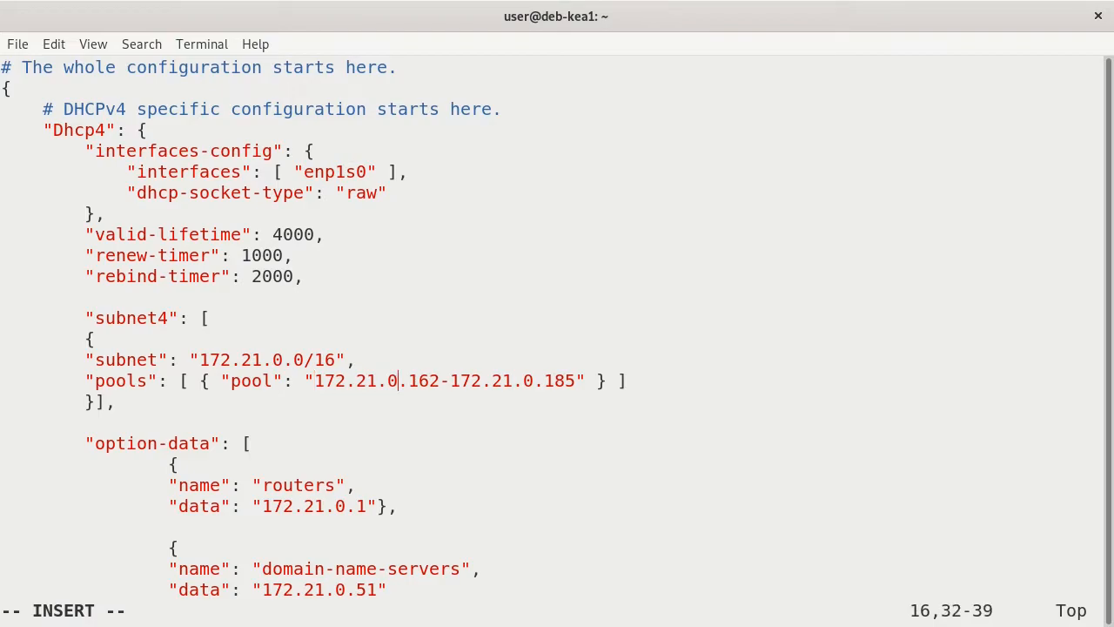
Step: Start editing the pool, briefly typing a 192.168.80 example range, then clear it
{"action": "key", "text": "Left"}
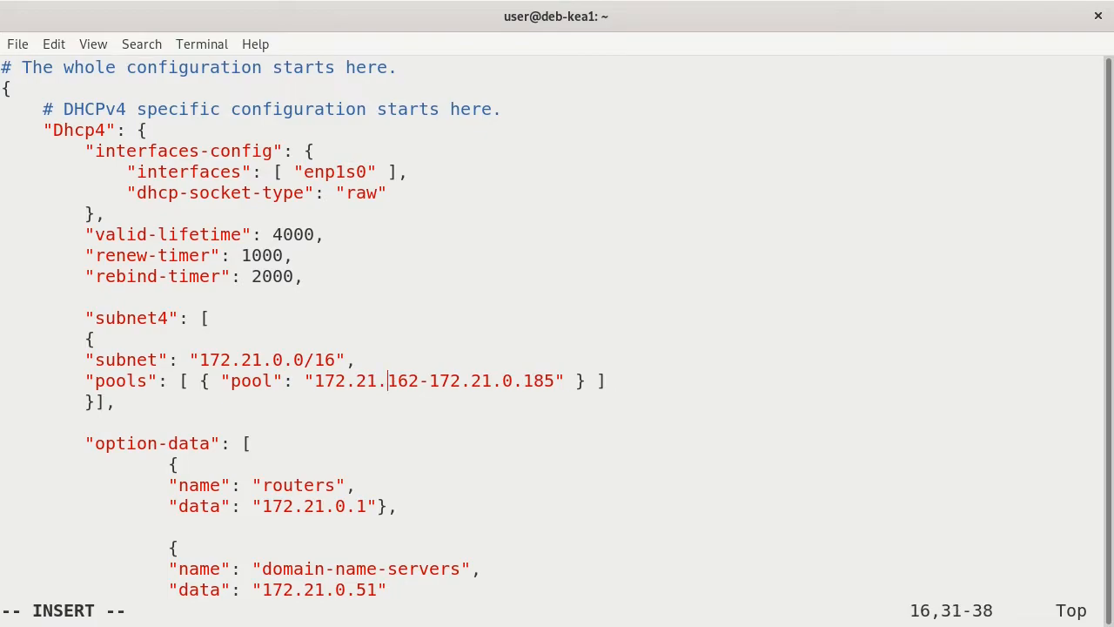
{"action": "type", "text": "50."}
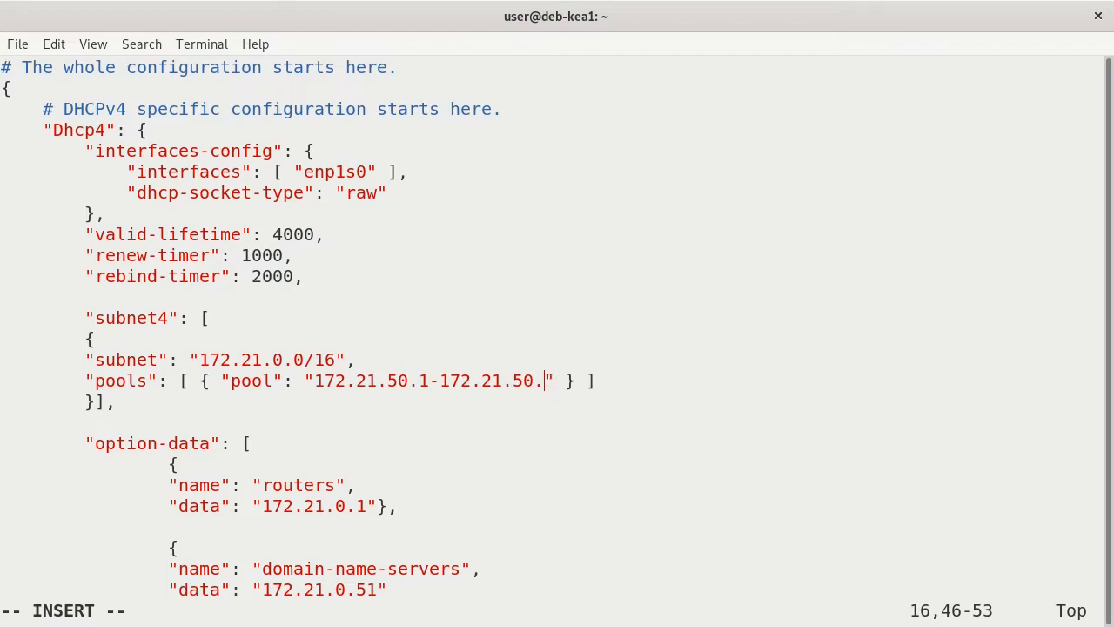
{"action": "type", "text": "254"}
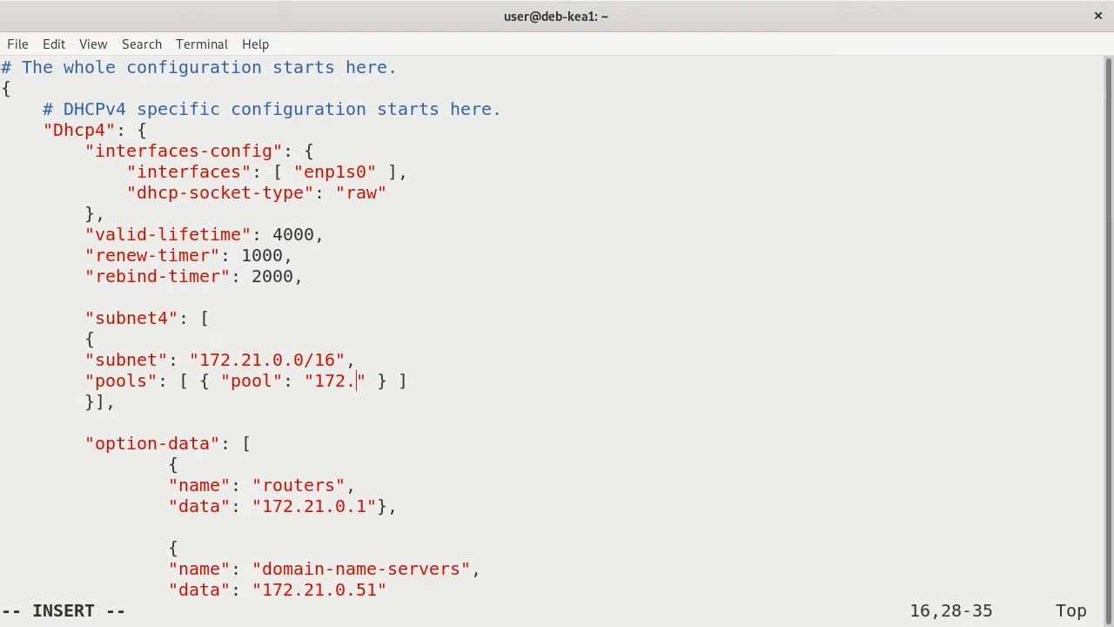
{"action": "type", "text": "192."}
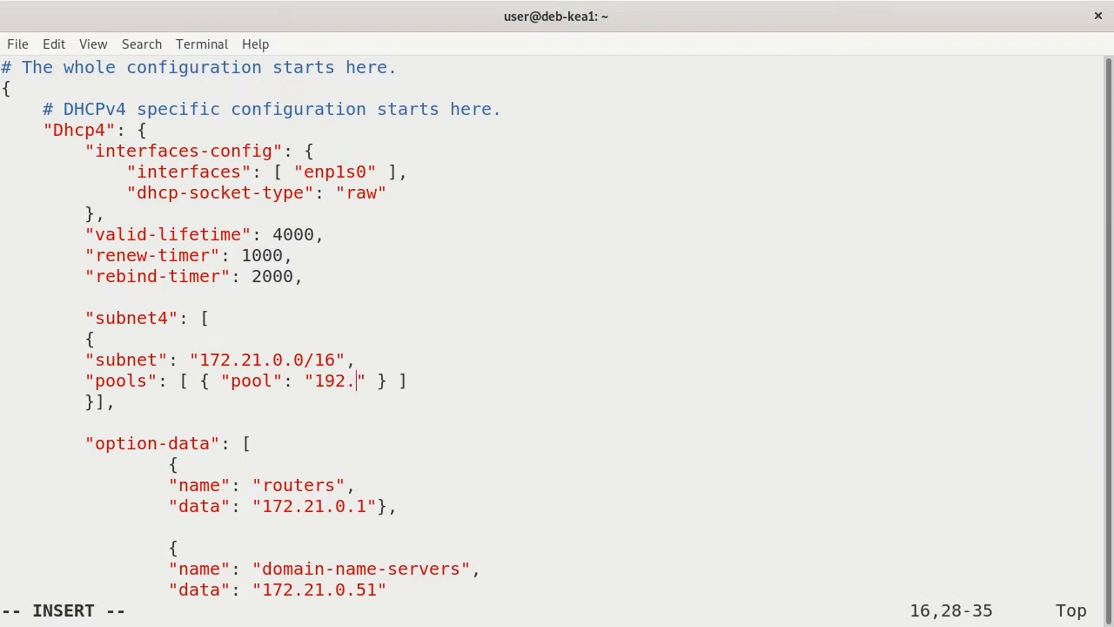
{"action": "type", "text": "16"}
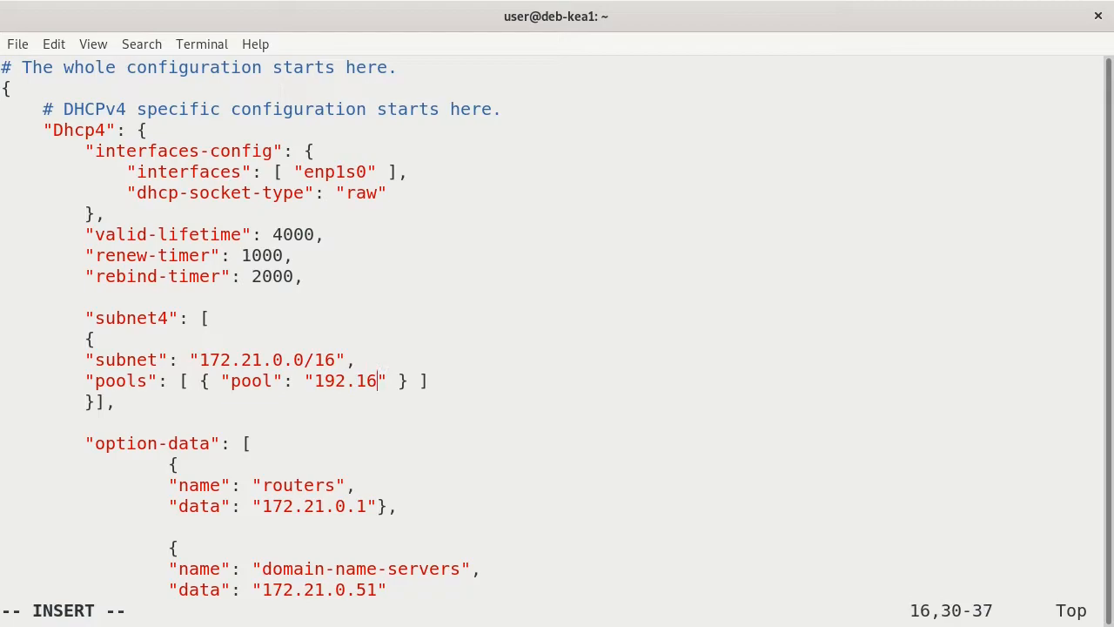
{"action": "type", "text": "8.80."}
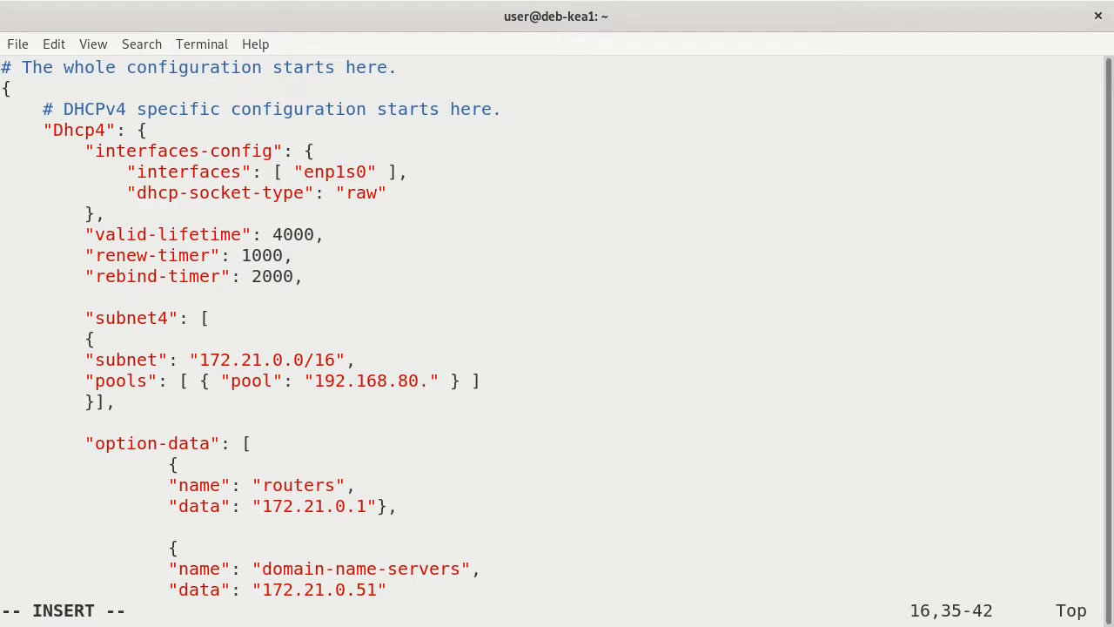
{"action": "type", "text": ".50"}
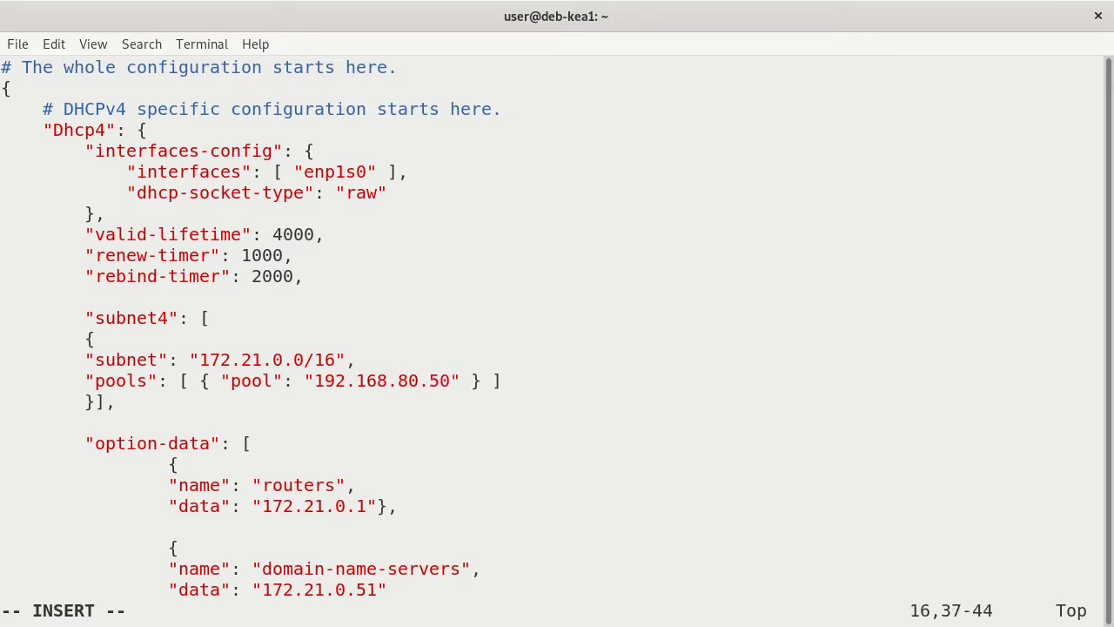
{"action": "type", "text": "-192."}
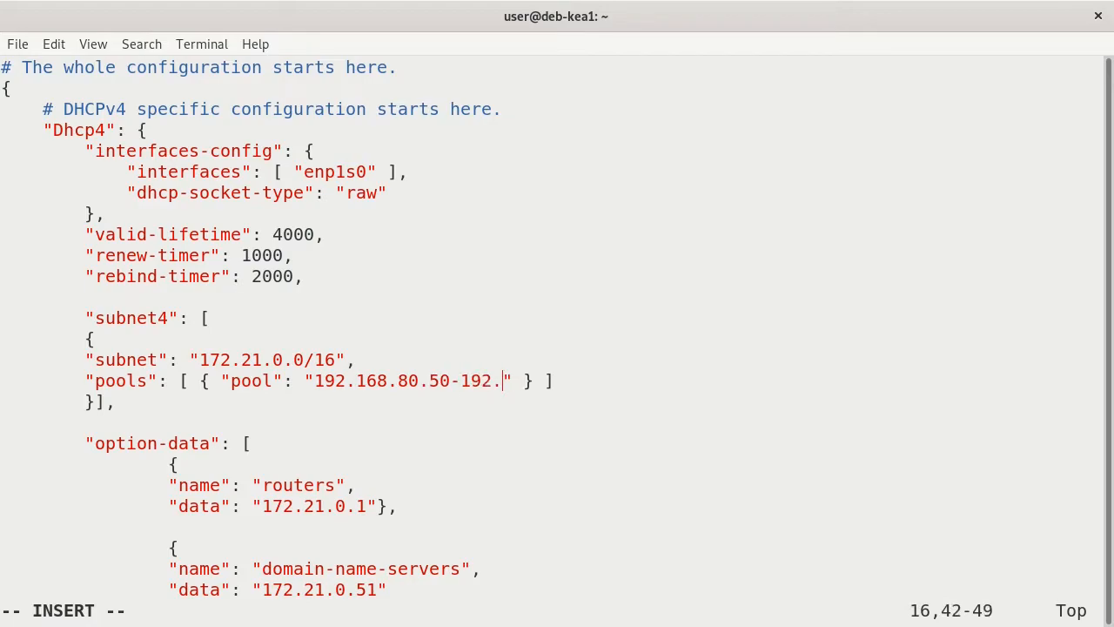
{"action": "type", "text": "168.80"}
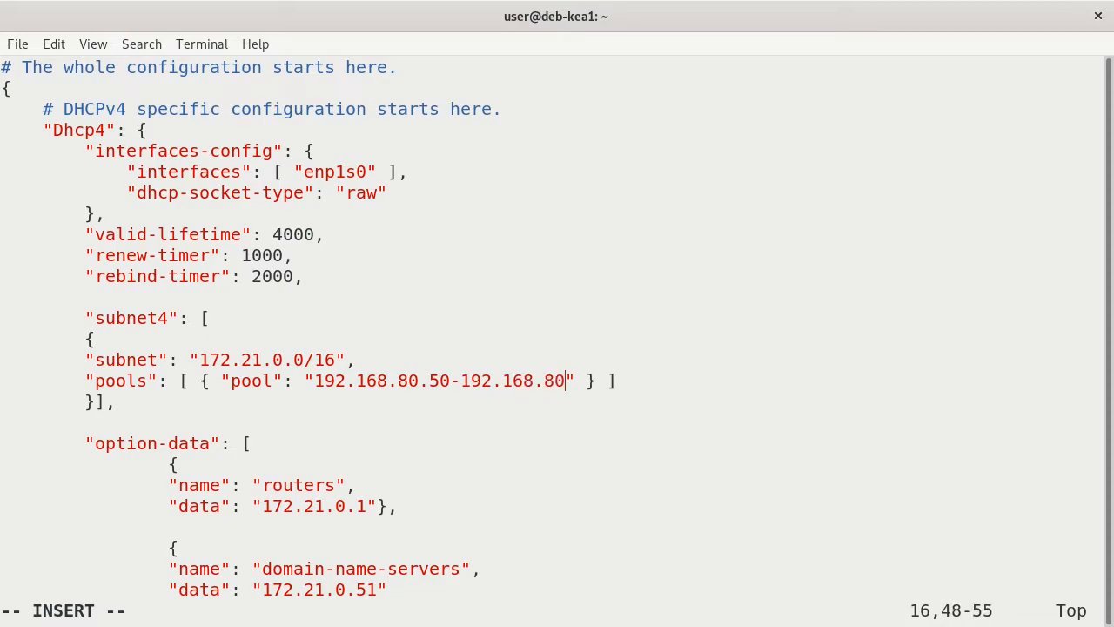
{"action": "type", "text": "149"}
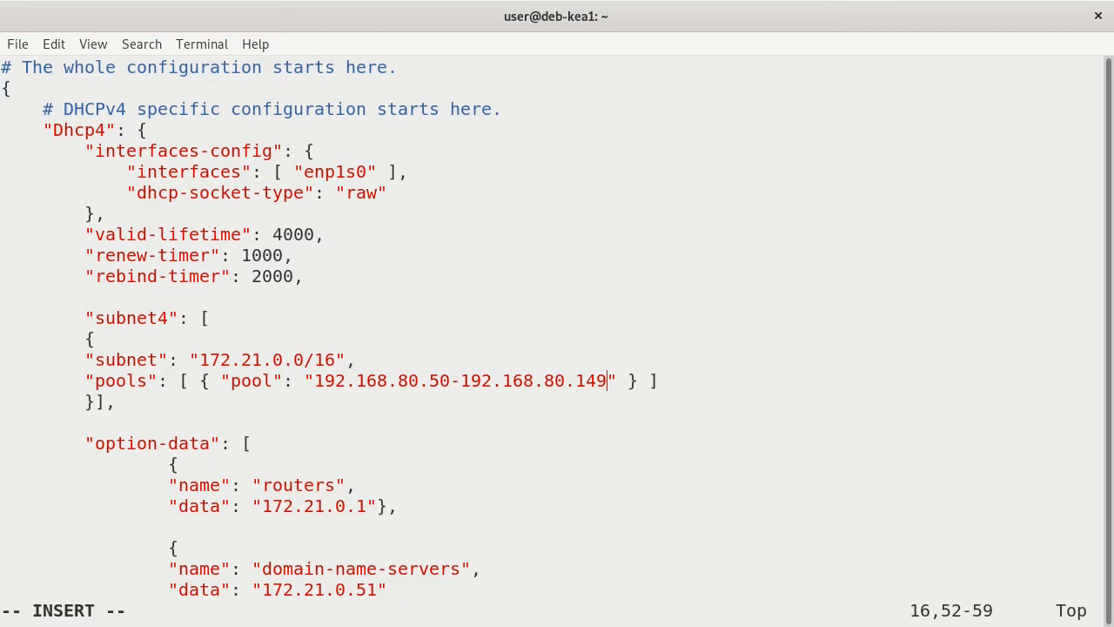
{"action": "key", "text": "BackSpace"}
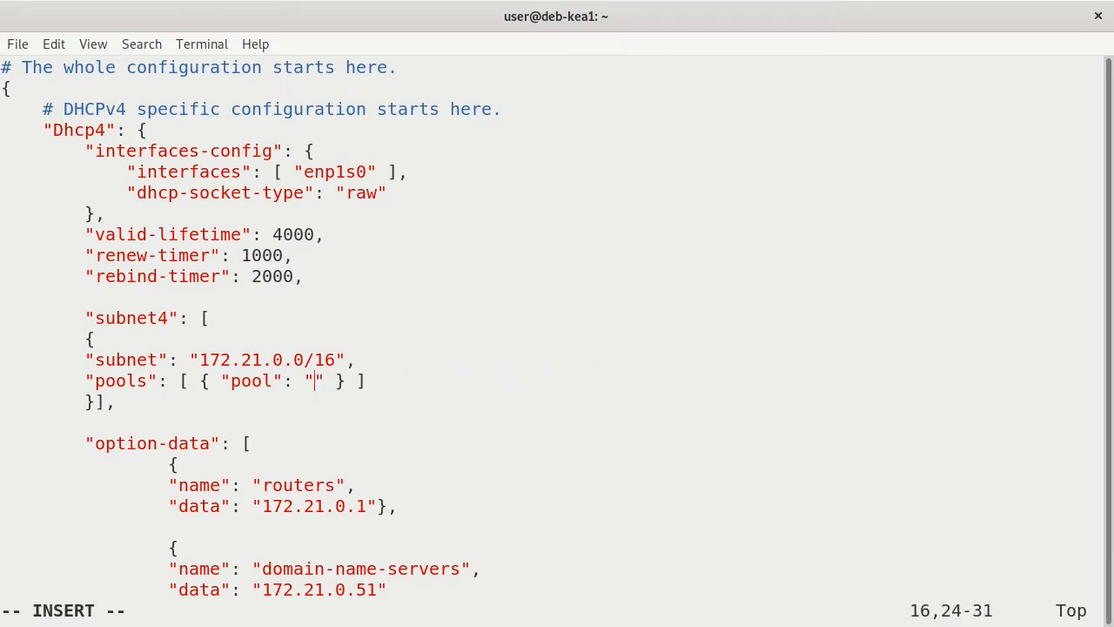
Step: Set the pool range to 172.21.50.1-172.21.50.254
{"action": "type", "text": "172."}
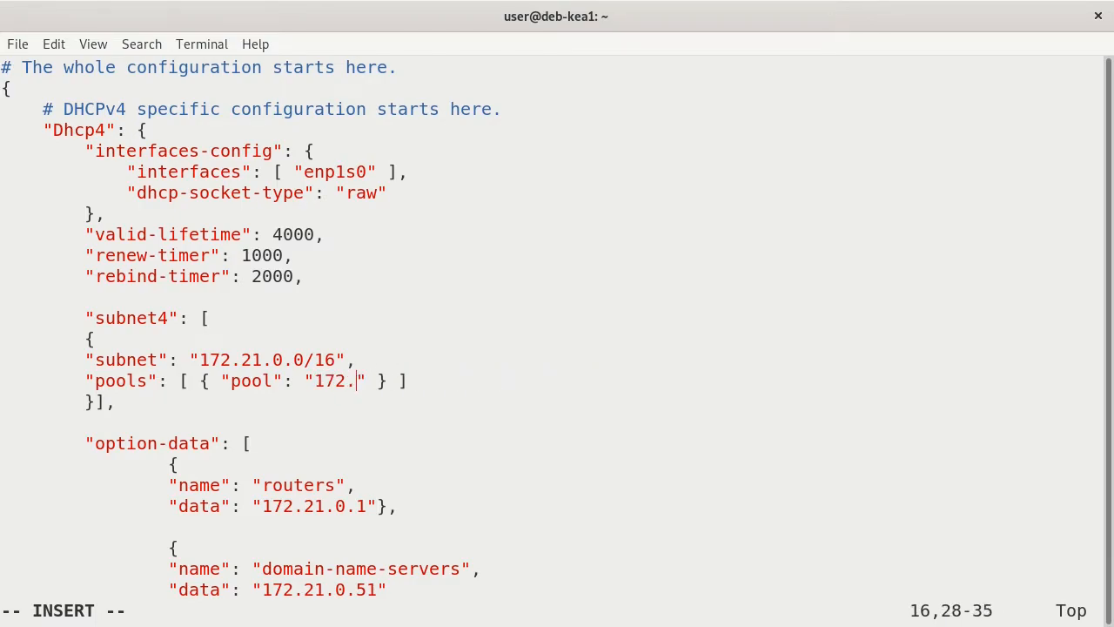
{"action": "type", "text": "21."}
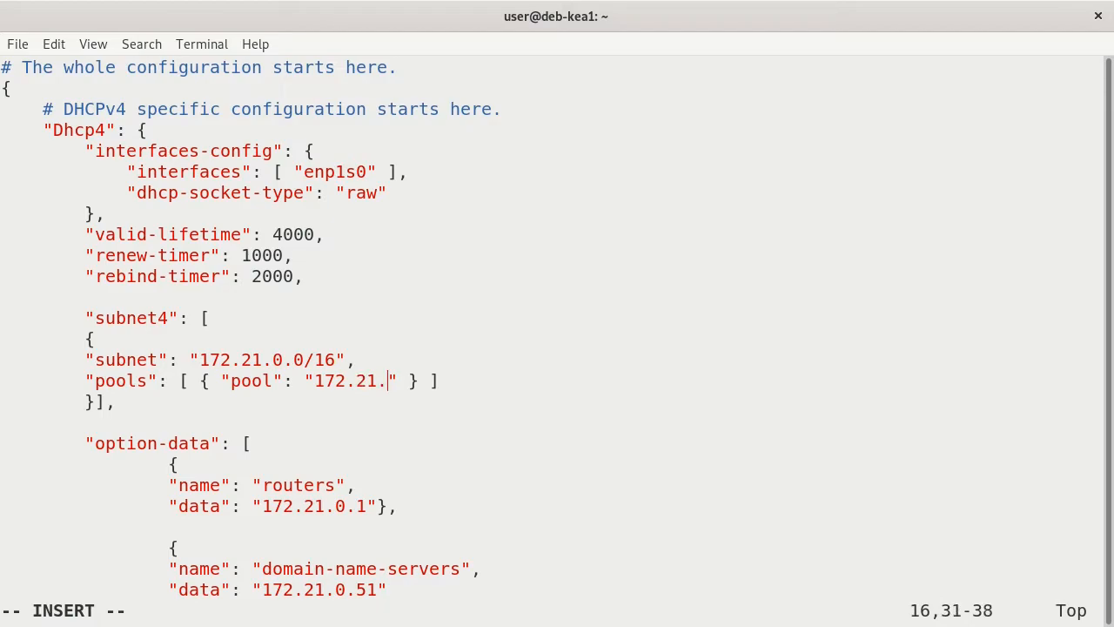
{"action": "type", "text": "5"}
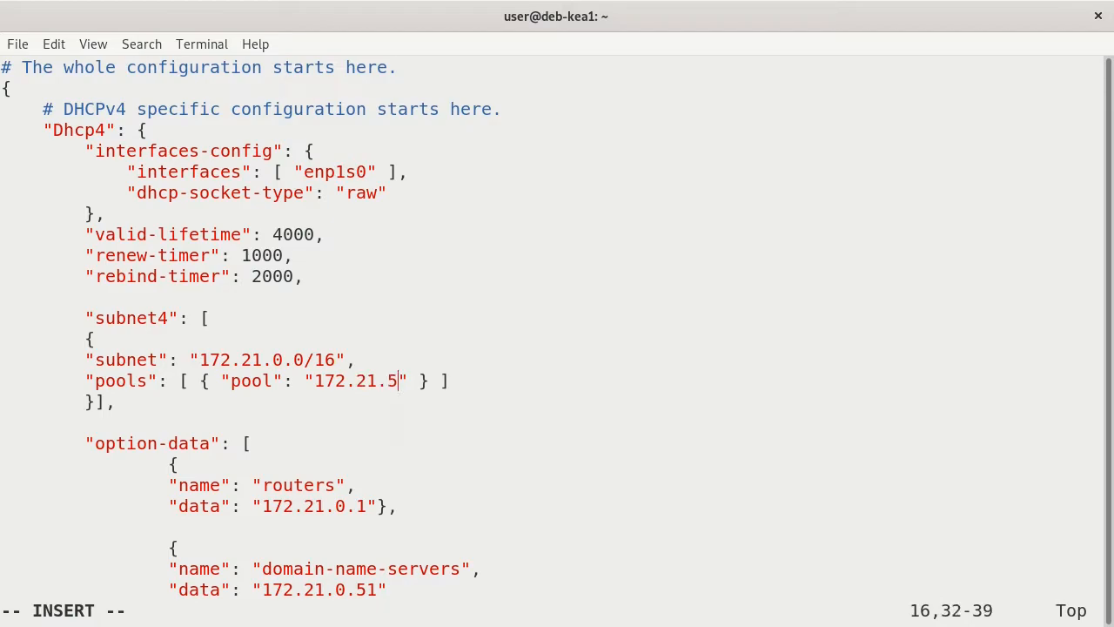
{"action": "type", "text": ".1-"}
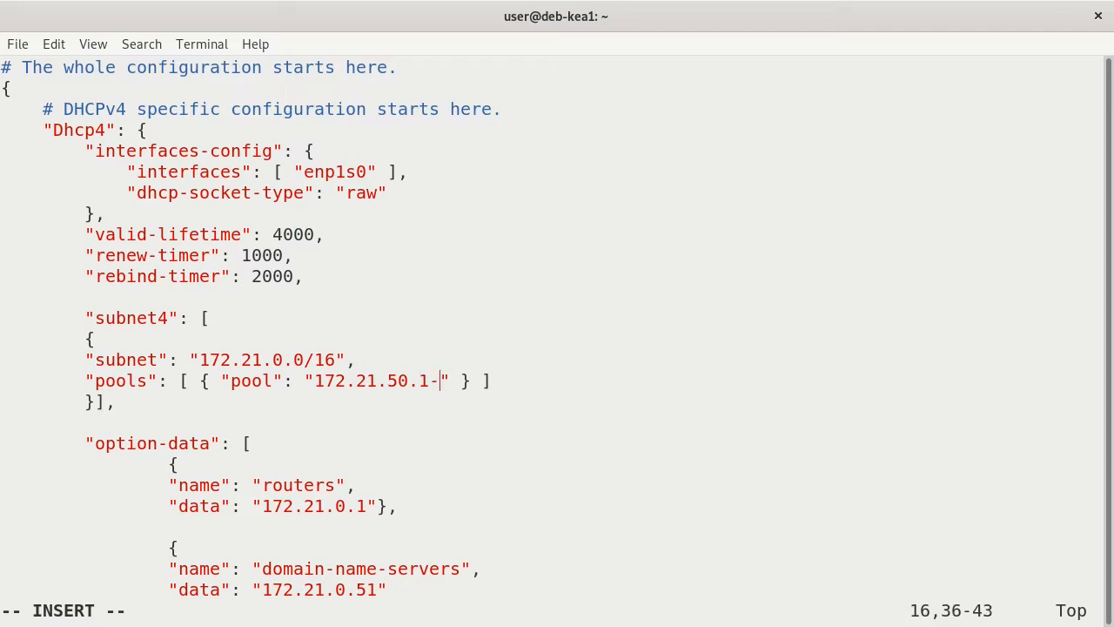
{"action": "type", "text": "-172.21."}
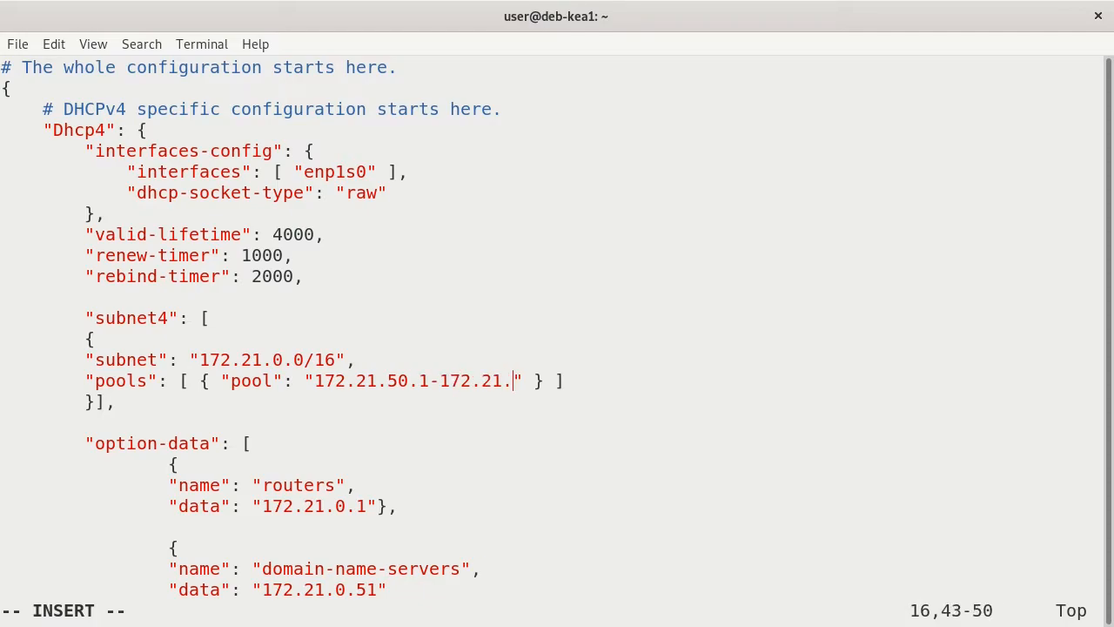
{"action": "type", "text": "50.254"}
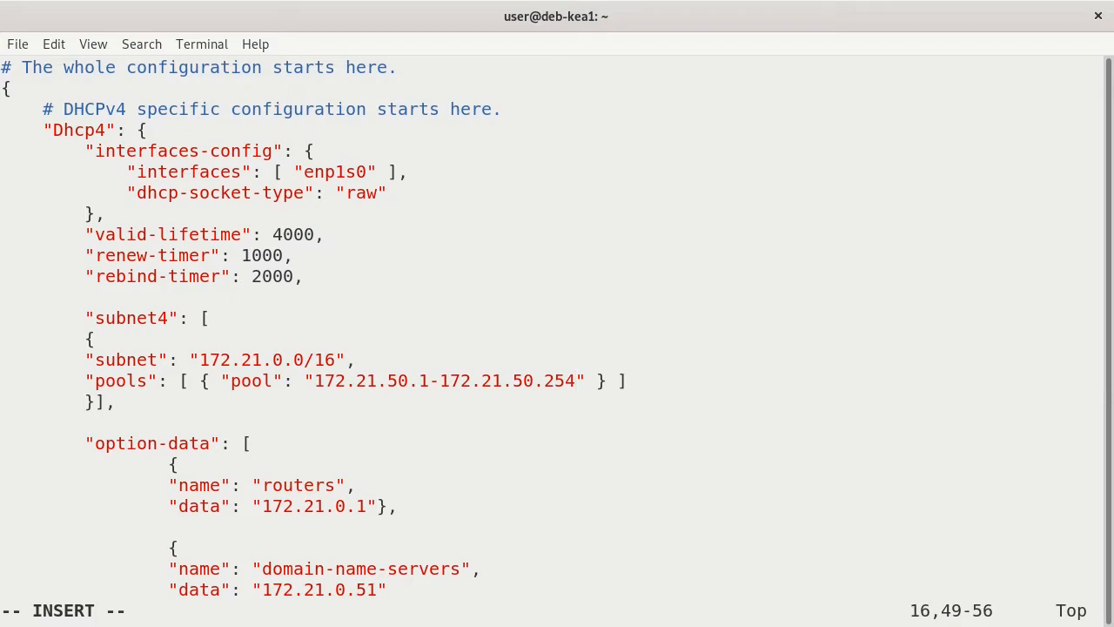
{"action": "mouse_move", "coordinate": [320, 394]}
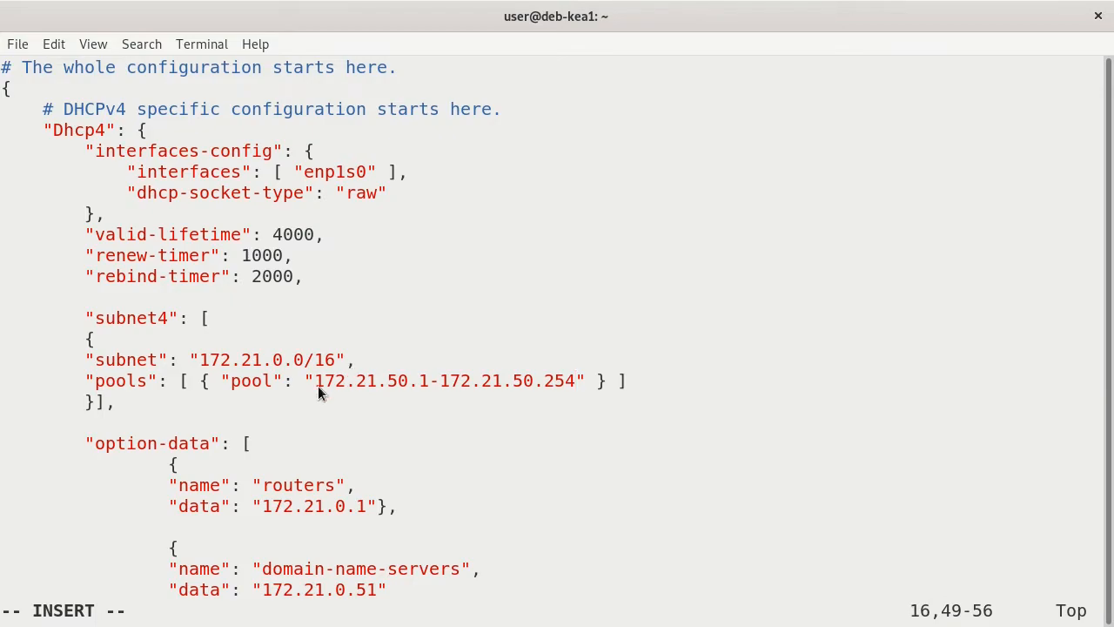
{"action": "mouse_move", "coordinate": [305, 433]}
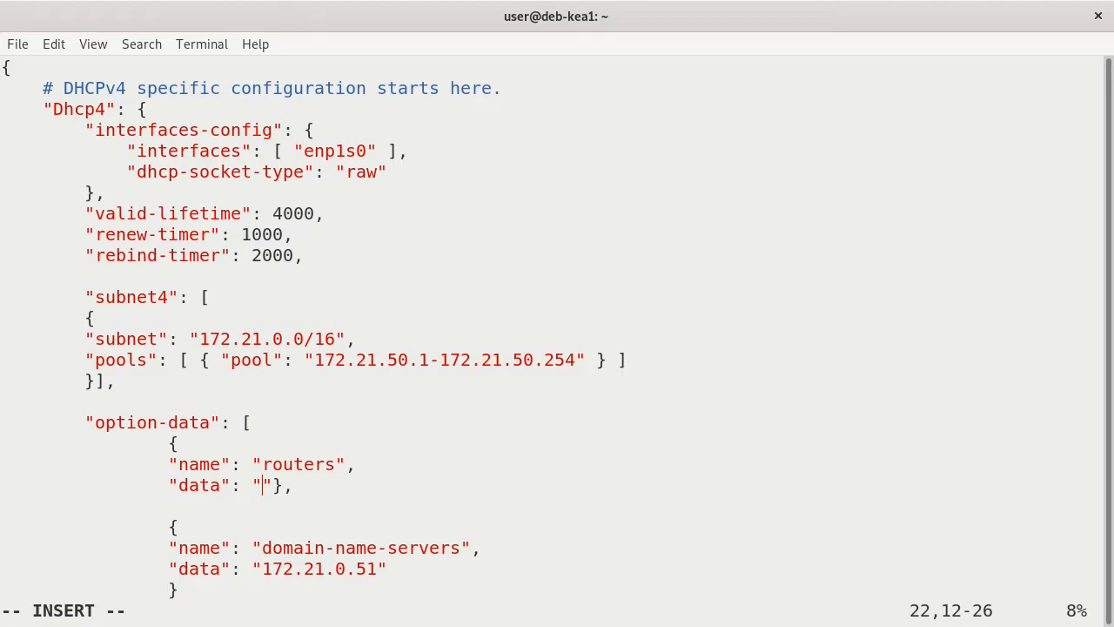
Step: Set the routers option data to 172.21.0.1 after erasing a mistyped address
{"action": "type", "text": "192."}
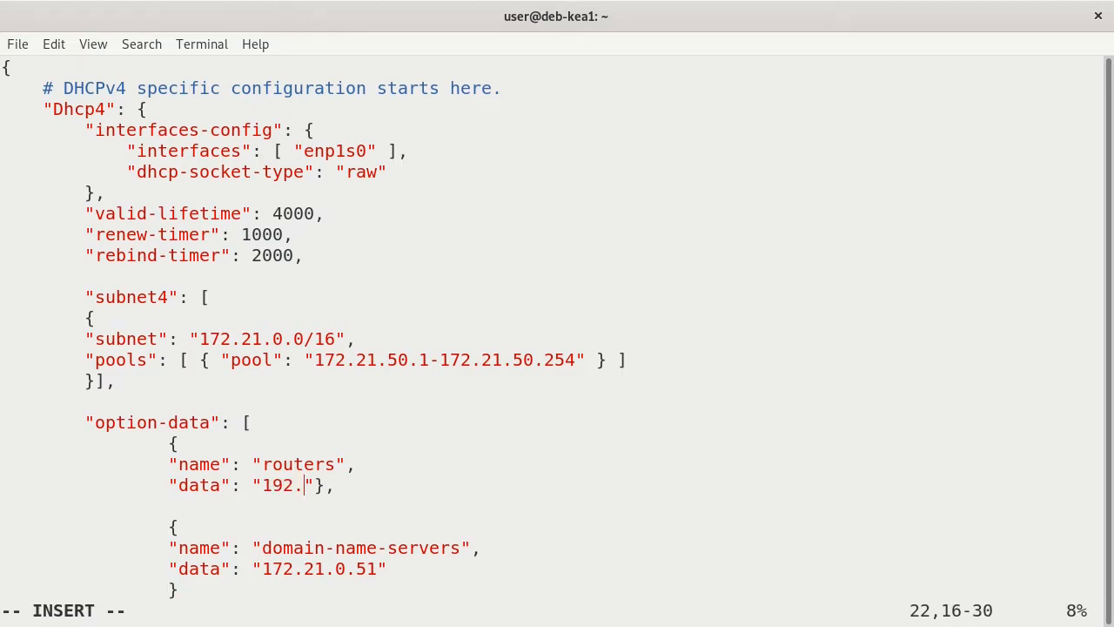
{"action": "type", "text": "168.80"}
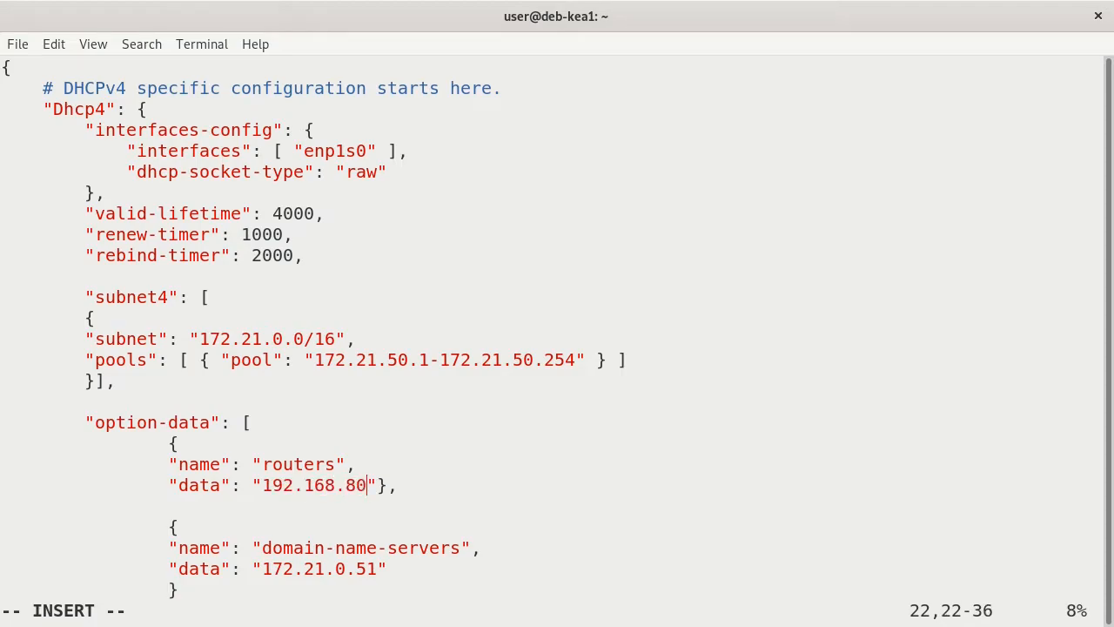
{"action": "type", "text": ".."}
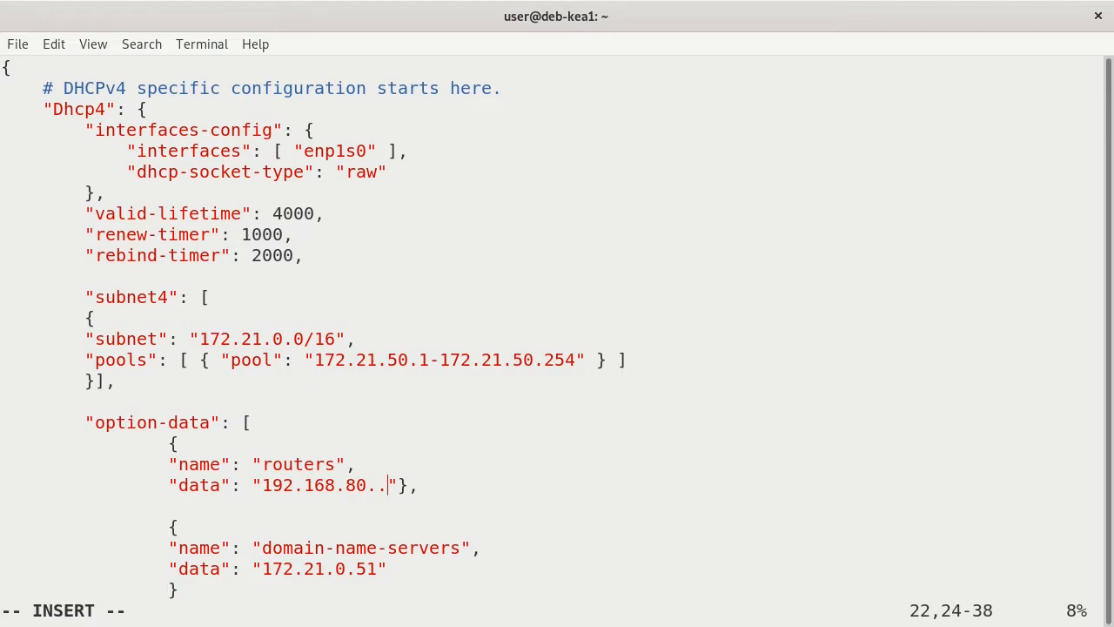
{"action": "type", "text": "2"}
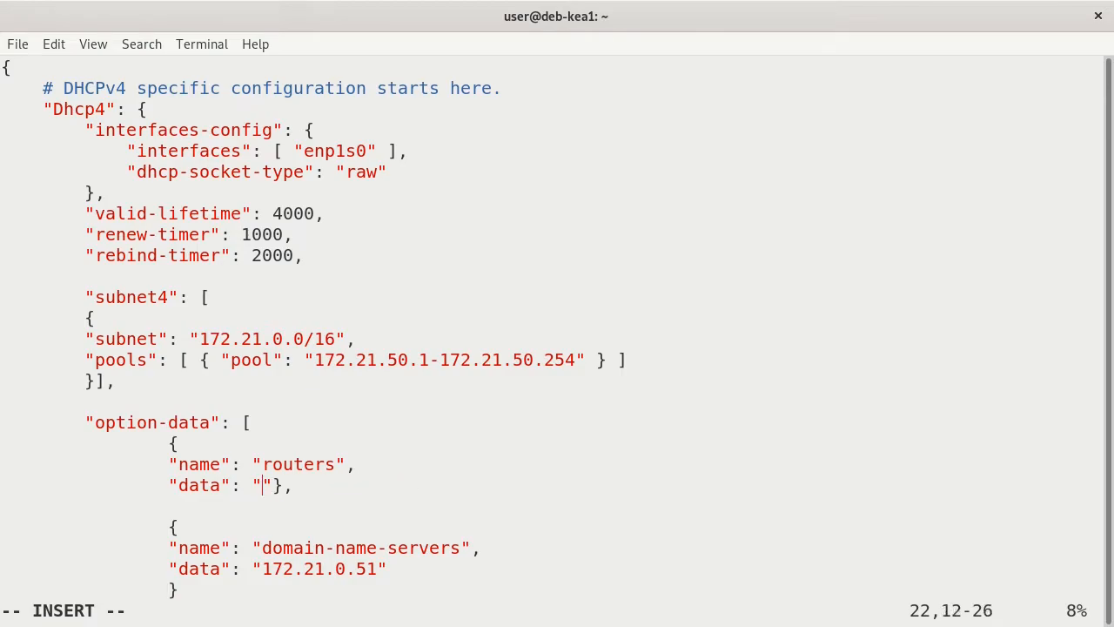
{"action": "type", "text": "1"}
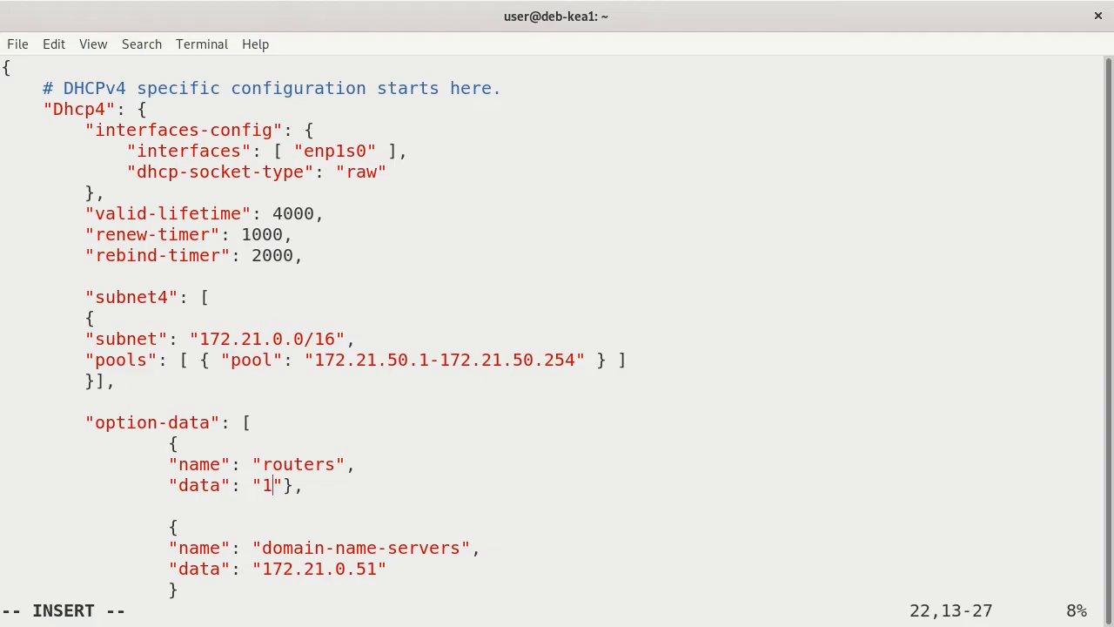
{"action": "type", "text": "0.0.2."}
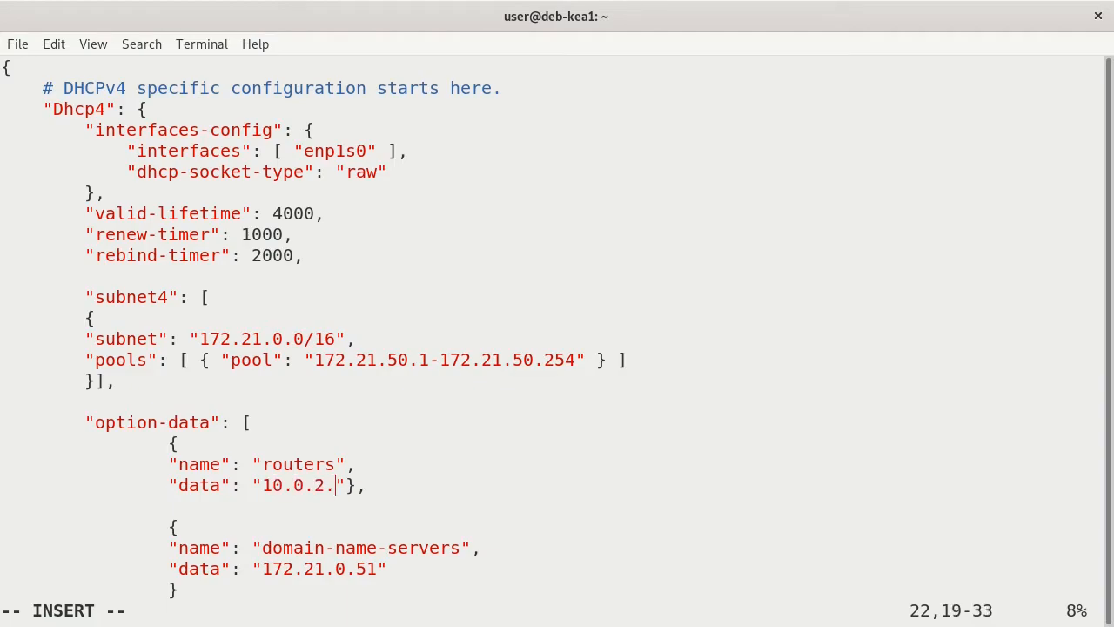
{"action": "key", "text": "BackSpace"}
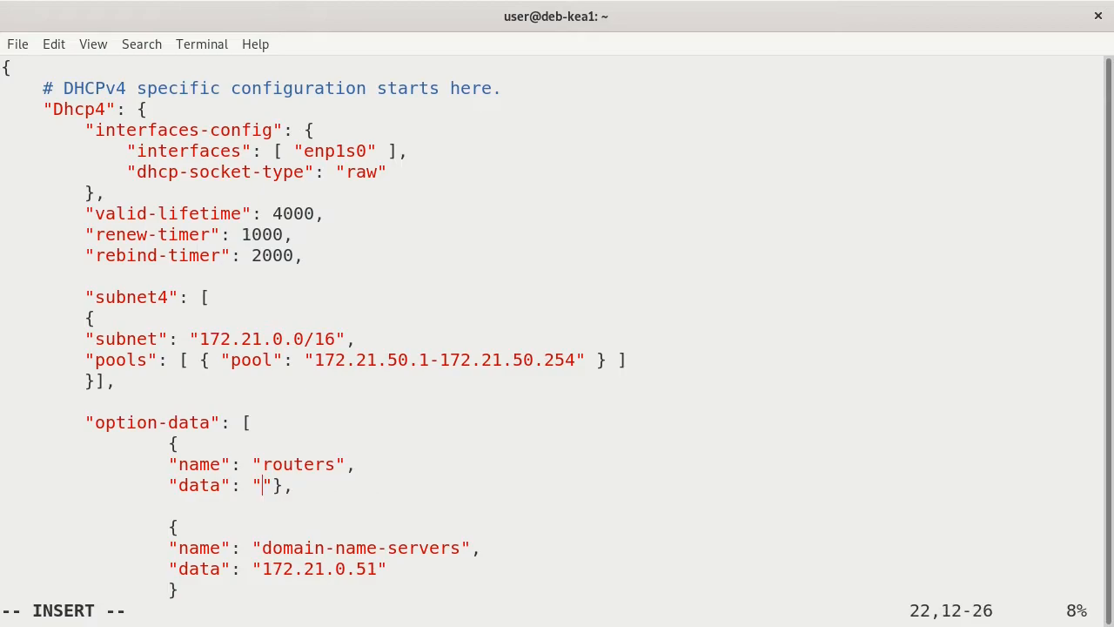
{"action": "type", "text": "1"}
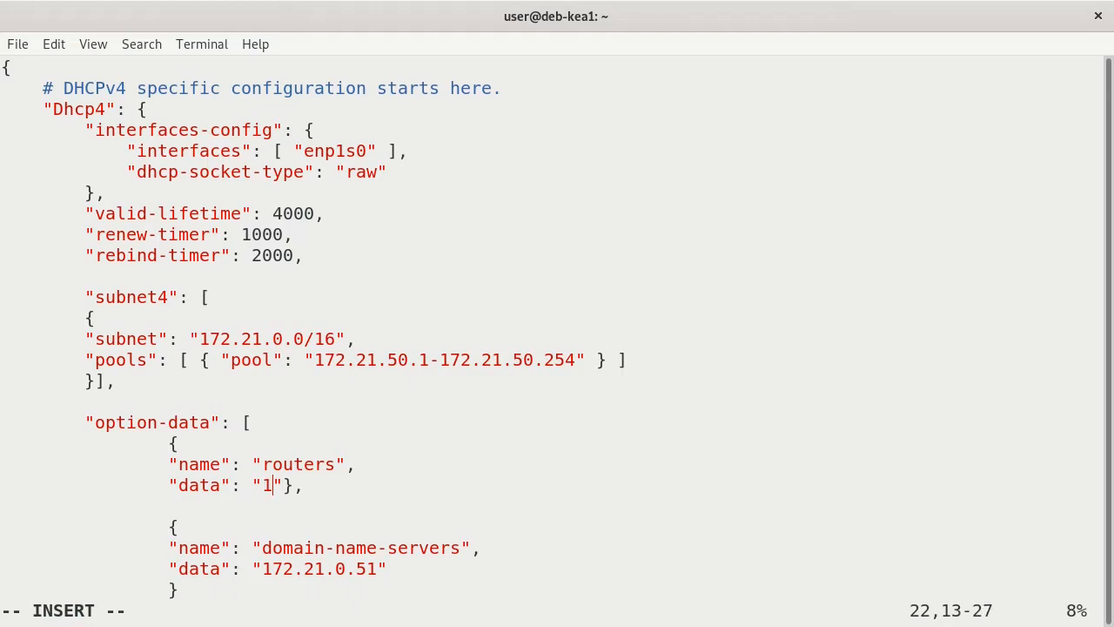
{"action": "type", "text": "72.21"}
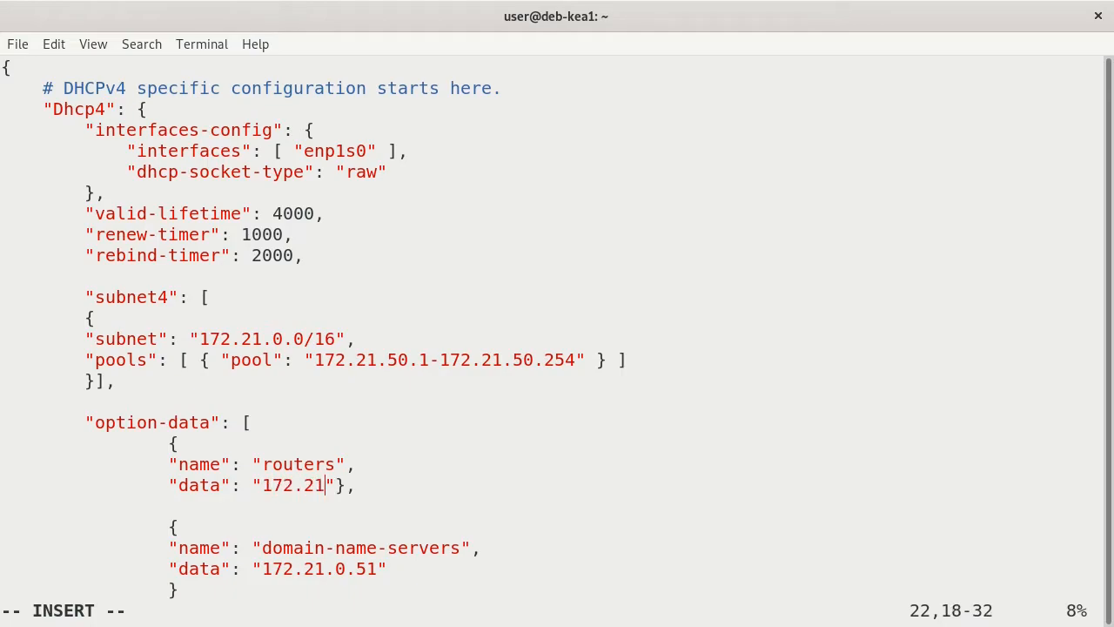
{"action": "type", "text": ".0.1"}
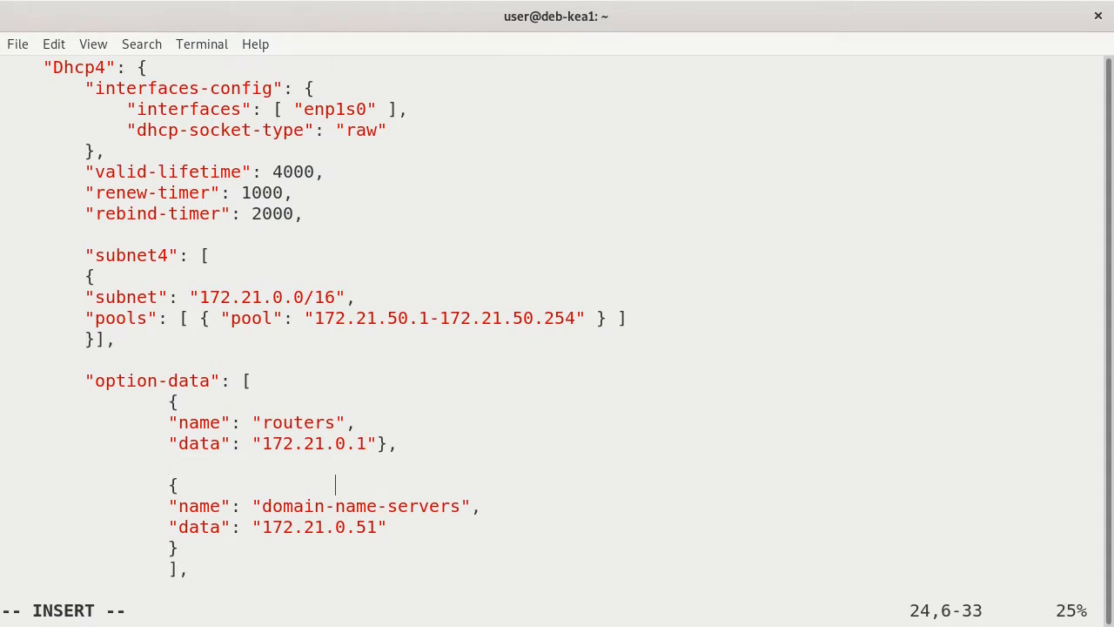
Step: Change the domain-name-servers data from 172.21.0.51 to 172.21.0.1
{"action": "scroll", "scroll_direction": "down", "scroll_amount": 3}
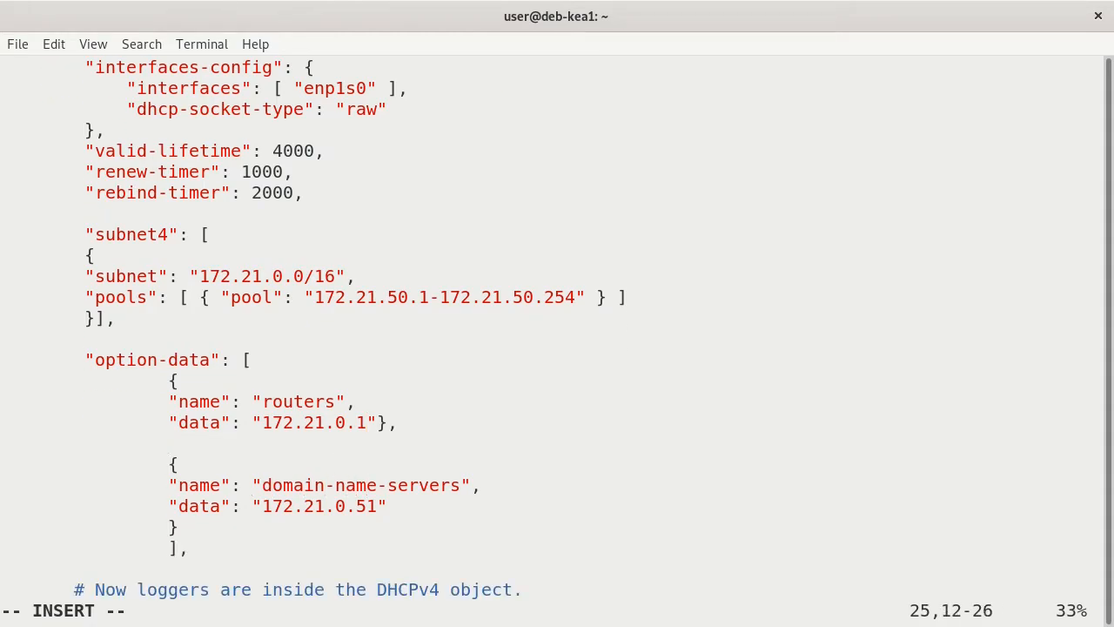
{"action": "scroll", "scroll_direction": "down", "scroll_amount": 3}
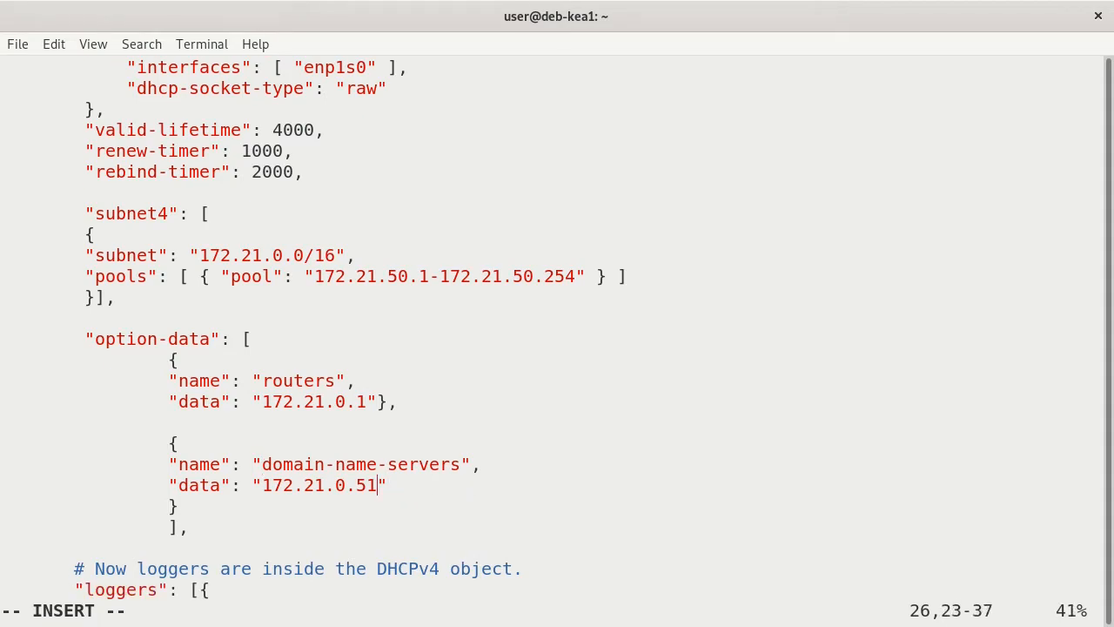
{"action": "key", "text": "BackSpace"}
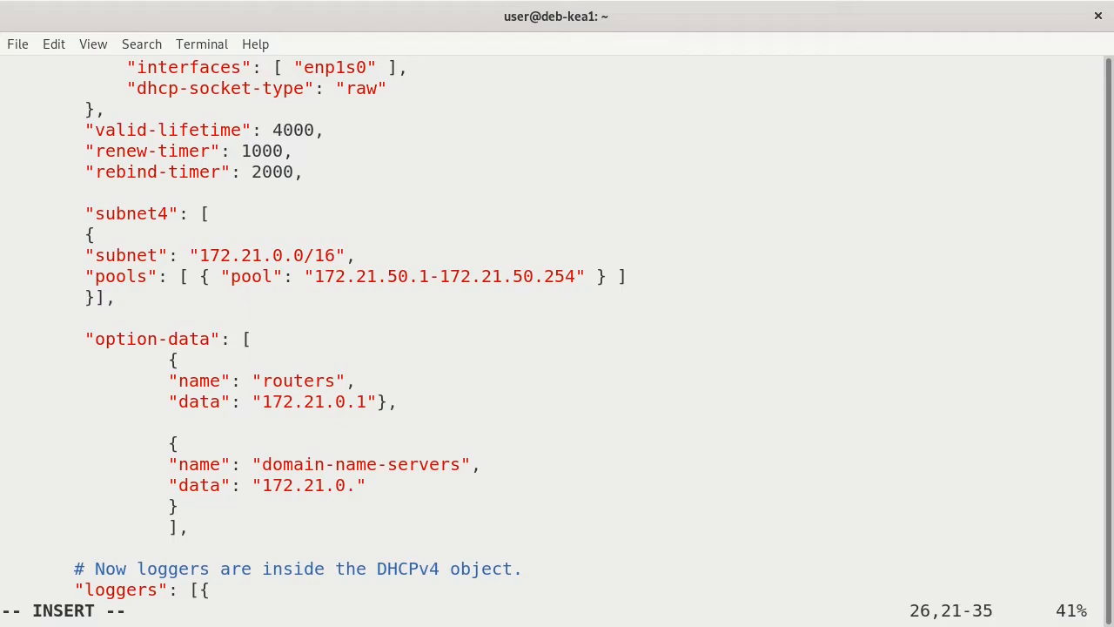
{"action": "type", "text": "1"}
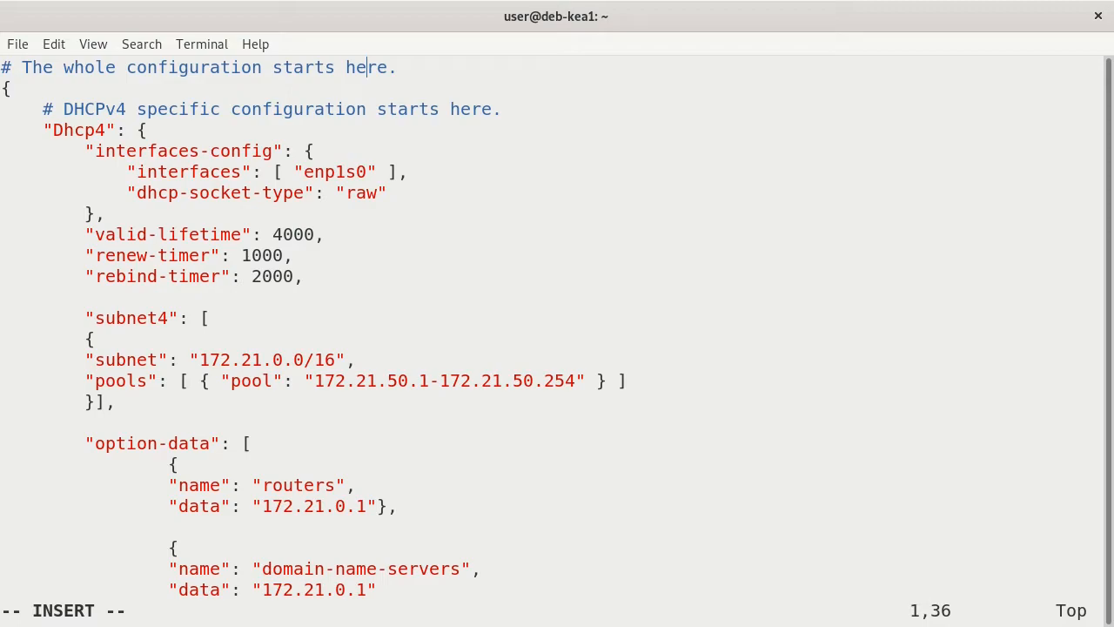
Step: Save the config and restart isc-kea-dhcp4-server with systemctl
{"action": "key", "text": "Left"}
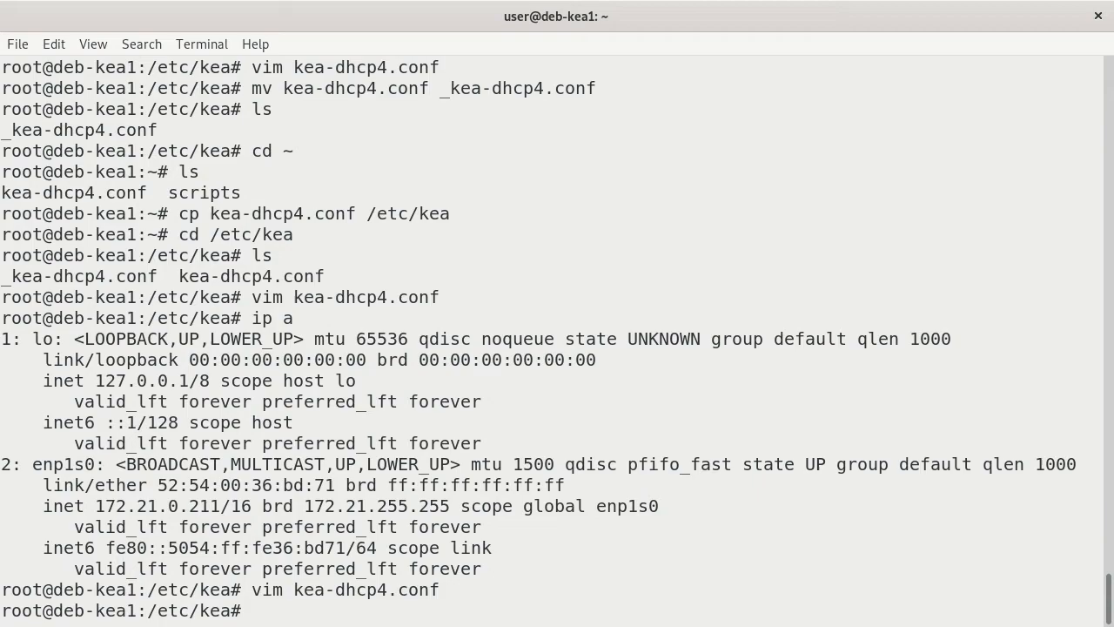
{"action": "mouse_move", "coordinate": [415, 613]}
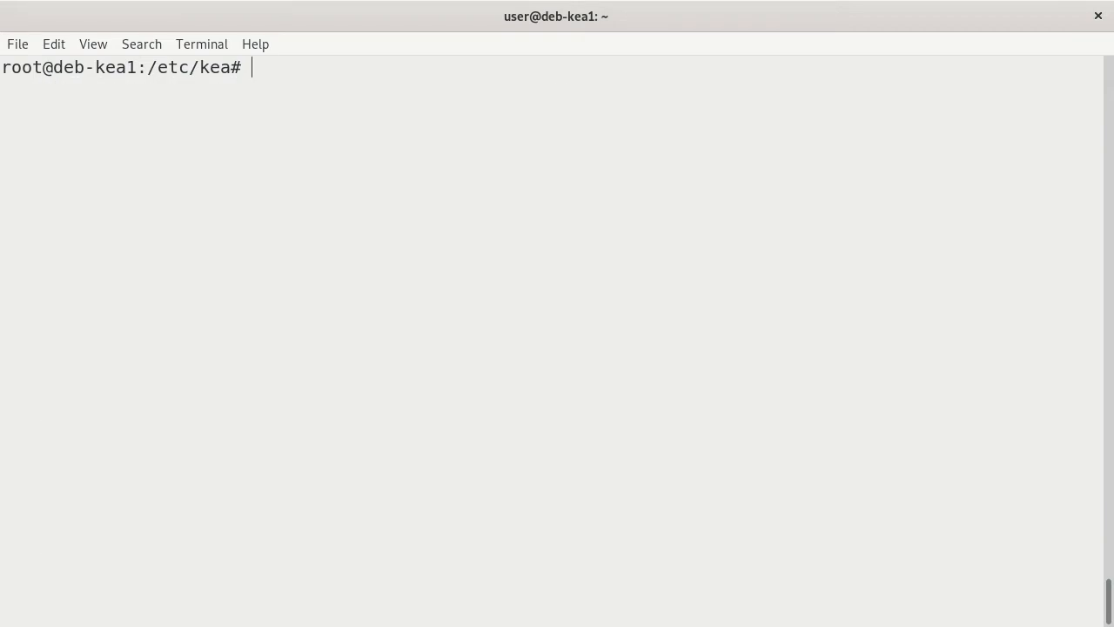
{"action": "type", "text": "systemctl rest"}
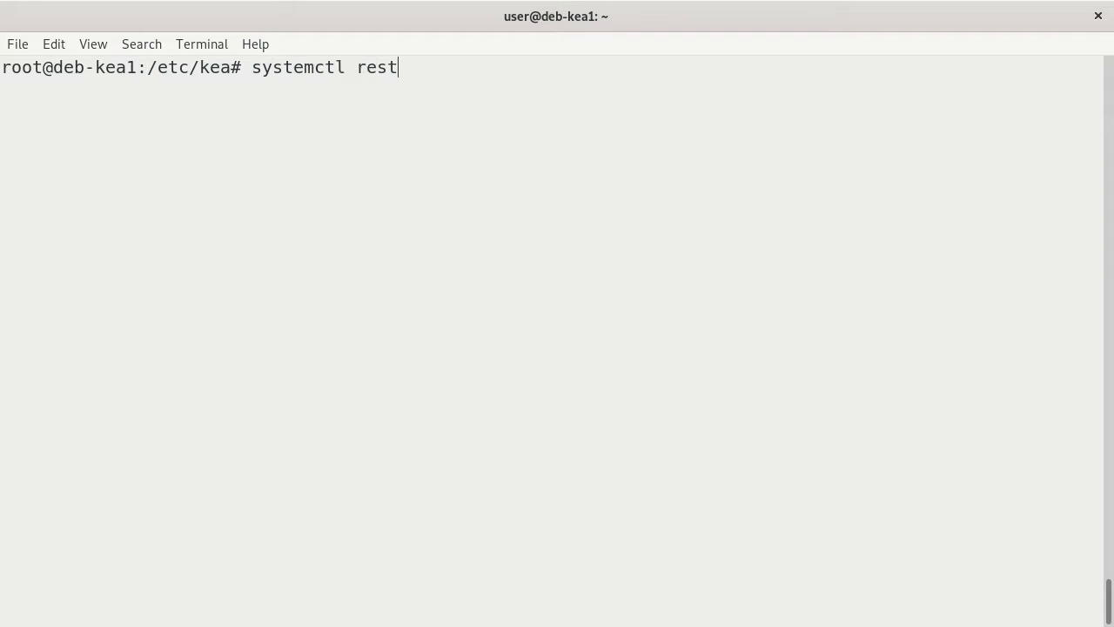
{"action": "type", "text": "art isc-"}
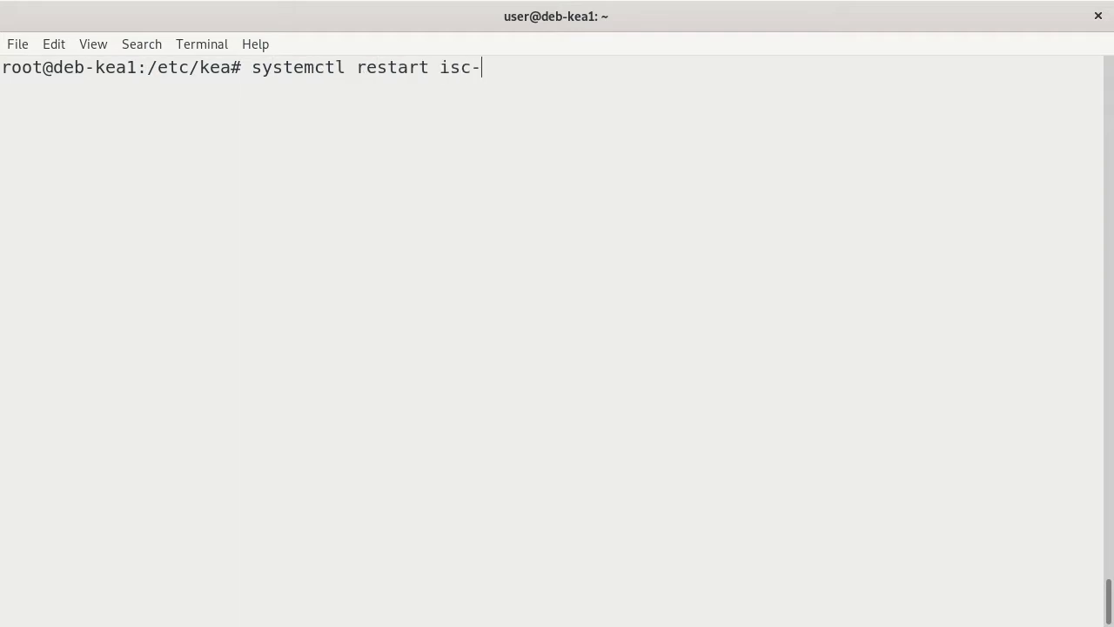
{"action": "type", "text": "kea-dhcp4-"}
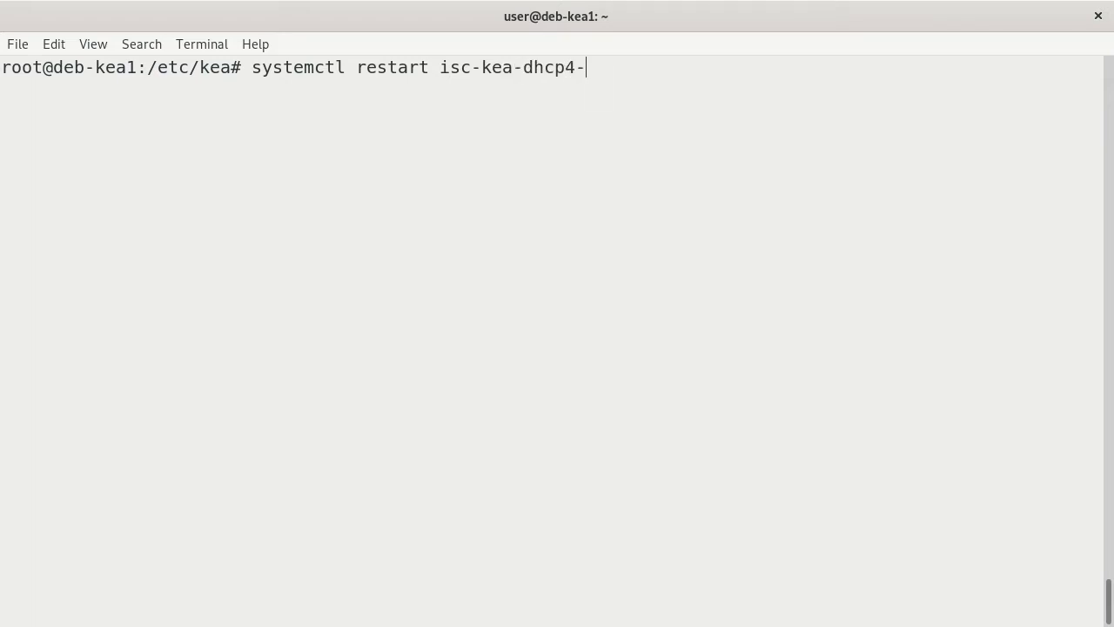
{"action": "key", "text": "Return"}
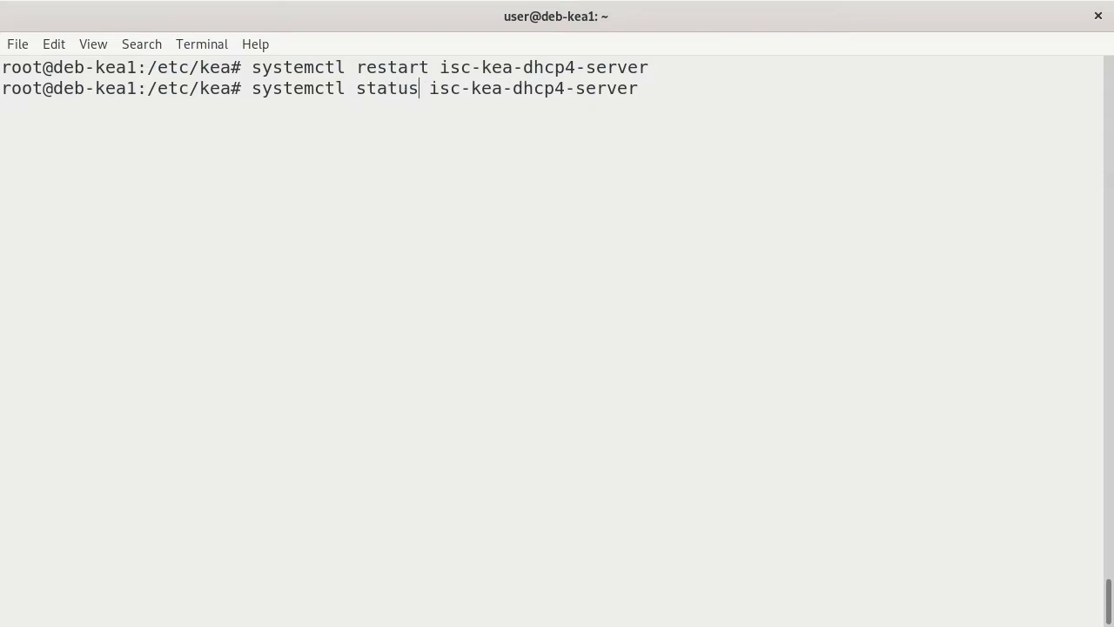
Step: Check the service status reports active (running) and quit back to the prompt
{"action": "key", "text": "Return"}
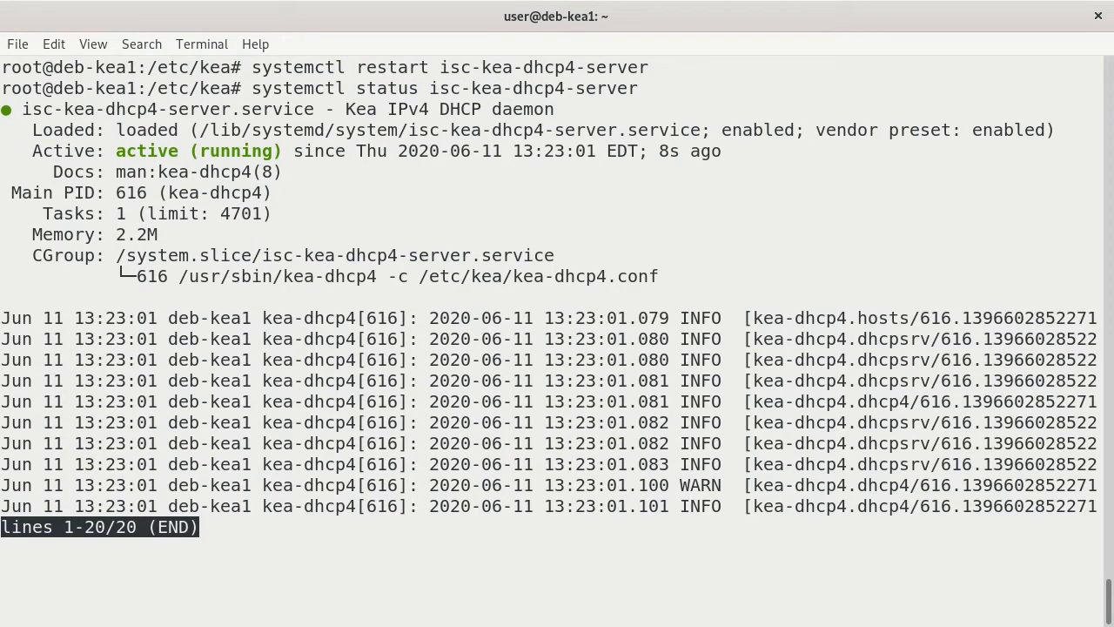
{"action": "double_click", "coordinate": [146, 150]}
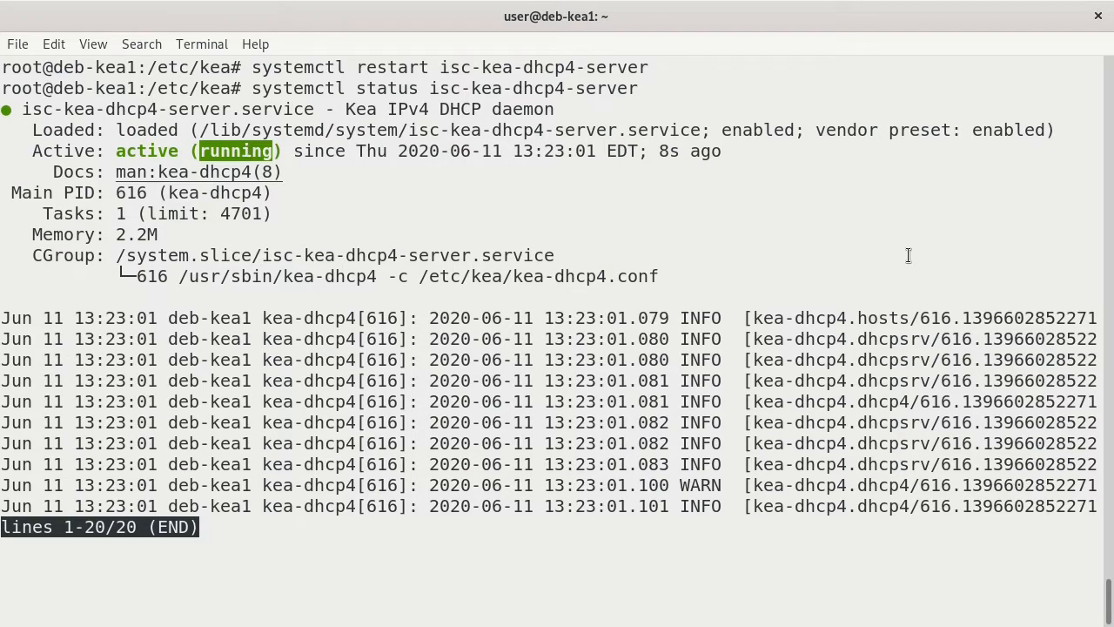
{"action": "key", "text": "q"}
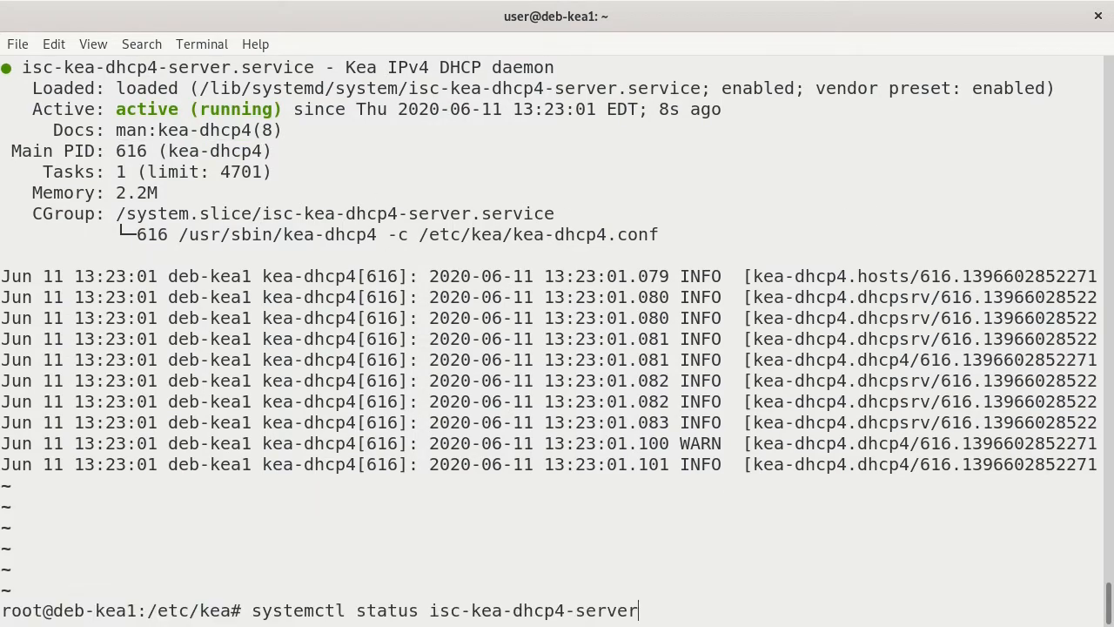
Step: Page the full status log through less, confirming listening on enp1s0 and subnet 172.21.0.0/16
{"action": "key", "text": "Return"}
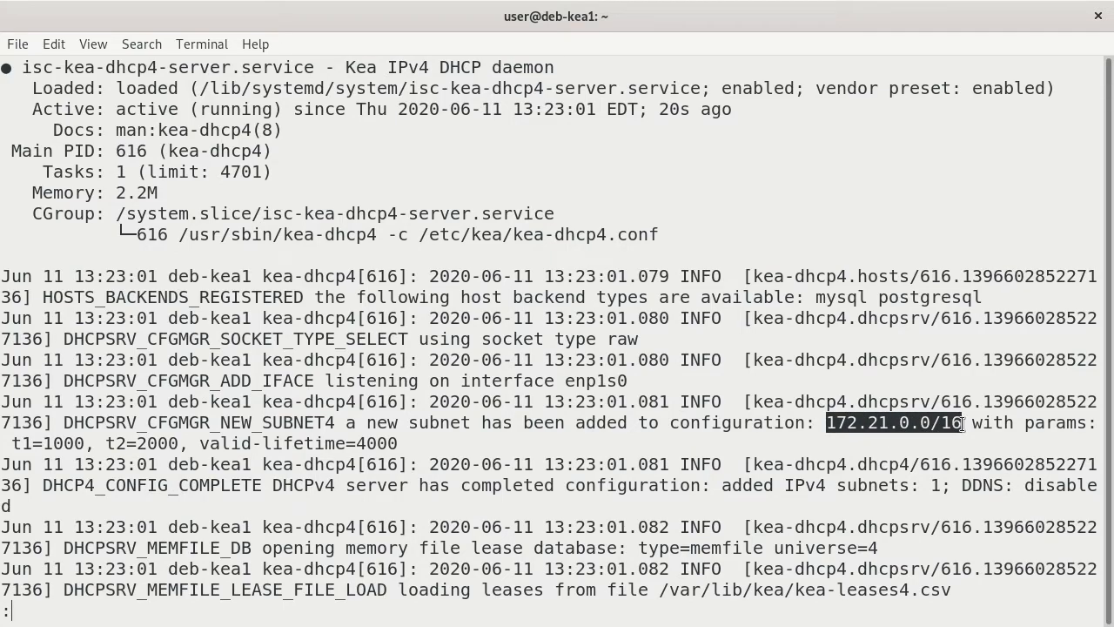
{"action": "scroll", "scroll_direction": "down", "scroll_amount": 3}
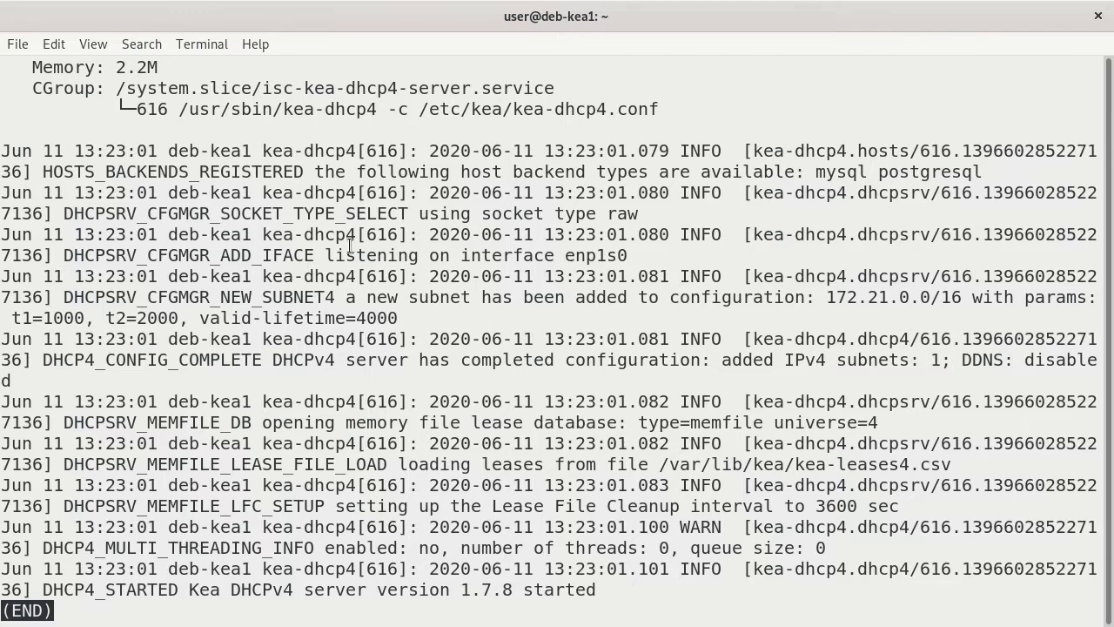
{"action": "double_click", "coordinate": [471, 254]}
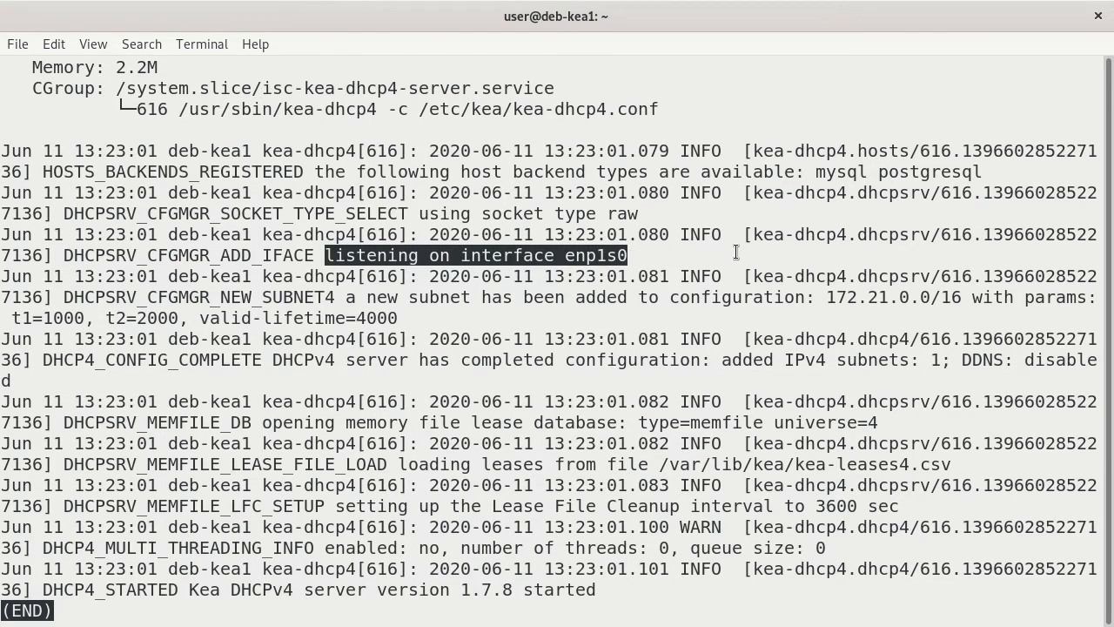
{"action": "scroll", "scroll_direction": "up", "scroll_amount": 3}
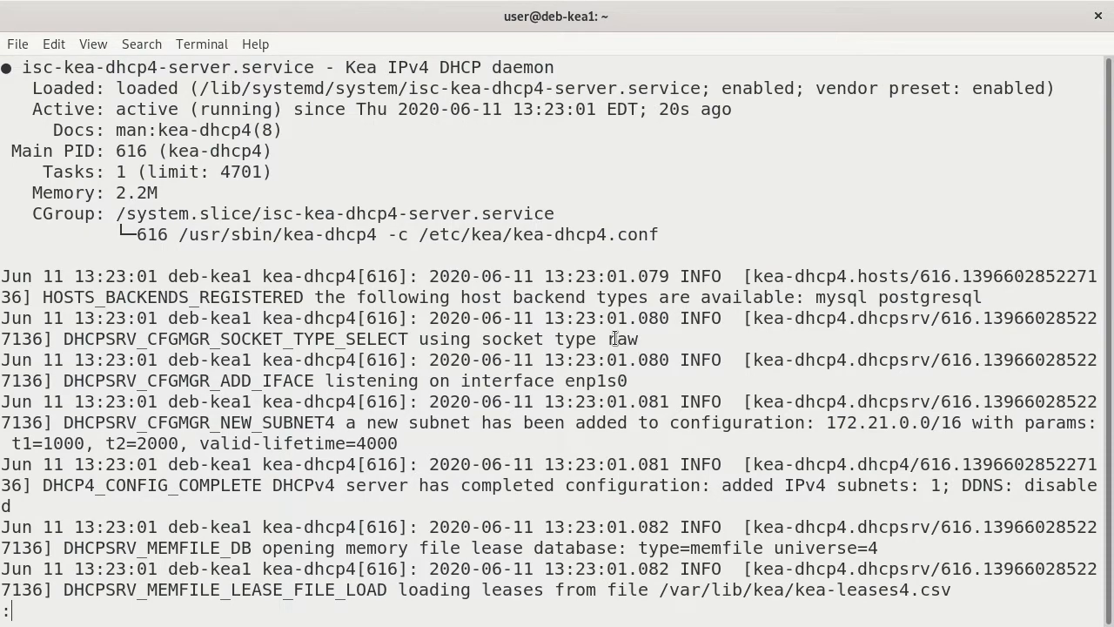
{"action": "key", "text": "q"}
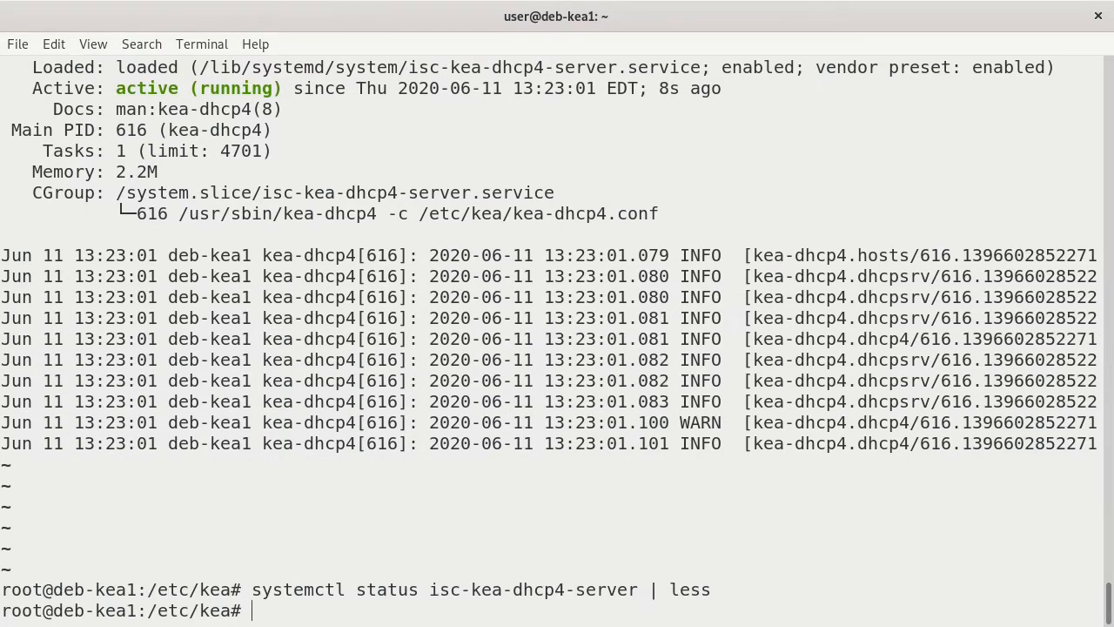
Step: Show the isc-kea-dhcp4-server status once more and quit it
{"action": "type", "text": "systemctl status isc-kea-dhcp4-server"}
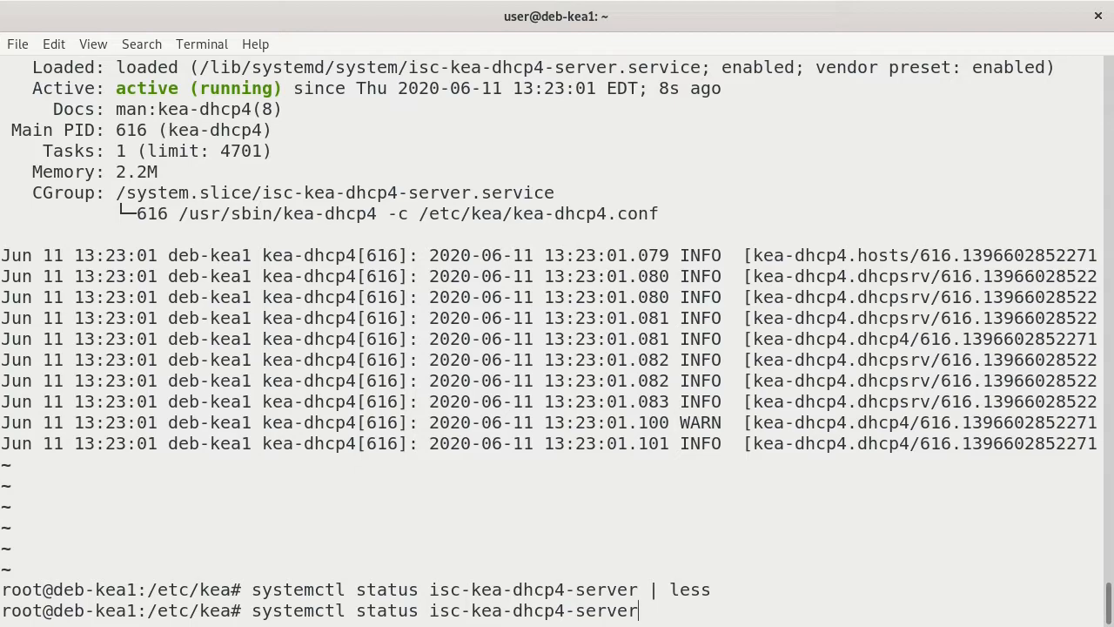
{"action": "key", "text": "Return"}
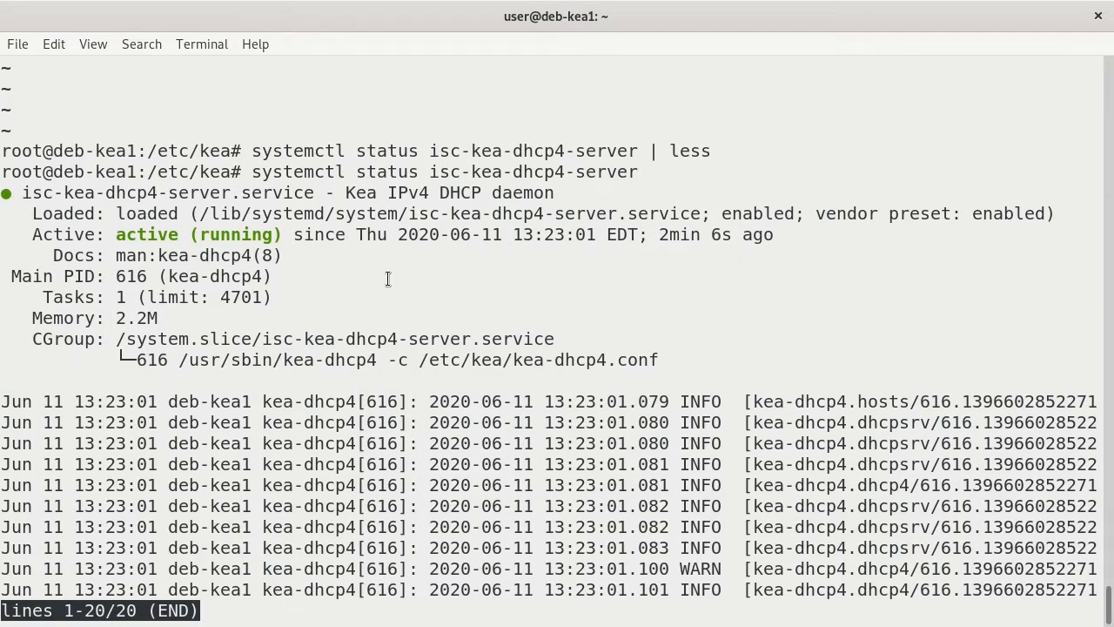
{"action": "mouse_move", "coordinate": [106, 228]}
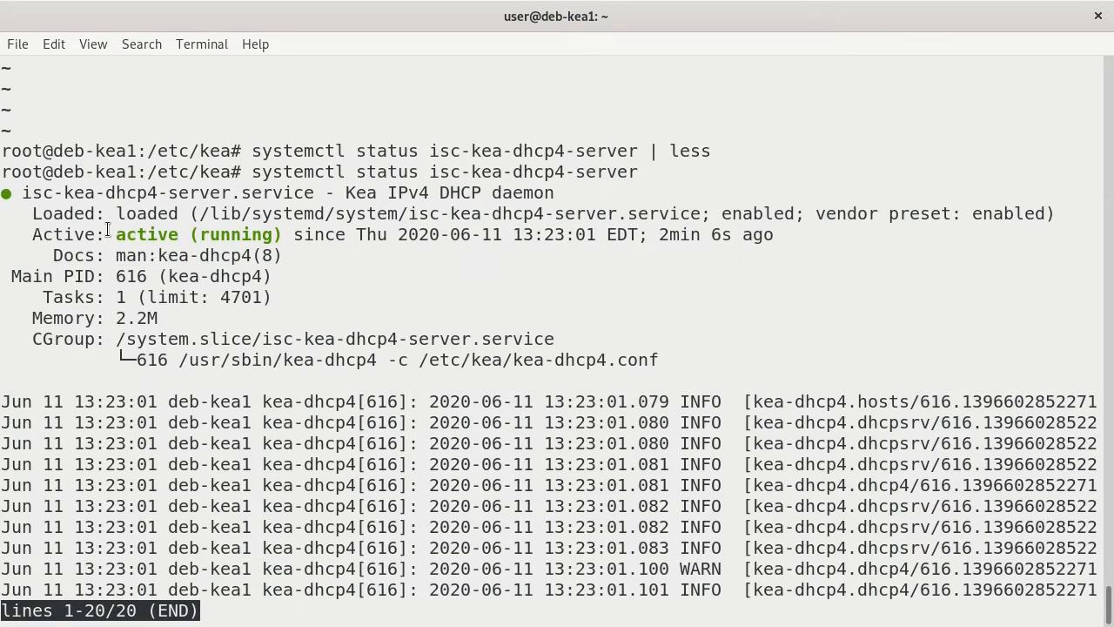
{"action": "mouse_move", "coordinate": [787, 432]}
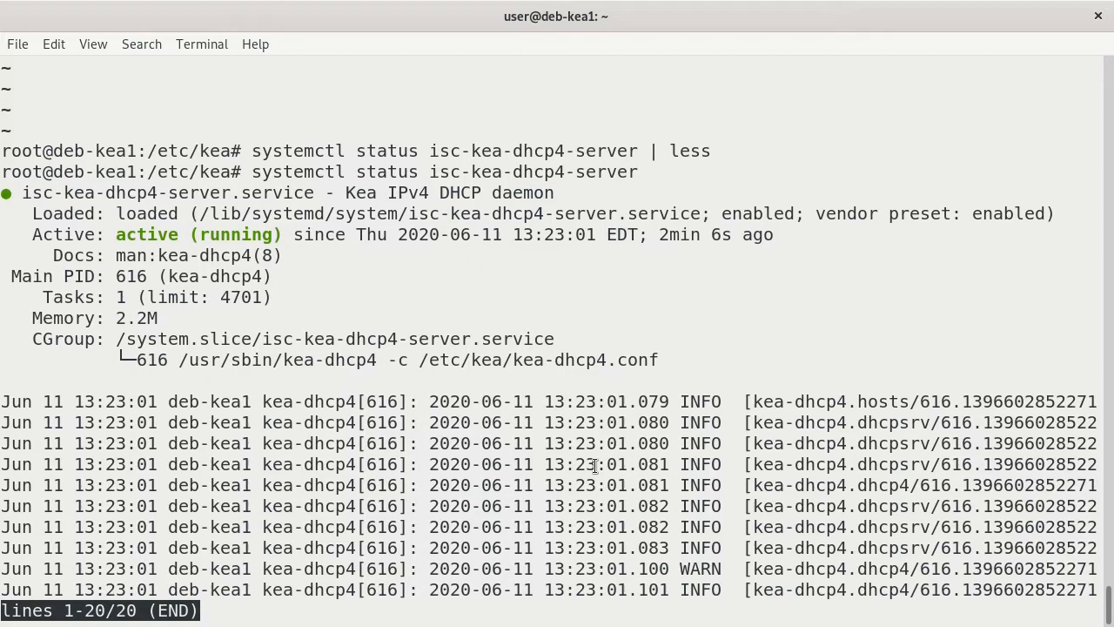
{"action": "mouse_move", "coordinate": [397, 620]}
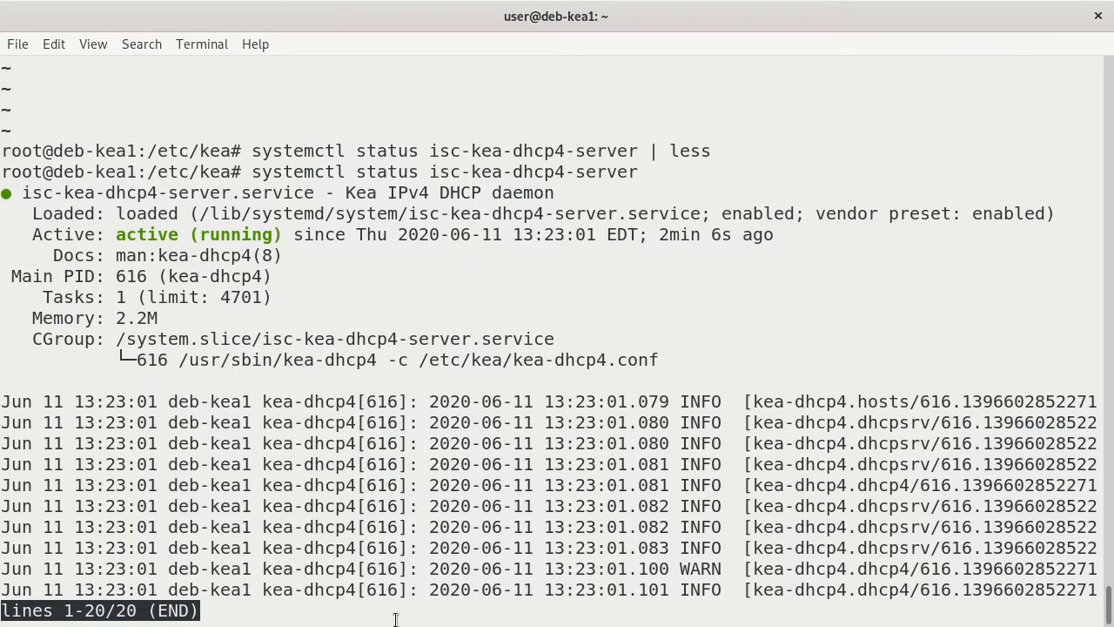
{"action": "key", "text": "q"}
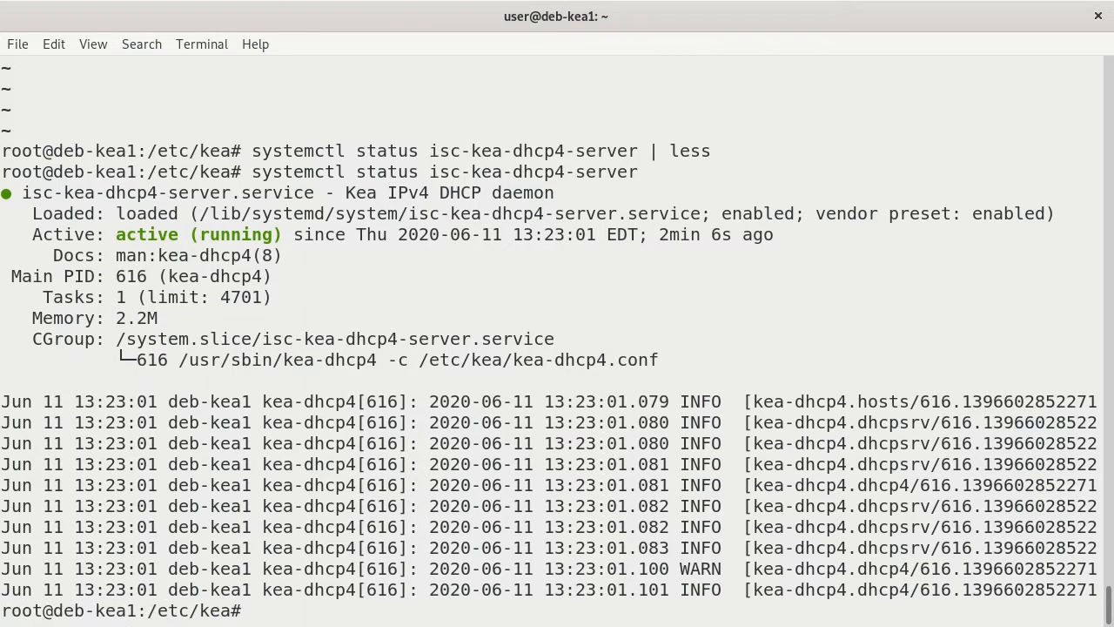
Step: View the journalctl -u isc-kea-dhcp4-server log with its start and restart entries, then quit
{"action": "type", "text": "jou"}
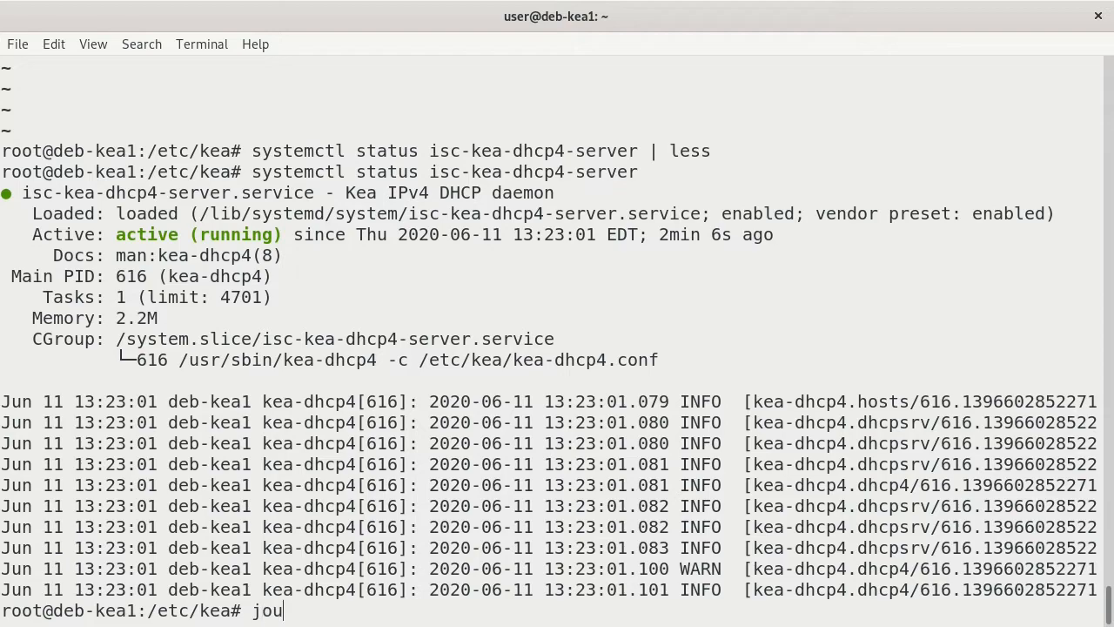
{"action": "type", "text": "rnalctl"}
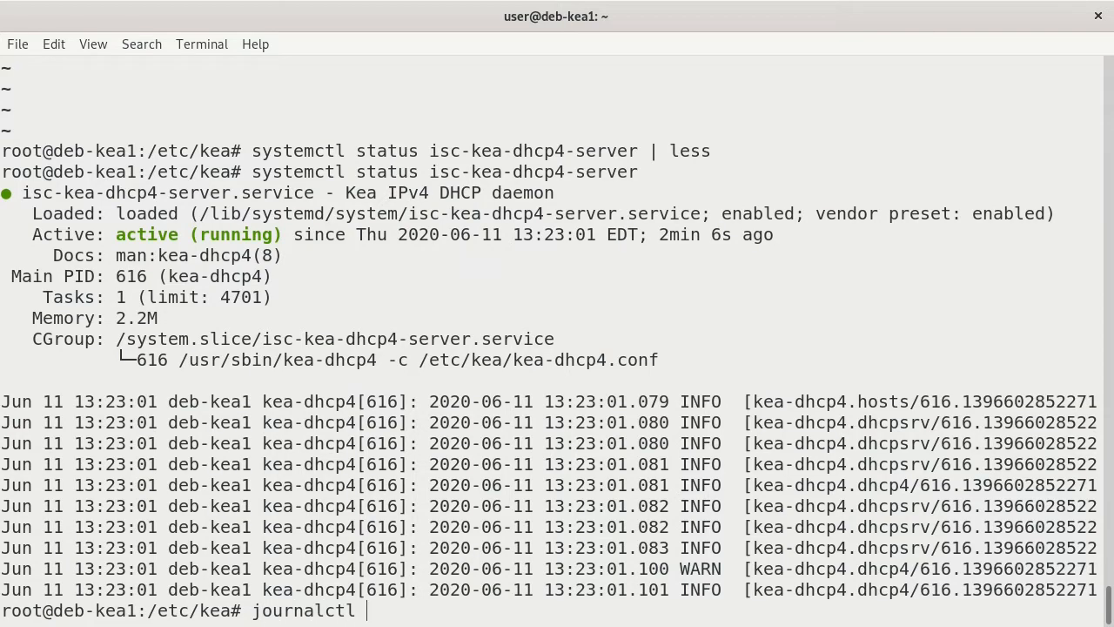
{"action": "type", "text": "-u isc-kea-d"}
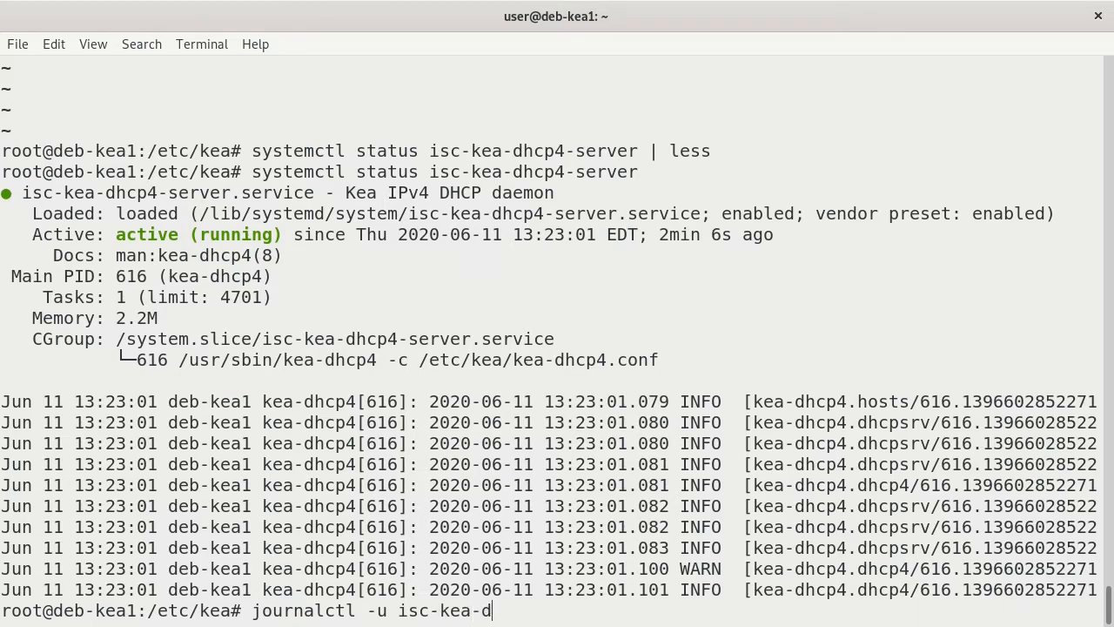
{"action": "type", "text": "hcp4-server"}
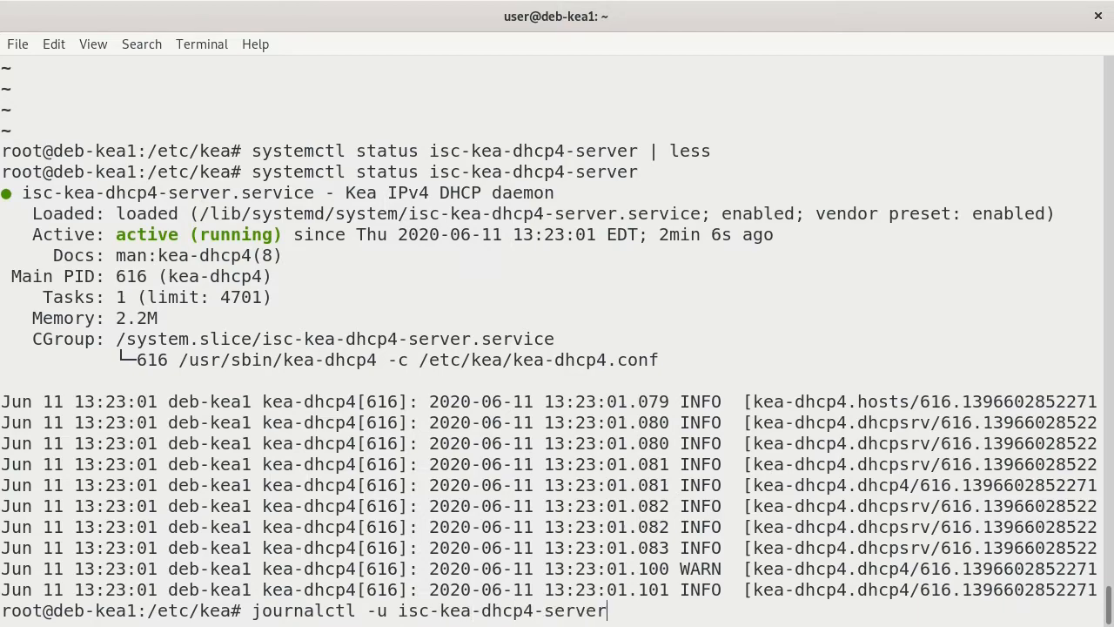
{"action": "key", "text": "Return"}
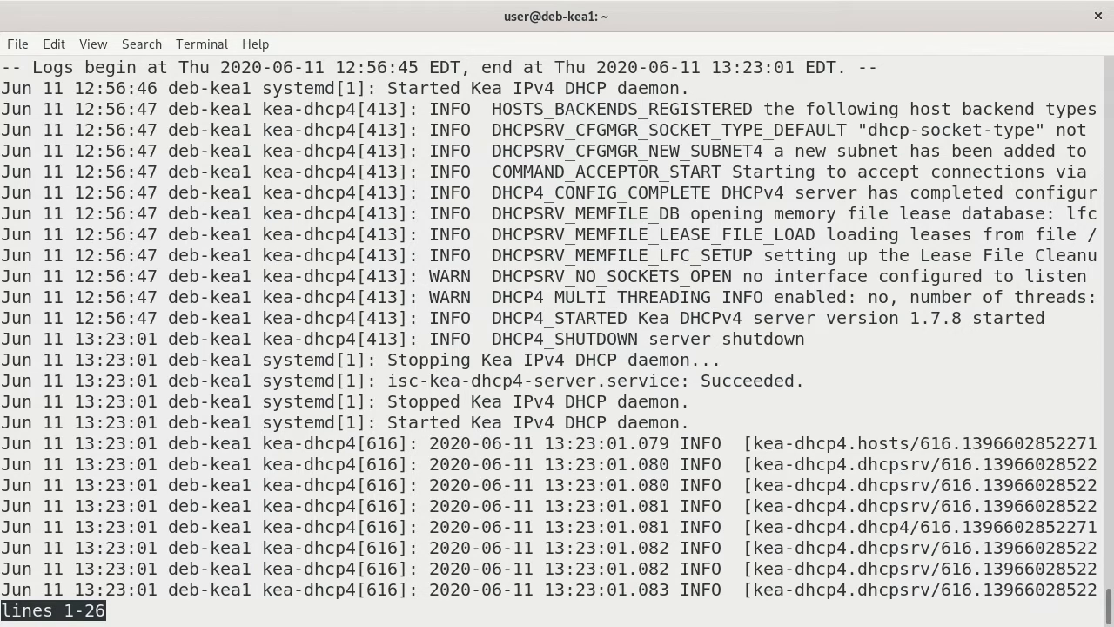
{"action": "key", "text": "q"}
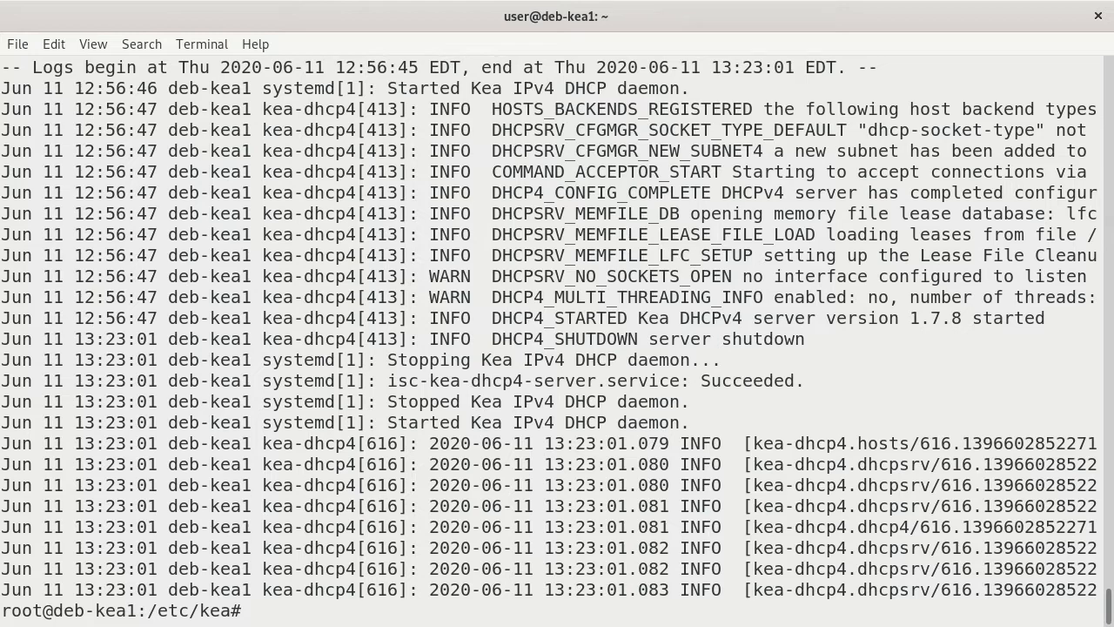
Step: List listening sockets with ss -tulw and check the UDP line for 172.21.0.211:67 (bootps)
{"action": "type", "text": "ss -"}
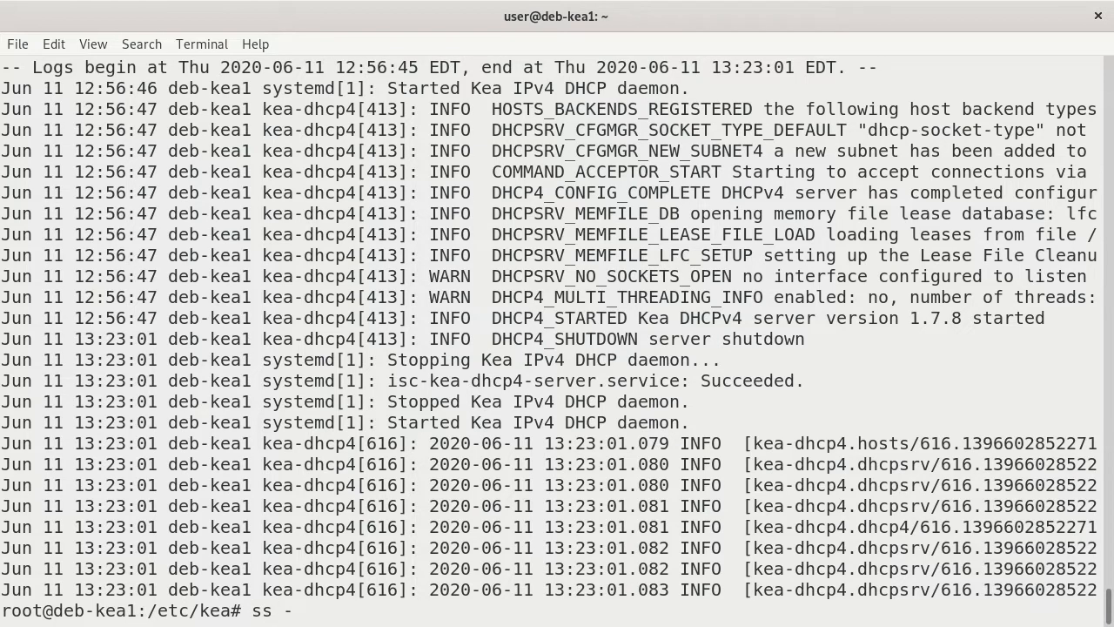
{"action": "type", "text": "tul"}
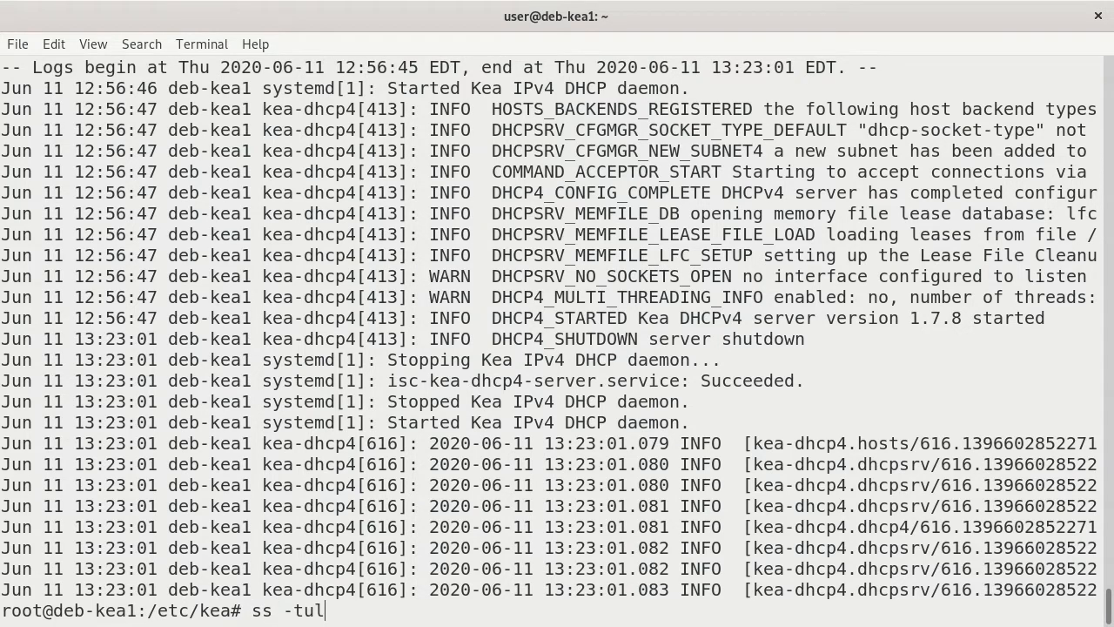
{"action": "key", "text": "Return"}
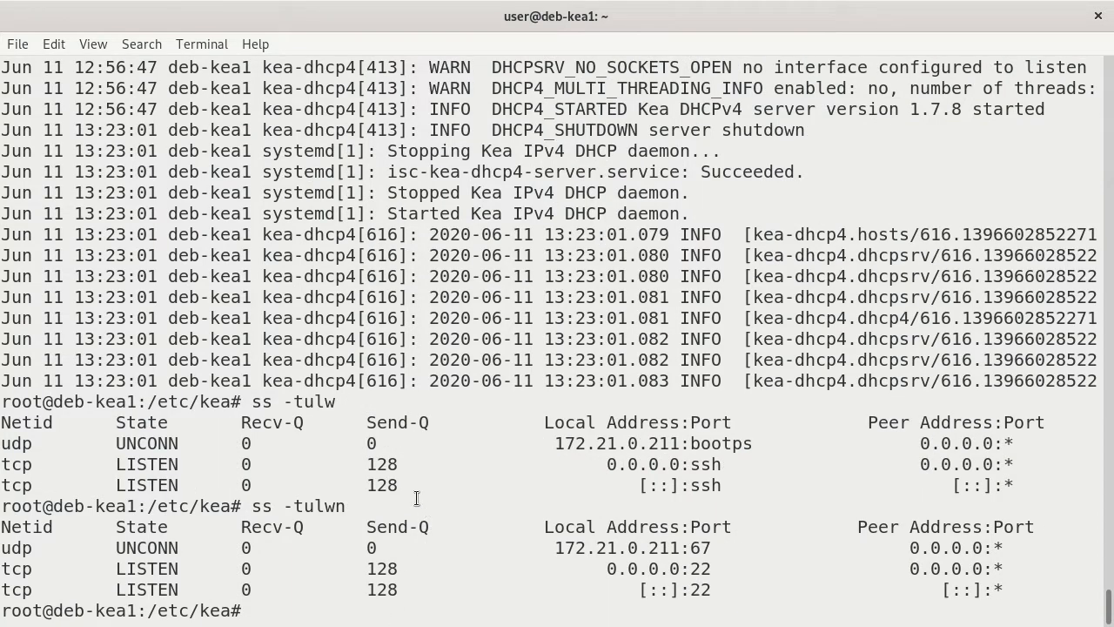
{"action": "mouse_move", "coordinate": [693, 442]}
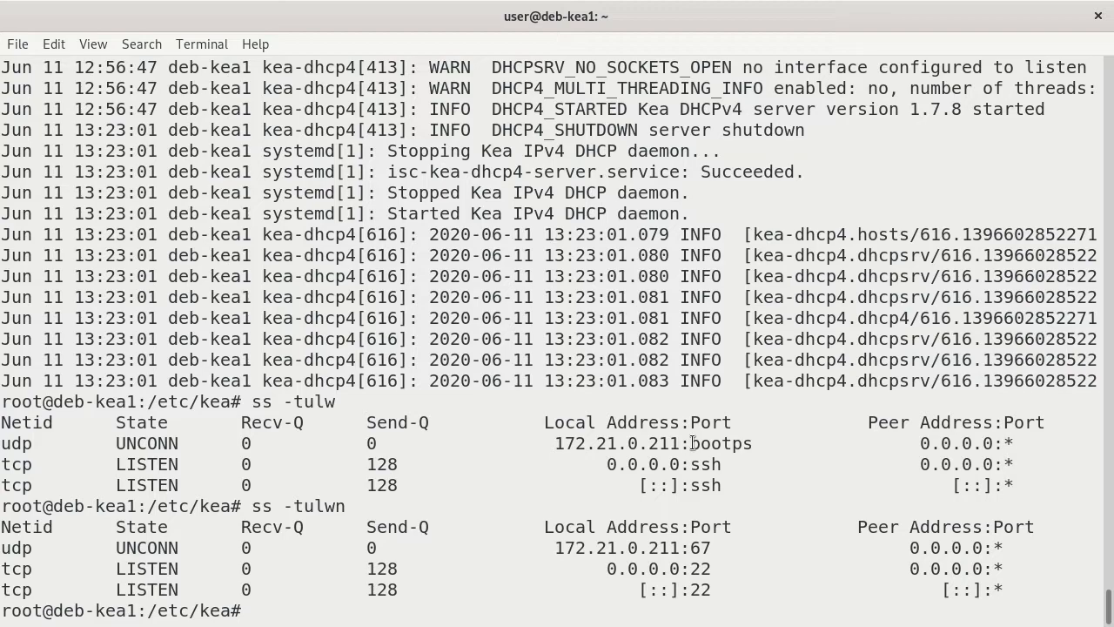
{"action": "double_click", "coordinate": [721, 444]}
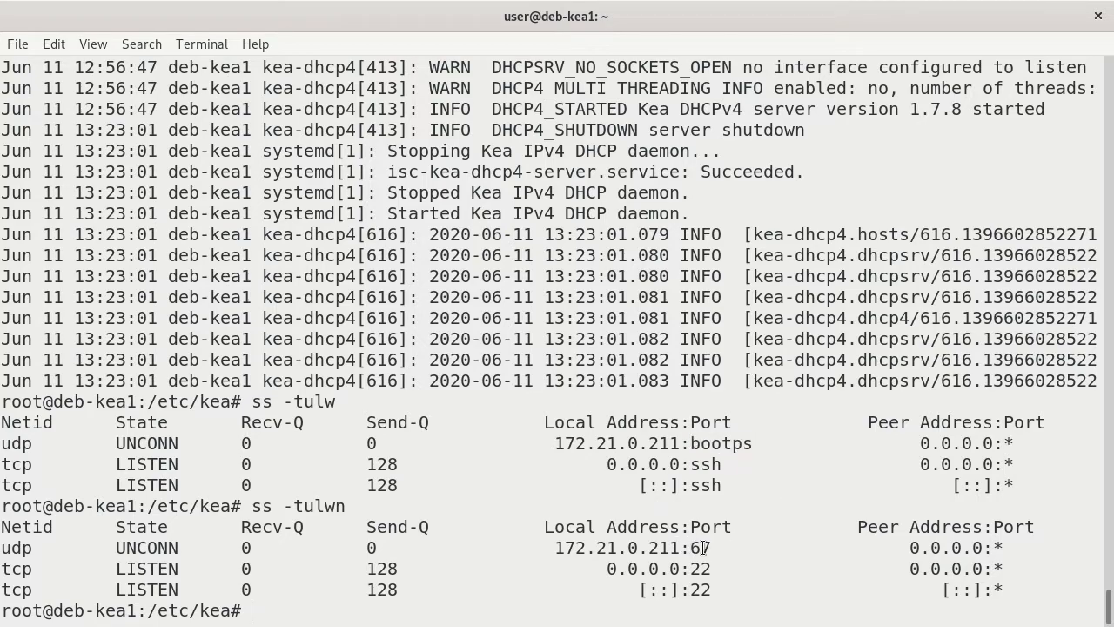
{"action": "double_click", "coordinate": [703, 547]}
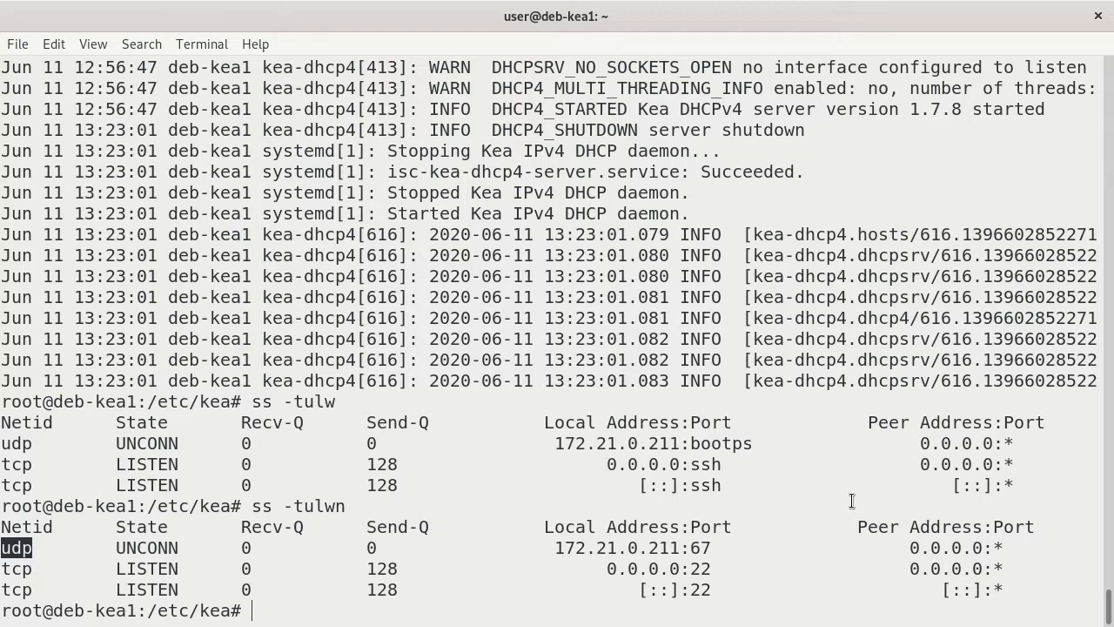
{"action": "mouse_move", "coordinate": [688, 566]}
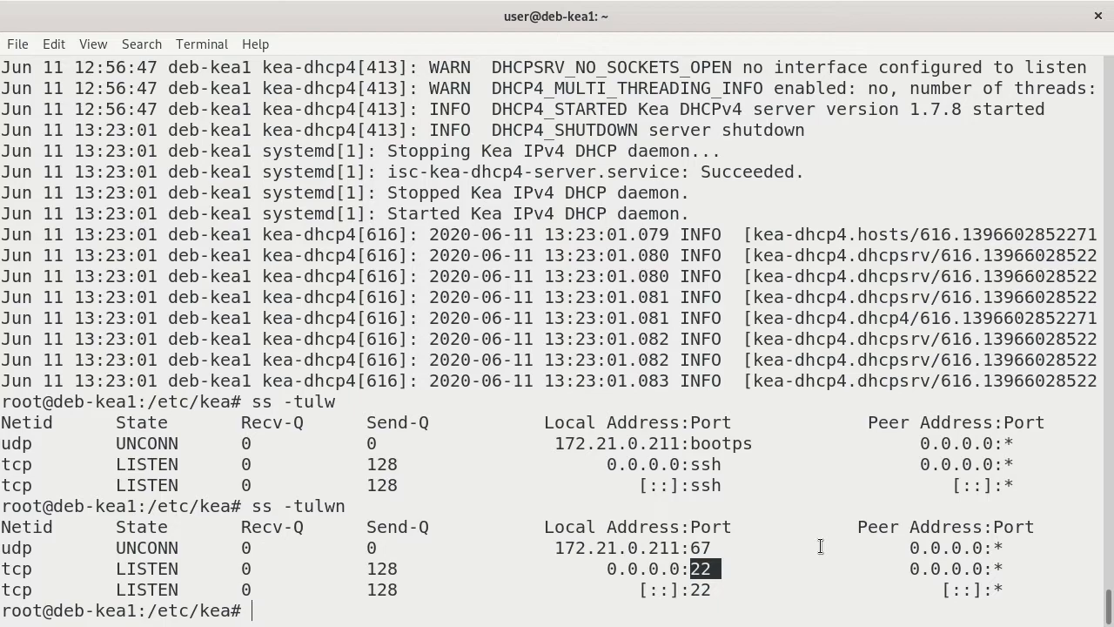
{"action": "mouse_move", "coordinate": [247, 612]}
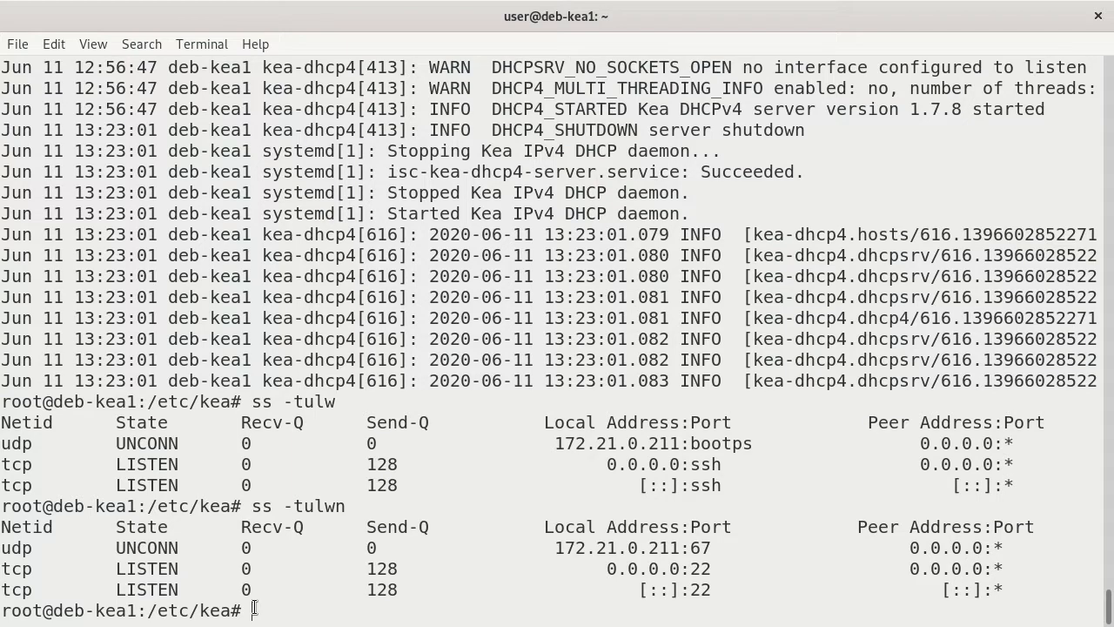
Step: Leave the remark 'DHCP server on the lan' at the root prompt
{"action": "type", "text": "DHCP"}
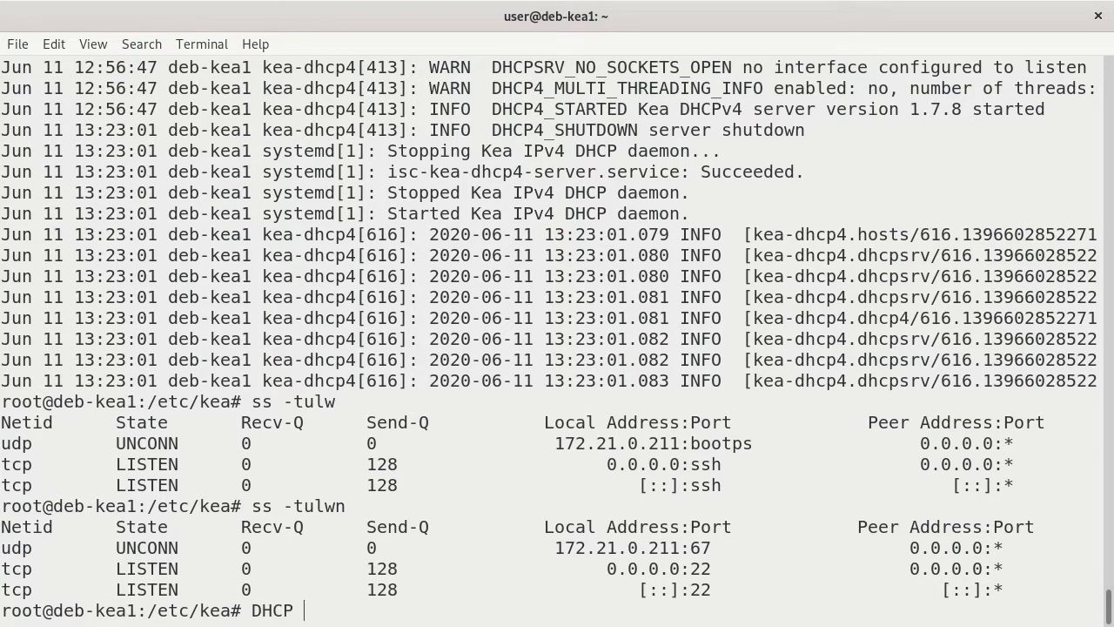
{"action": "type", "text": "server on the la"}
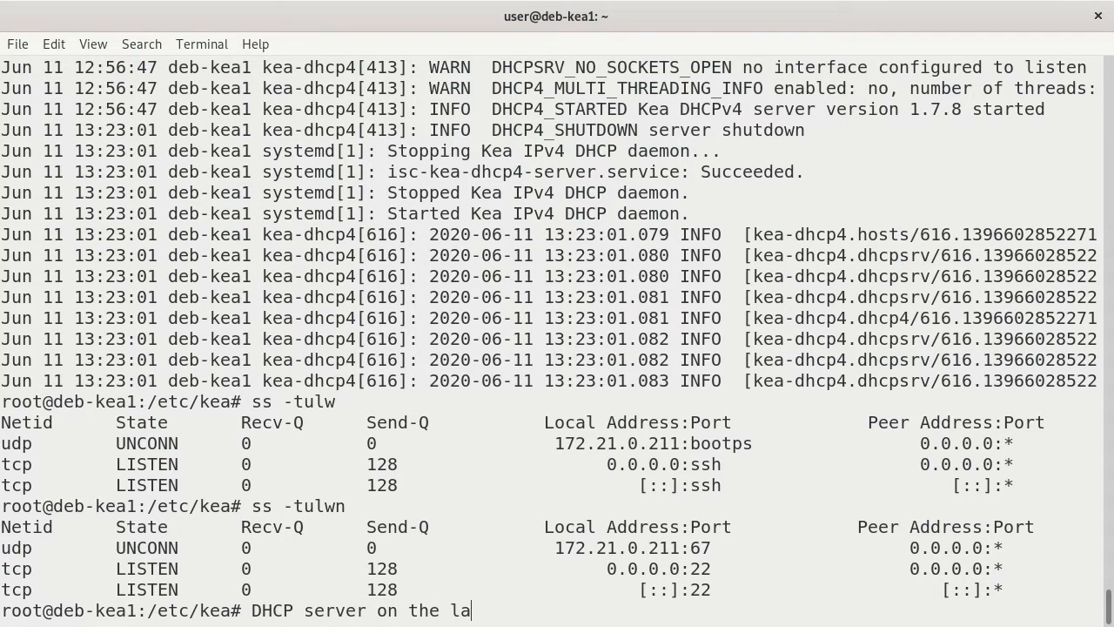
{"action": "type", "text": "n"}
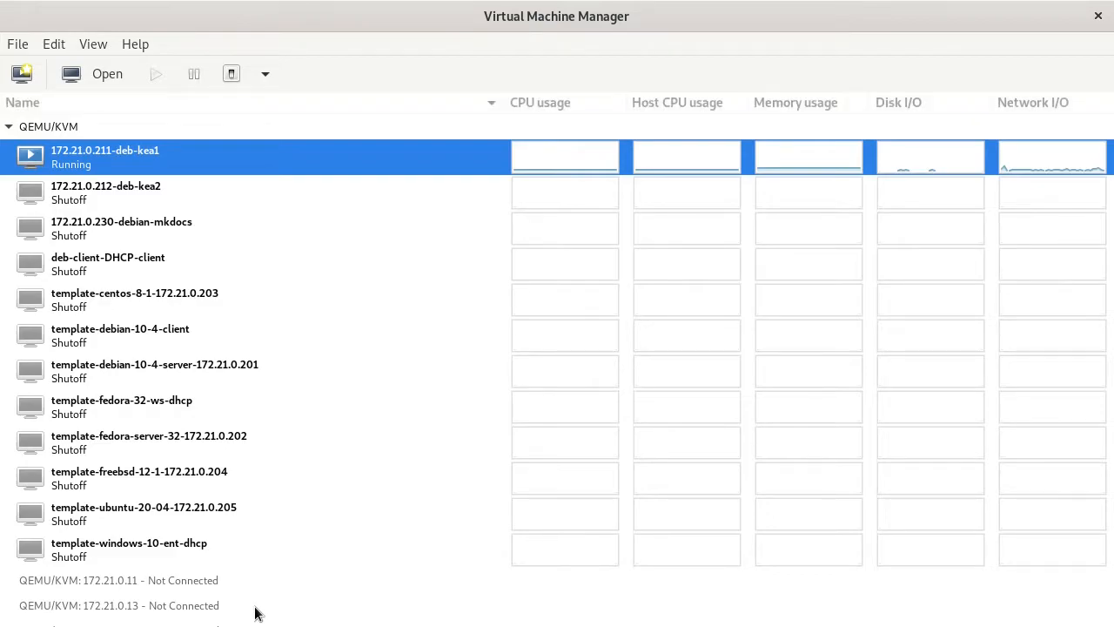
{"action": "mouse_move", "coordinate": [268, 156]}
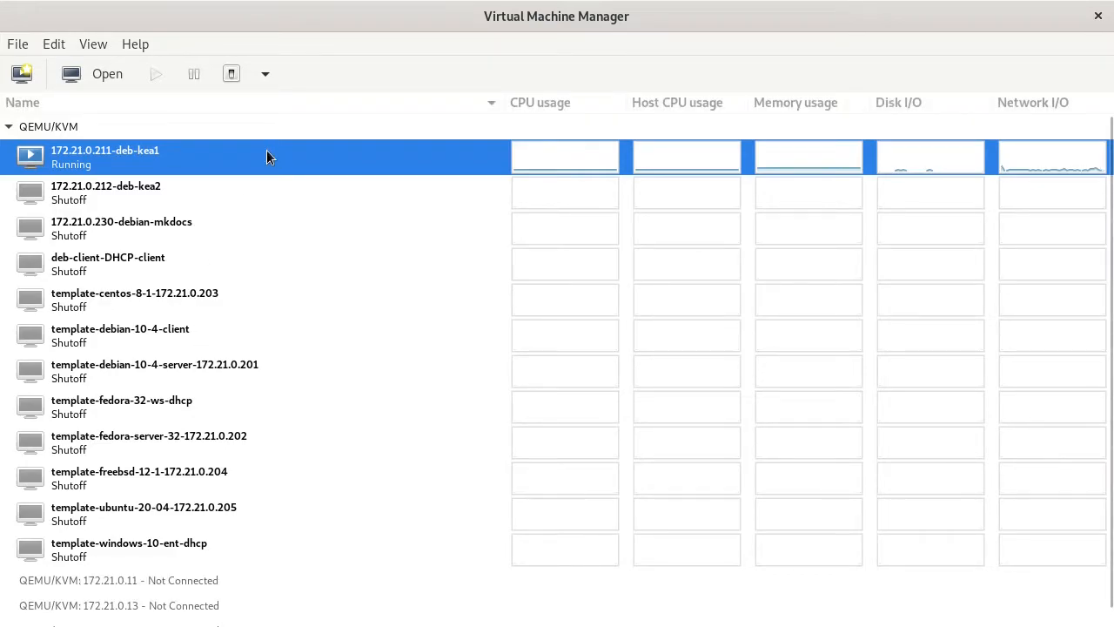
Step: Start the deb-client-DHCP-client VM and enlarge its console window
{"action": "left_click", "coordinate": [108, 264]}
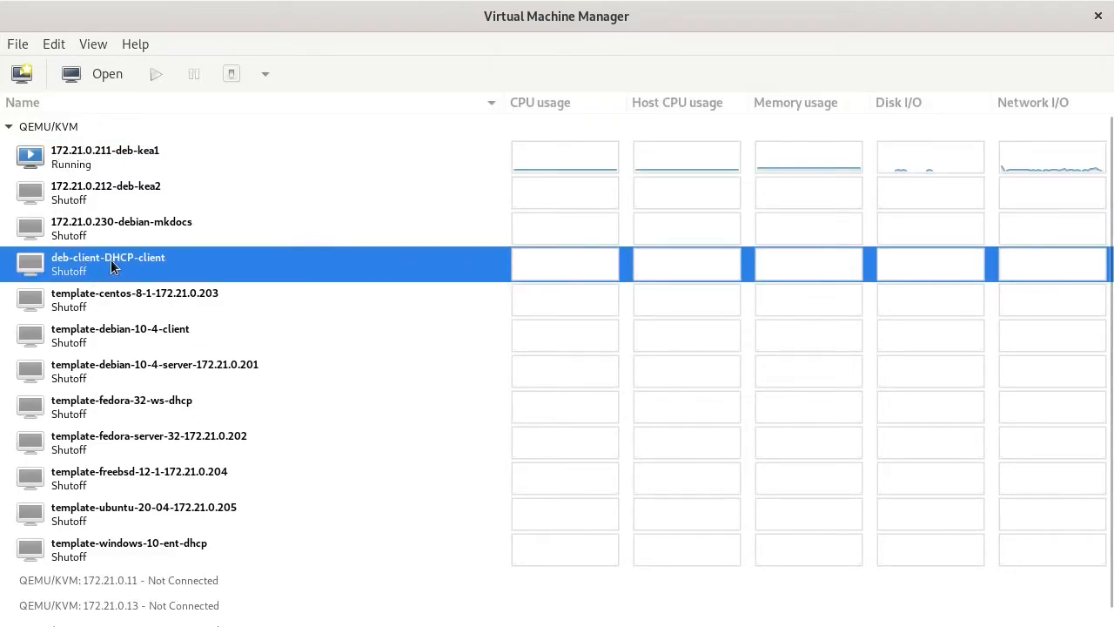
{"action": "double_click", "coordinate": [108, 263]}
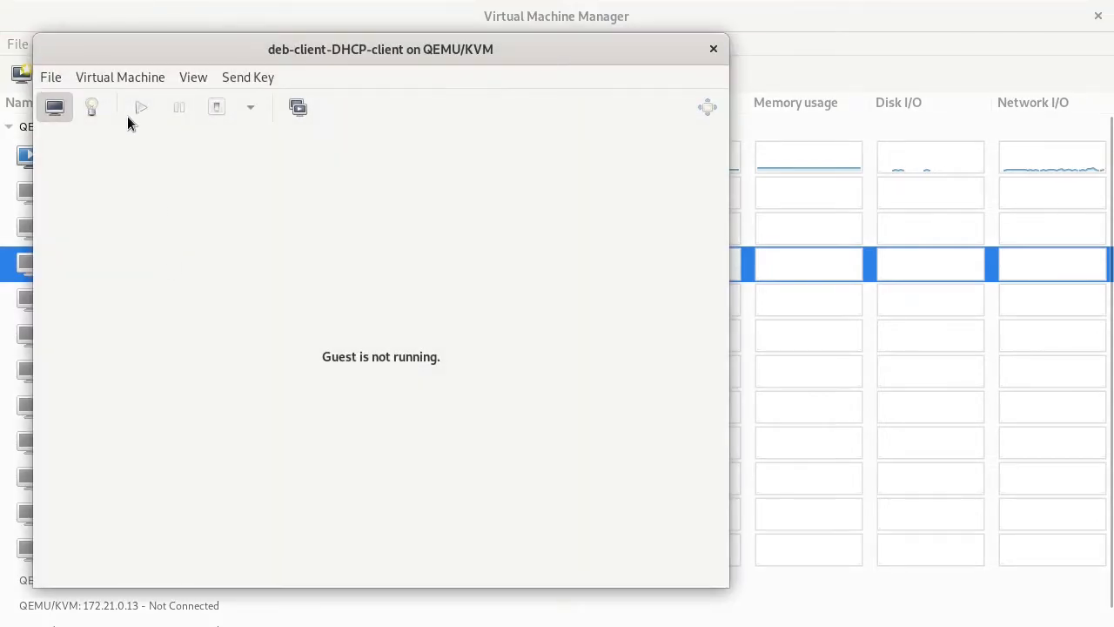
{"action": "left_click", "coordinate": [141, 108]}
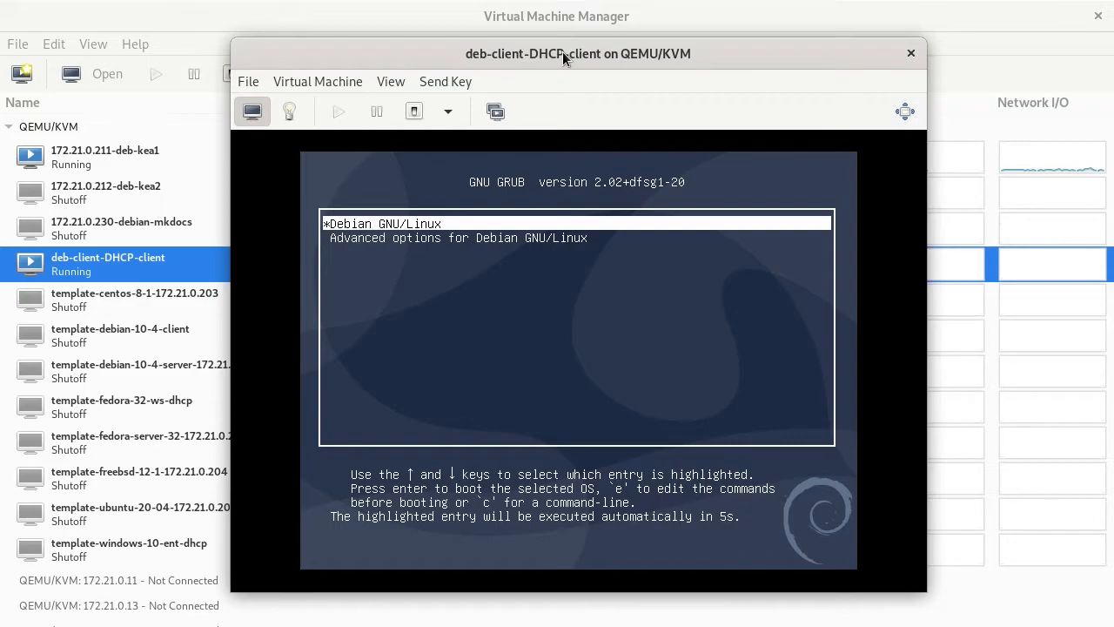
{"action": "double_click", "coordinate": [578, 52]}
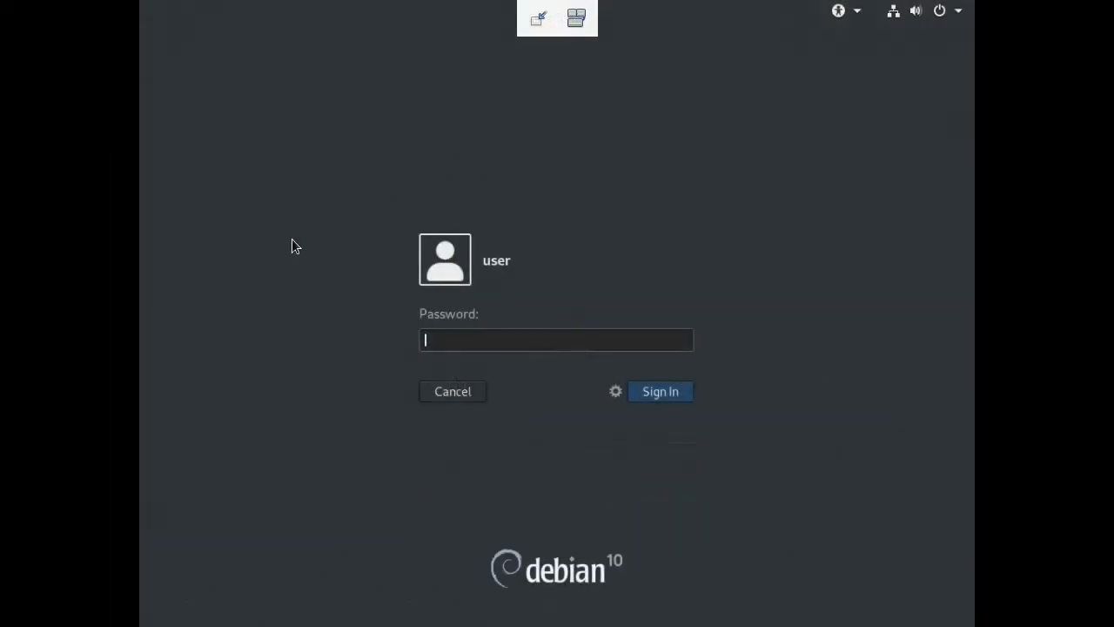
Step: Sign in to the client's Debian desktop with the password
{"action": "type", "text": "password"}
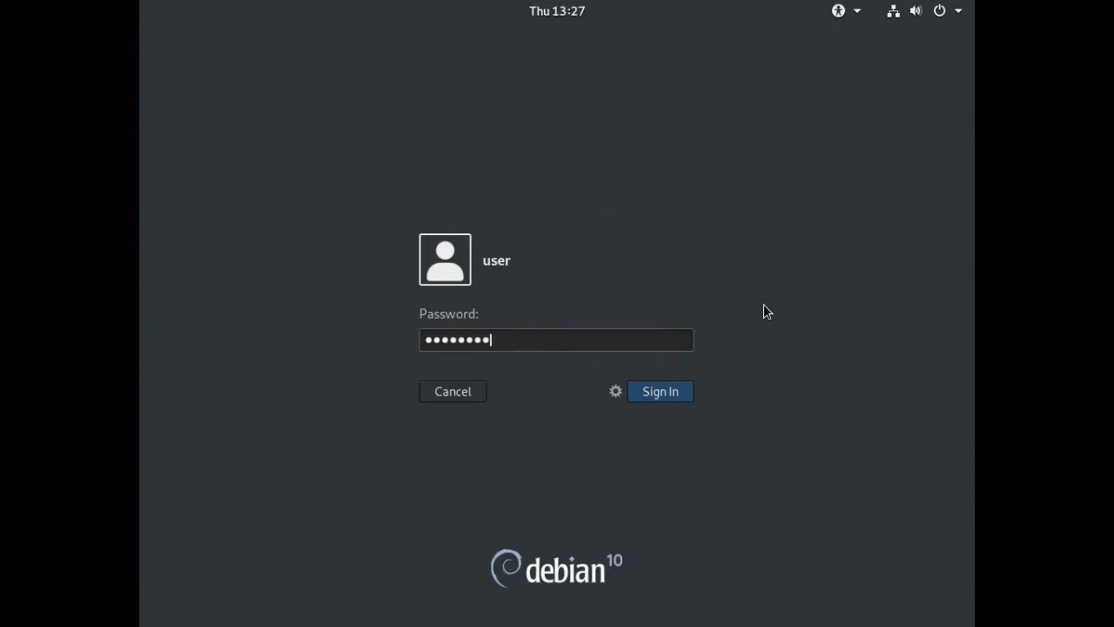
{"action": "left_click", "coordinate": [659, 390]}
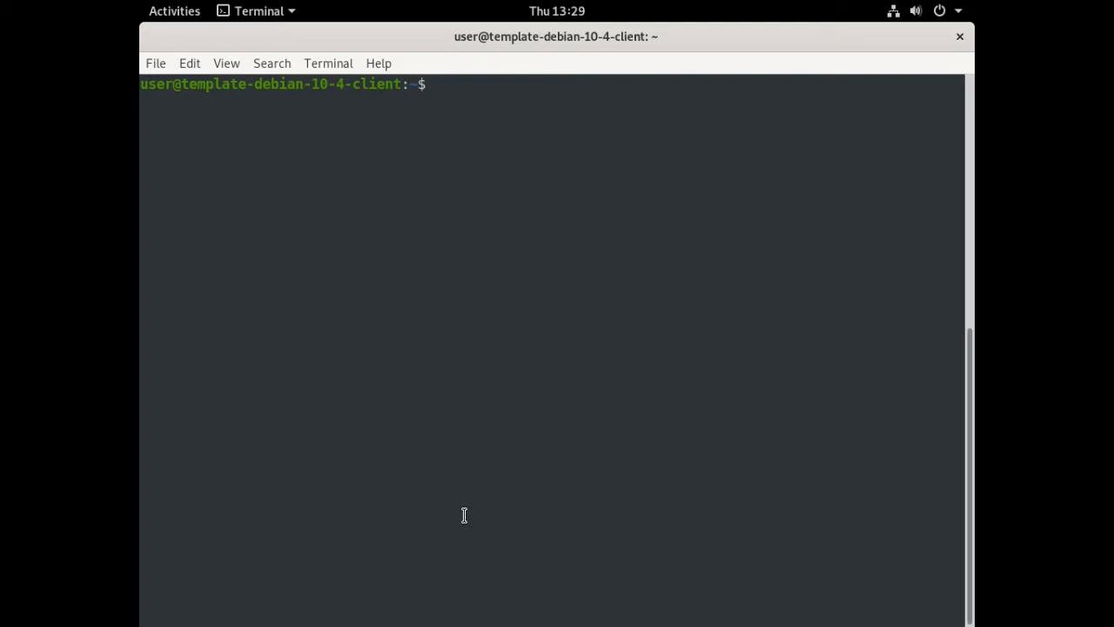
Step: Run nmcli and highlight the leased address 172.21.50.1 and DNS server 172.21.0.1
{"action": "type", "text": "nmcl"}
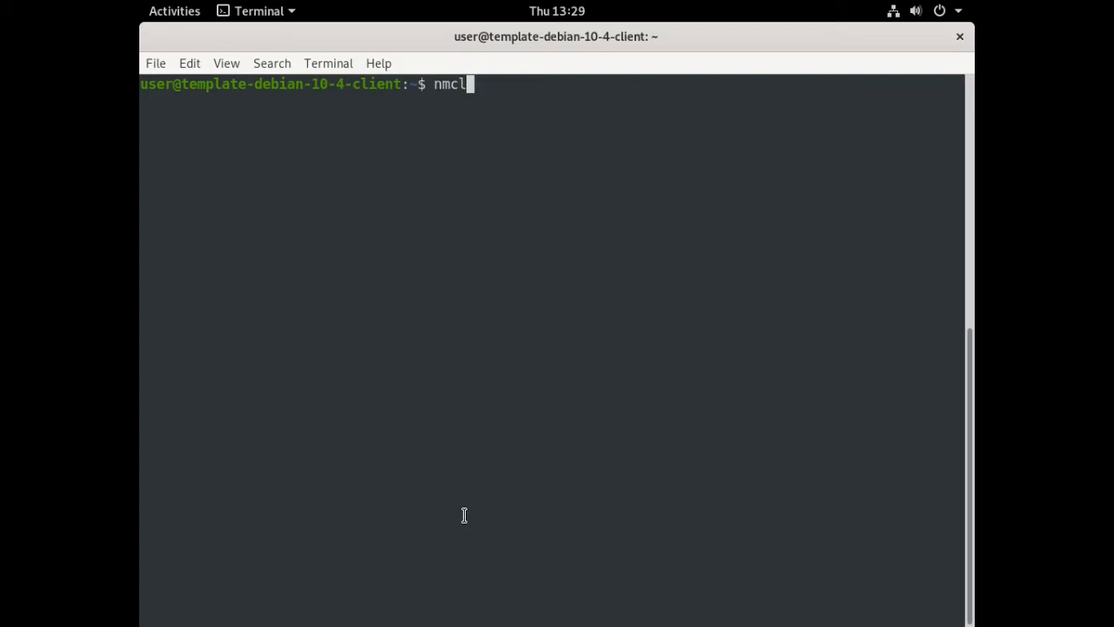
{"action": "key", "text": "Return"}
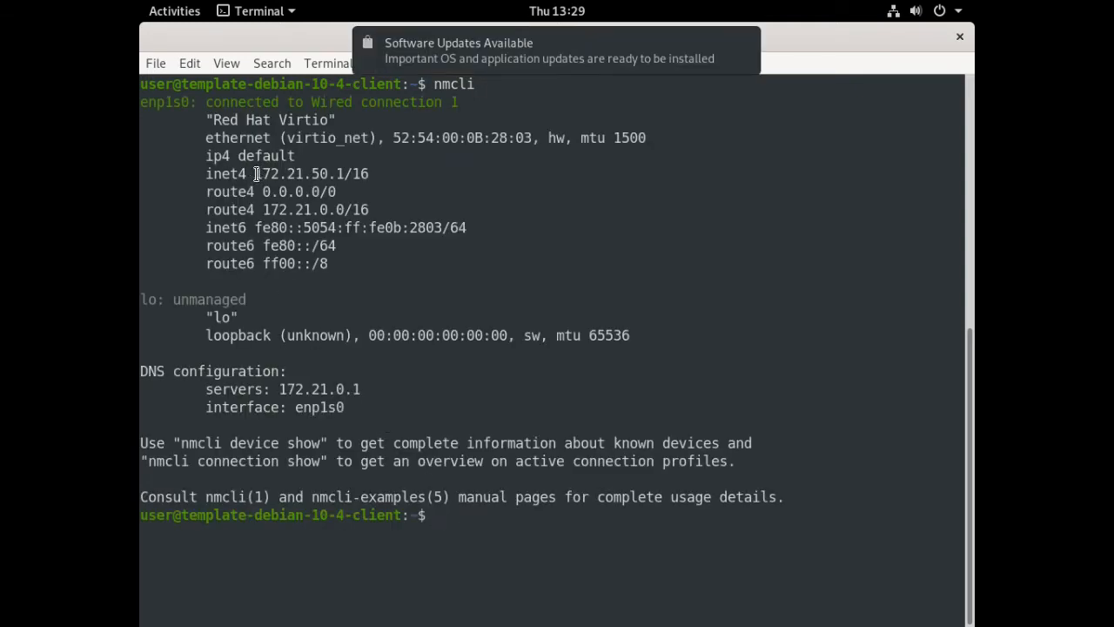
{"action": "double_click", "coordinate": [278, 174]}
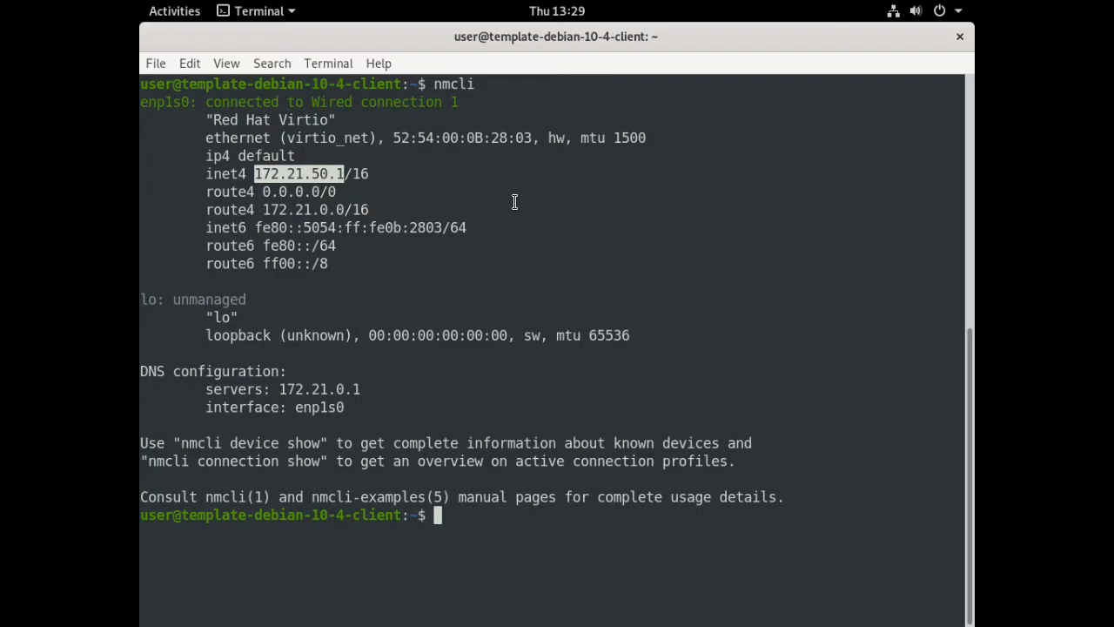
{"action": "mouse_move", "coordinate": [256, 404]}
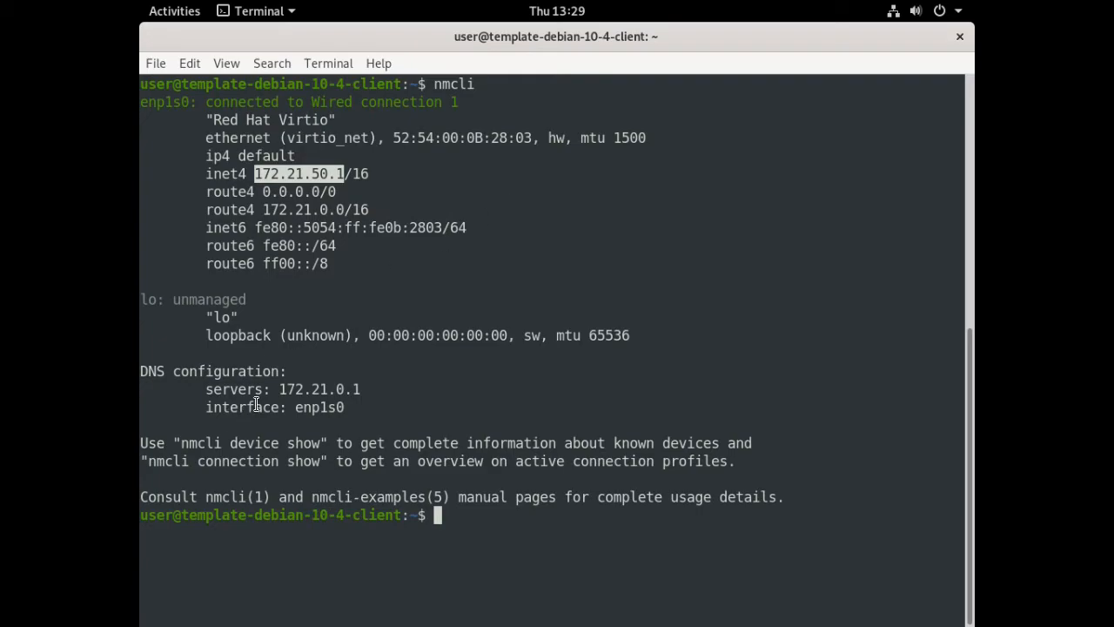
{"action": "double_click", "coordinate": [306, 390]}
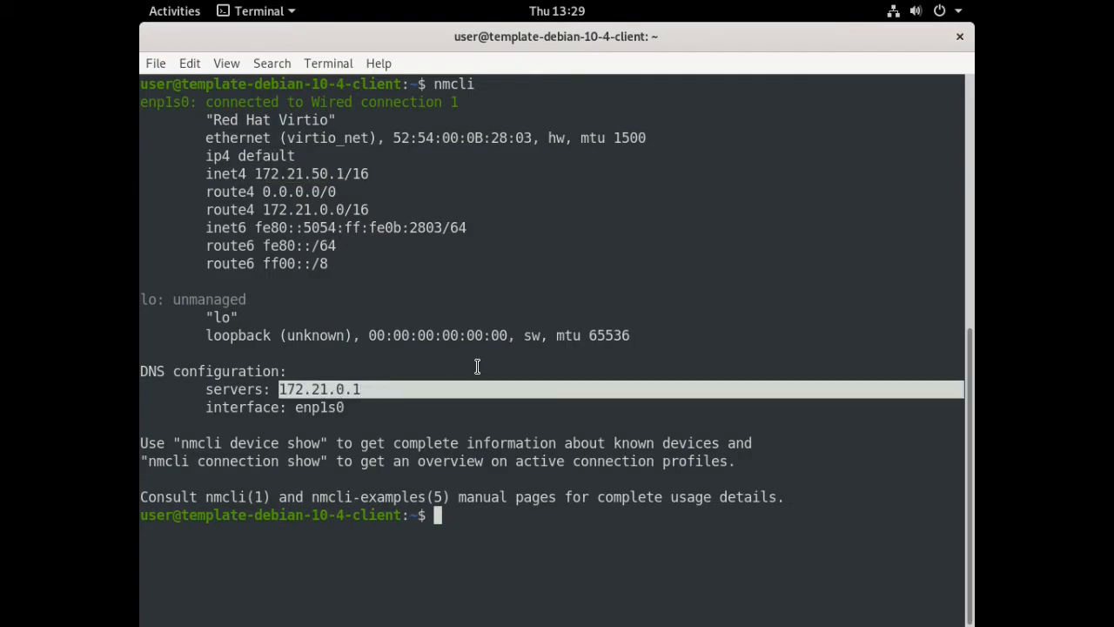
{"action": "mouse_move", "coordinate": [590, 278]}
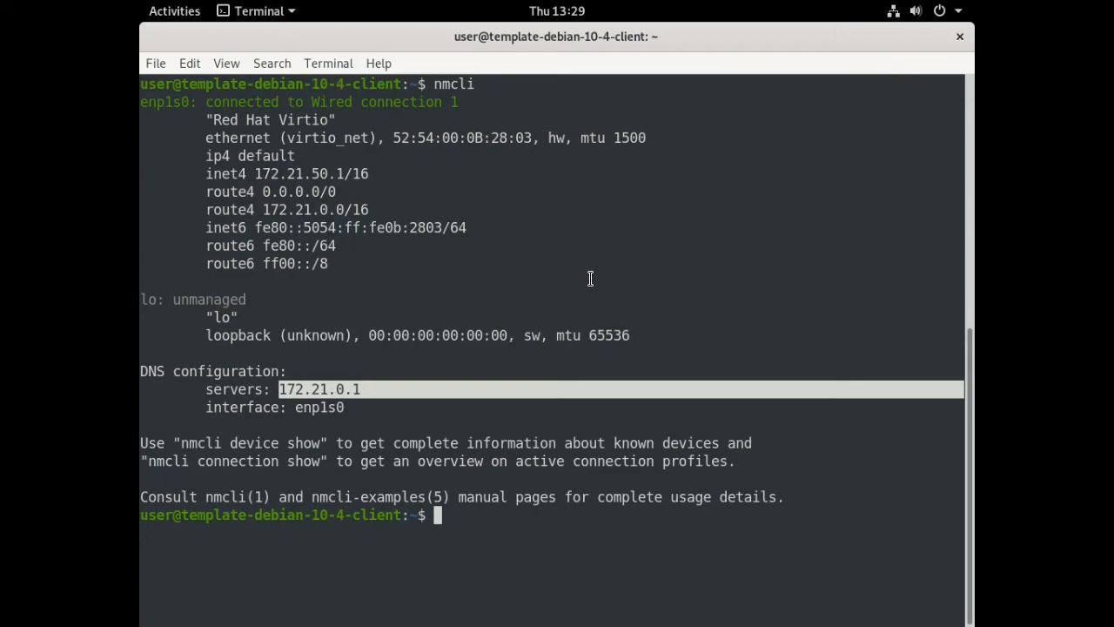
{"action": "mouse_move", "coordinate": [409, 226]}
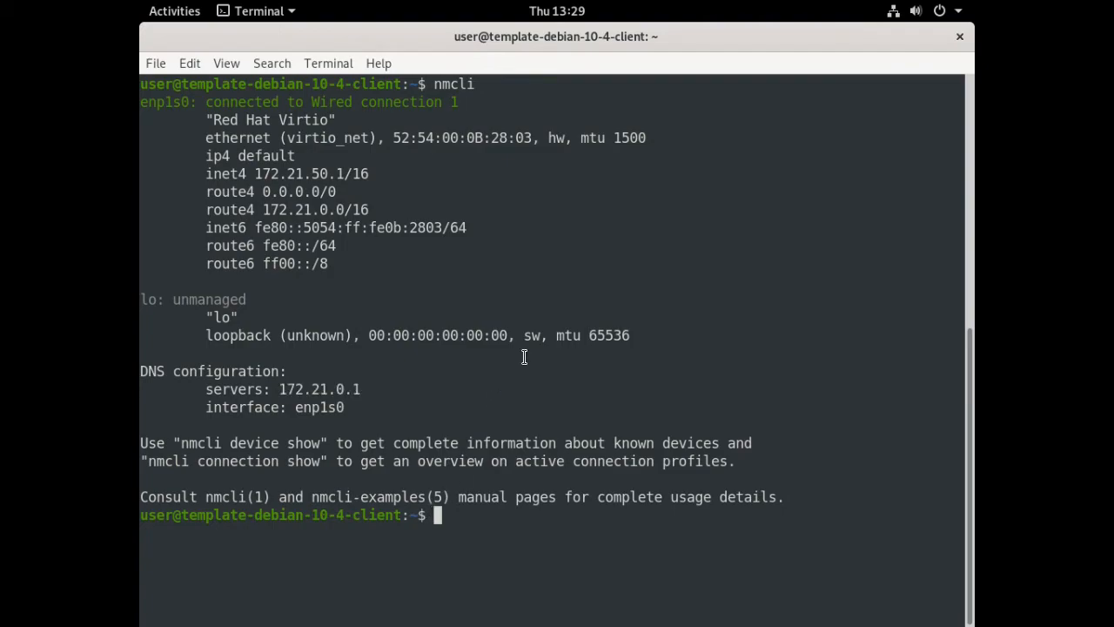
Step: Run ip route and highlight the default gateway 172.21.0.1
{"action": "type", "text": "ip route show"}
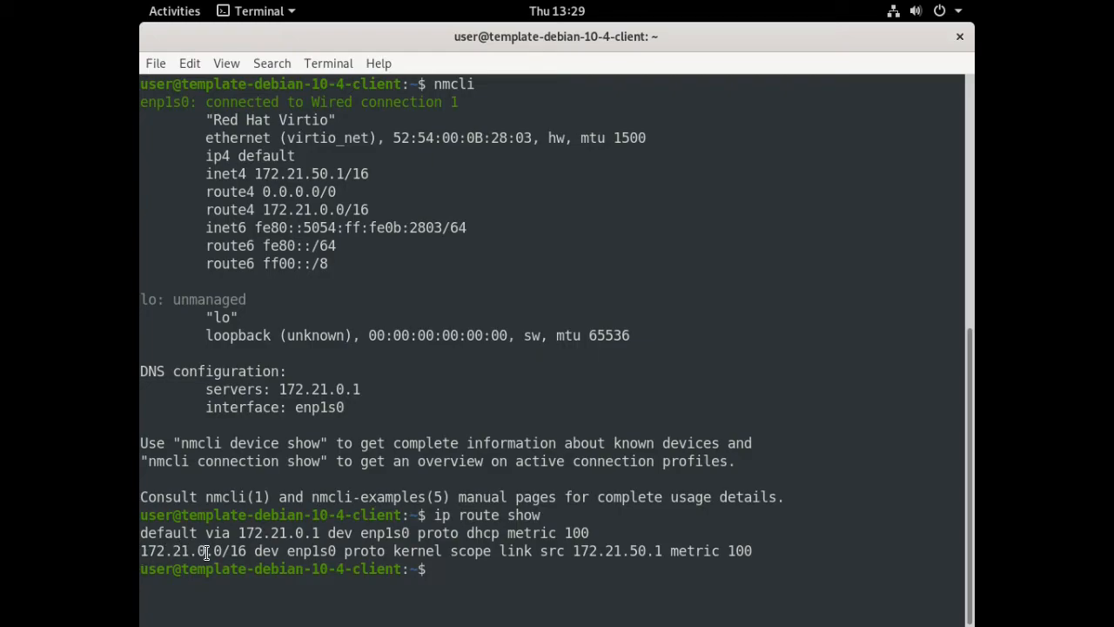
{"action": "double_click", "coordinate": [279, 533]}
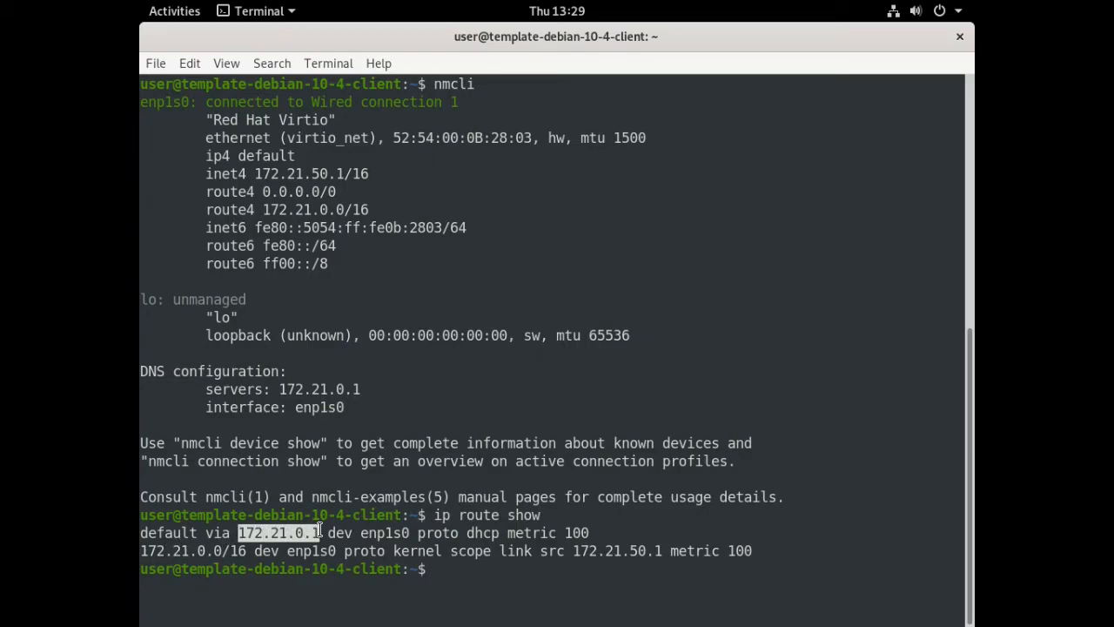
{"action": "mouse_move", "coordinate": [543, 470]}
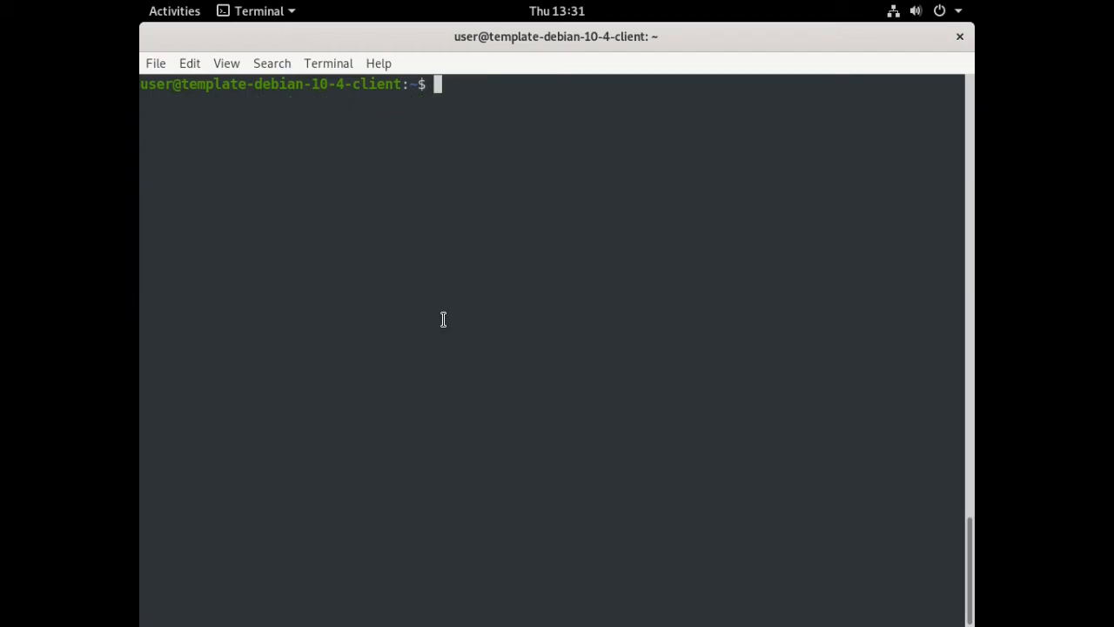
Step: Run nmcli again, then ping example.com and highlight the 0% loss result
{"action": "type", "text": "nmcli"}
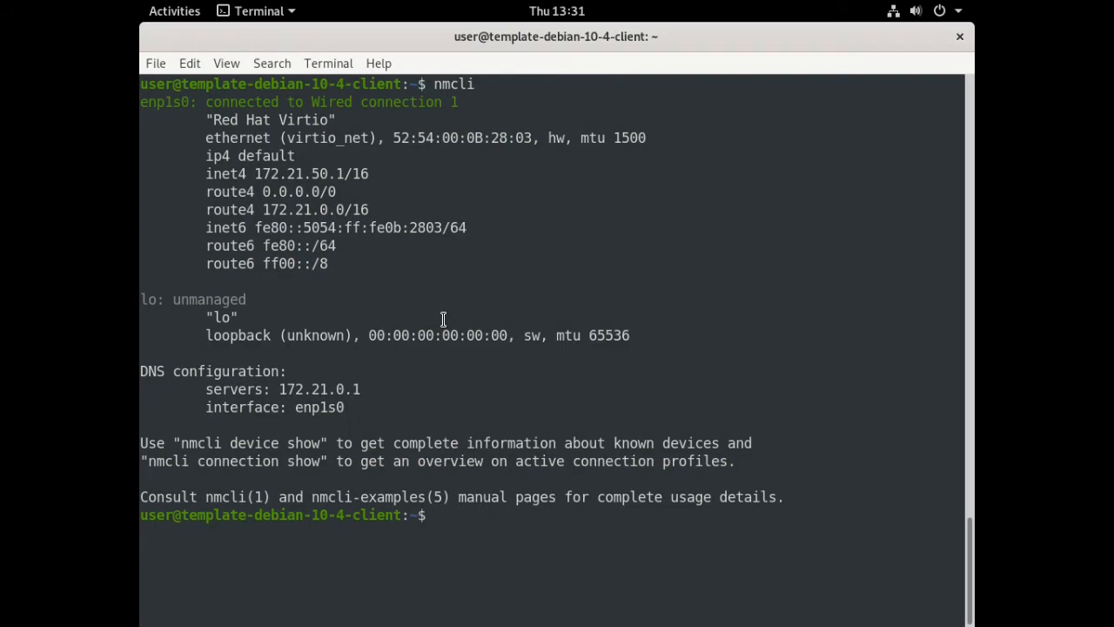
{"action": "type", "text": "ping"}
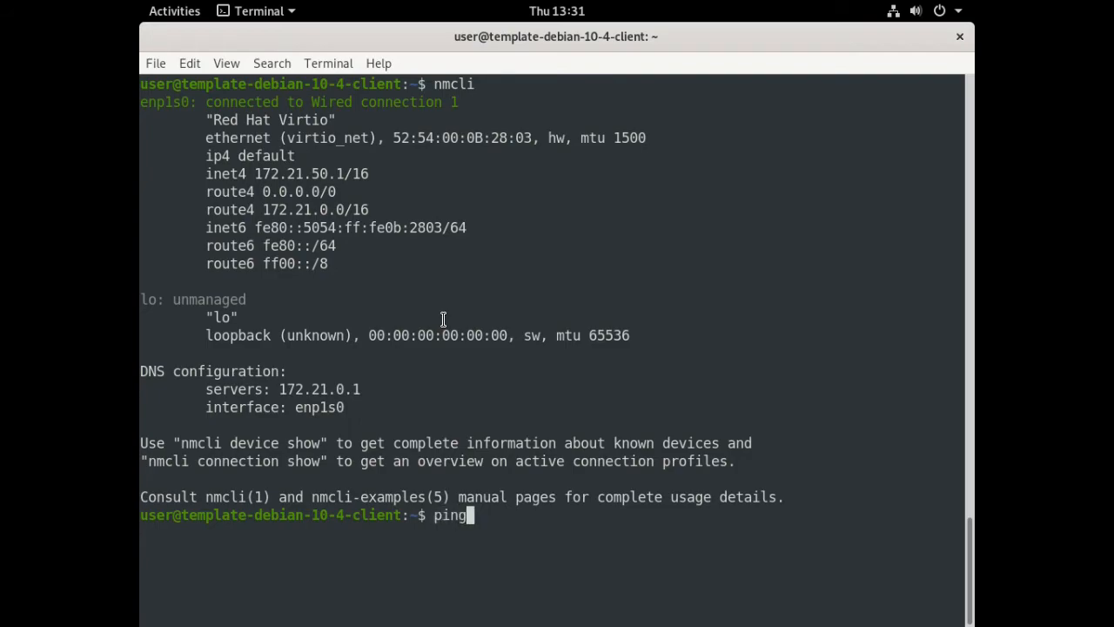
{"action": "type", "text": "example.co"}
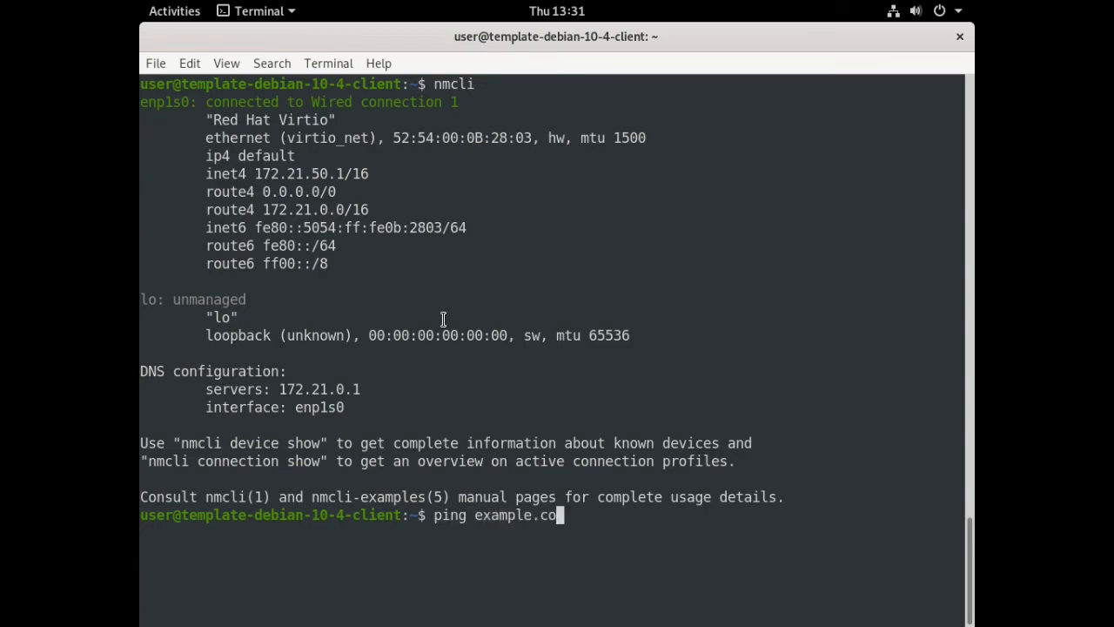
{"action": "key", "text": "Return"}
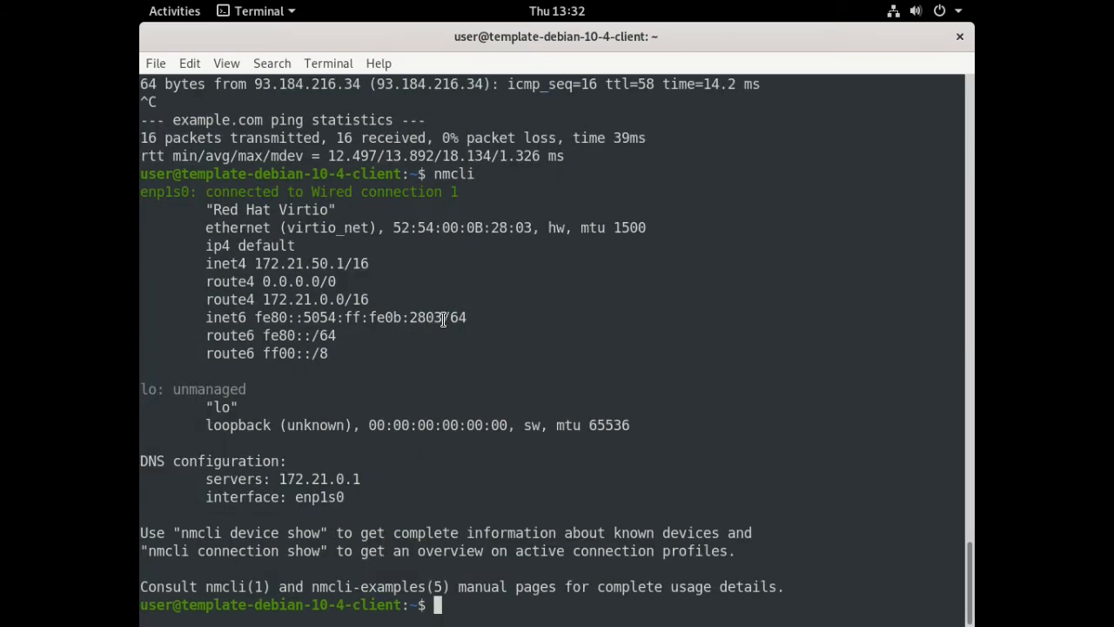
{"action": "double_click", "coordinate": [296, 263]}
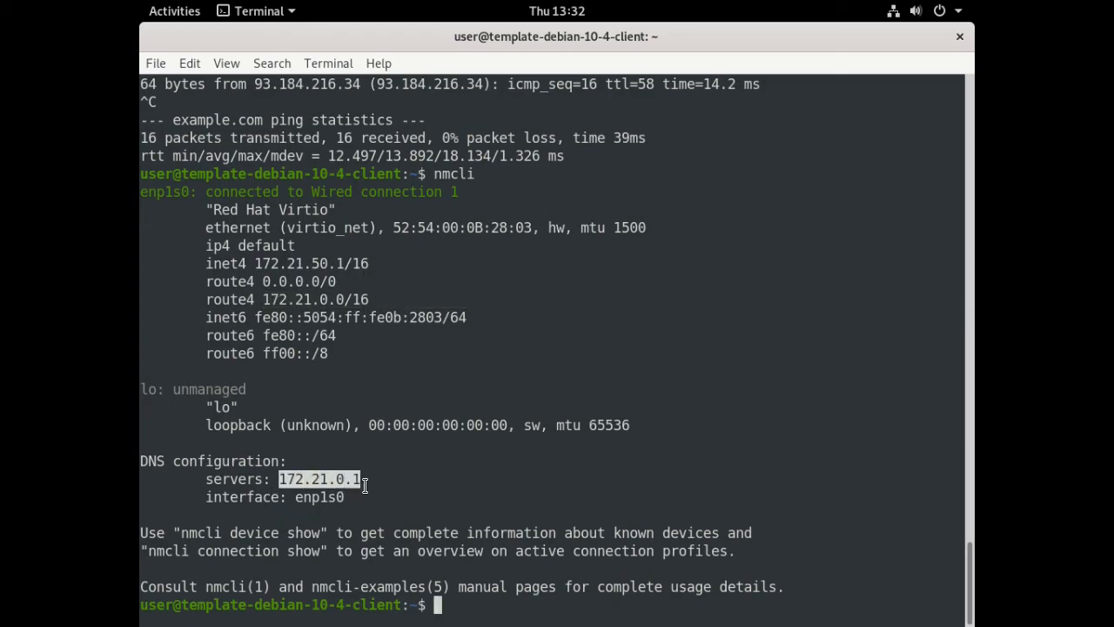
{"action": "mouse_move", "coordinate": [578, 362]}
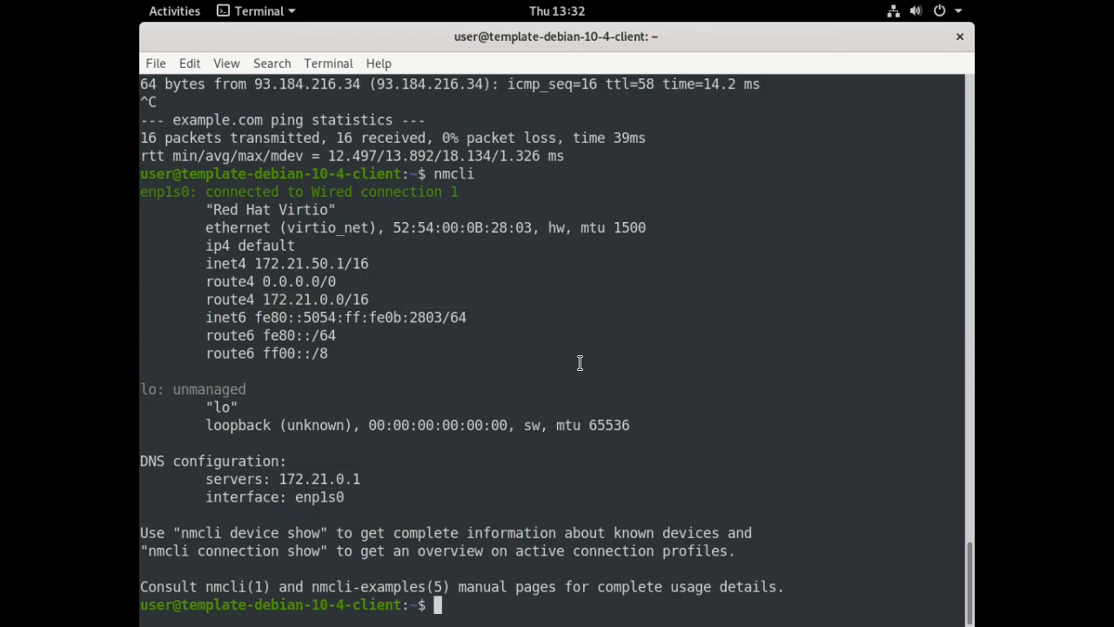